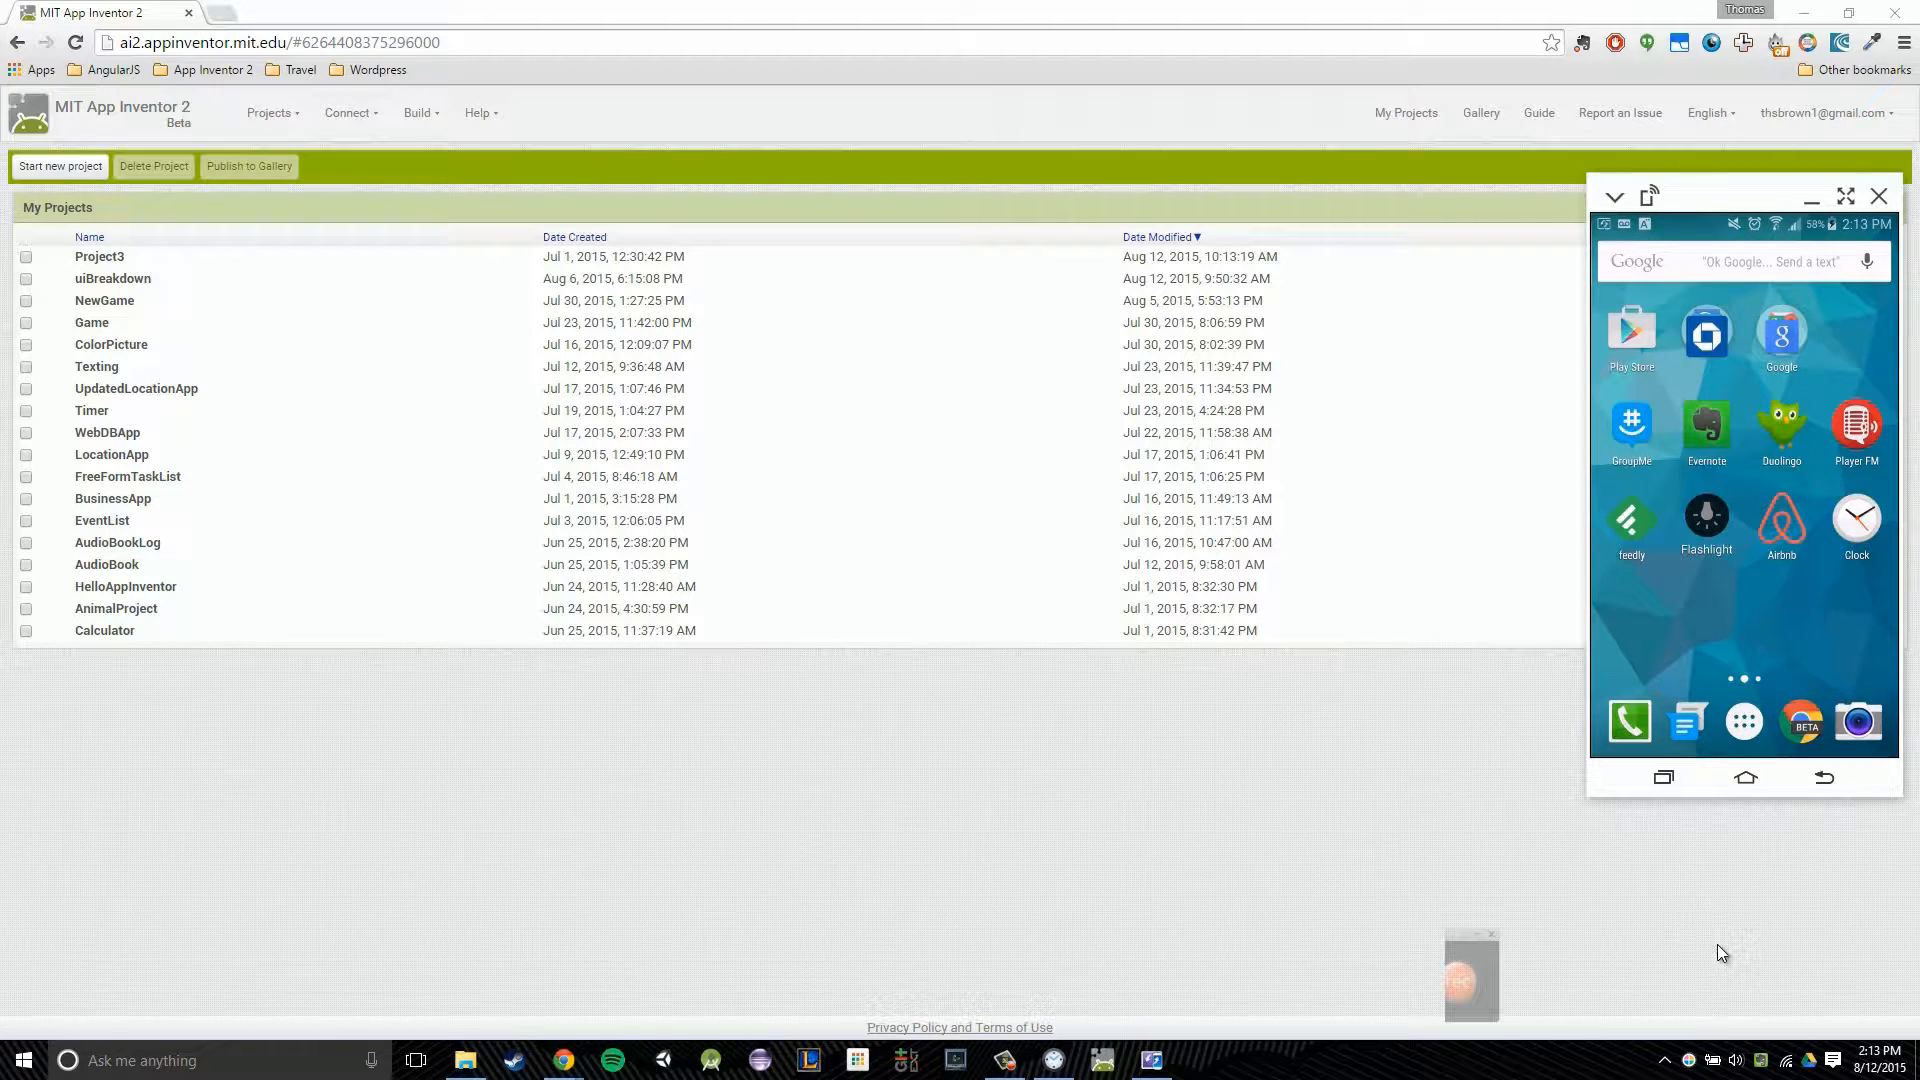
mouse_move(1818, 346)
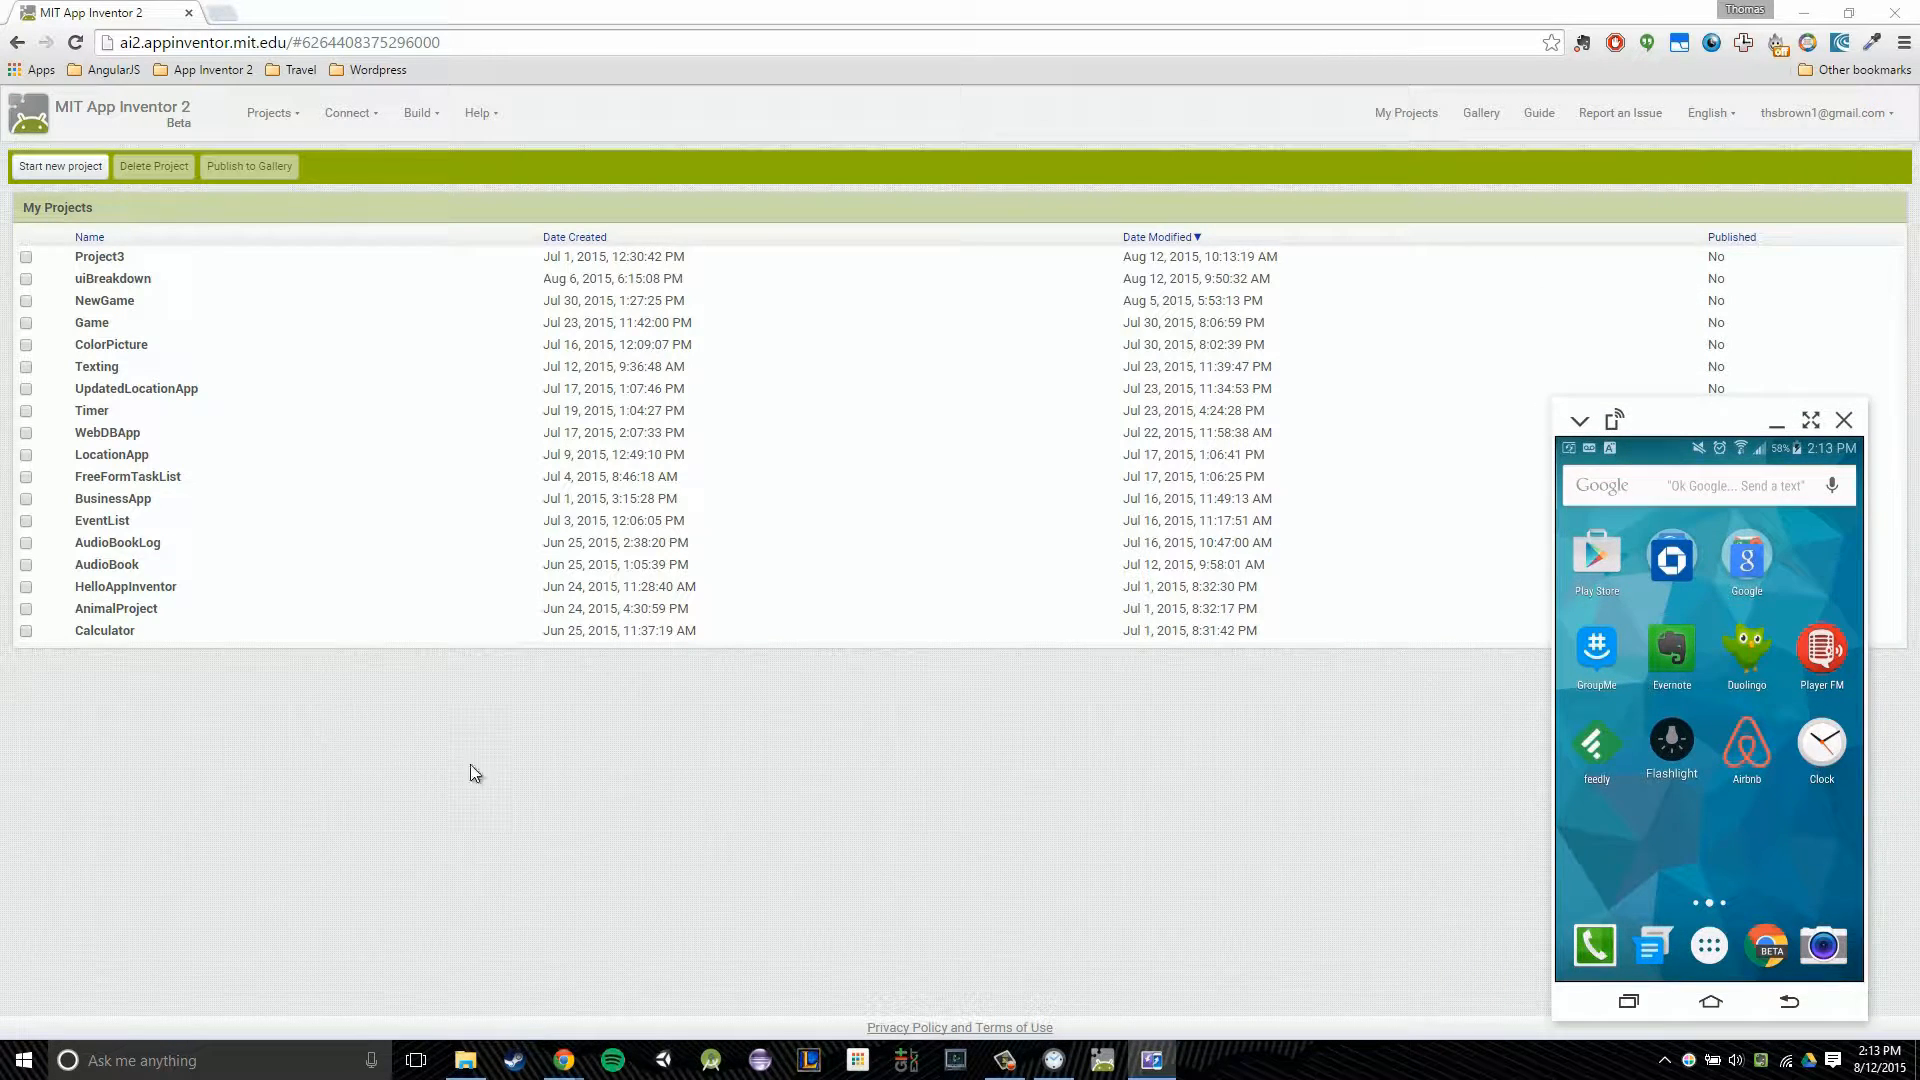
mouse_move(488, 680)
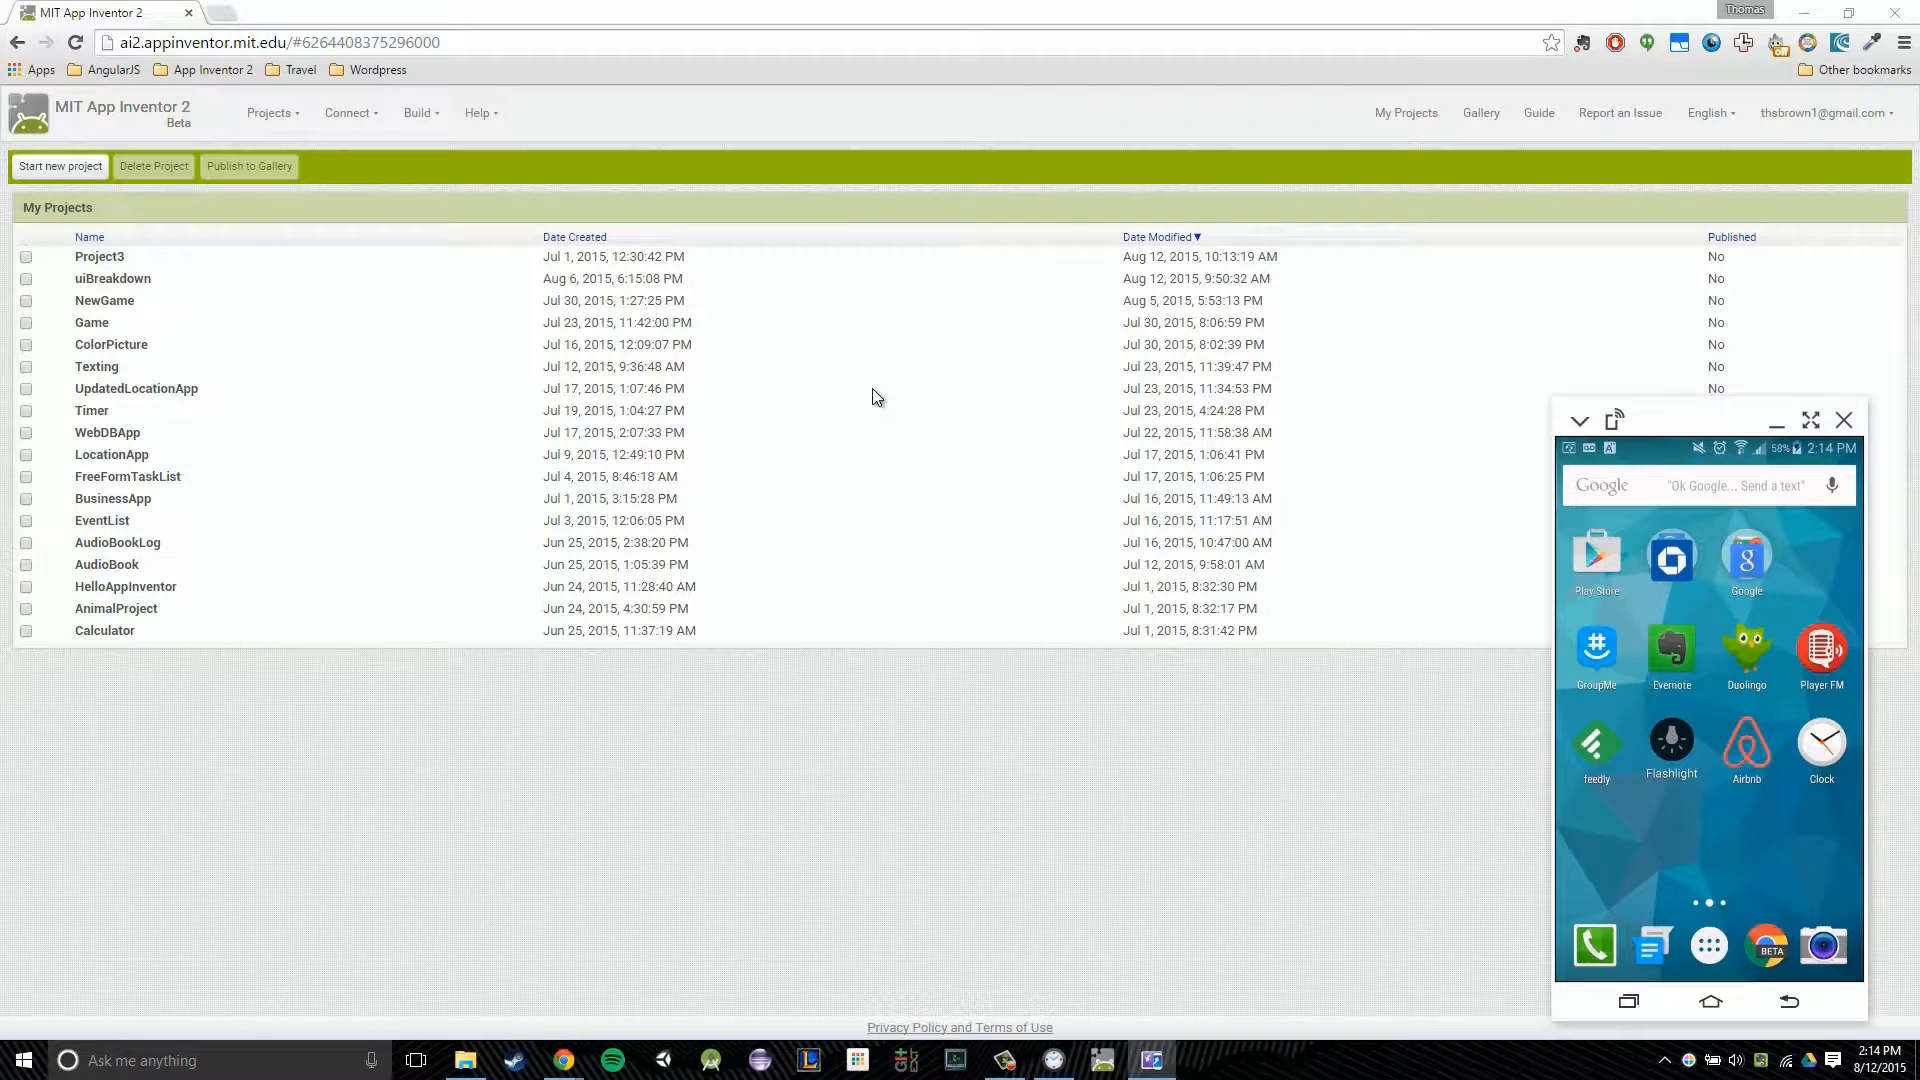
mouse_move(490, 140)
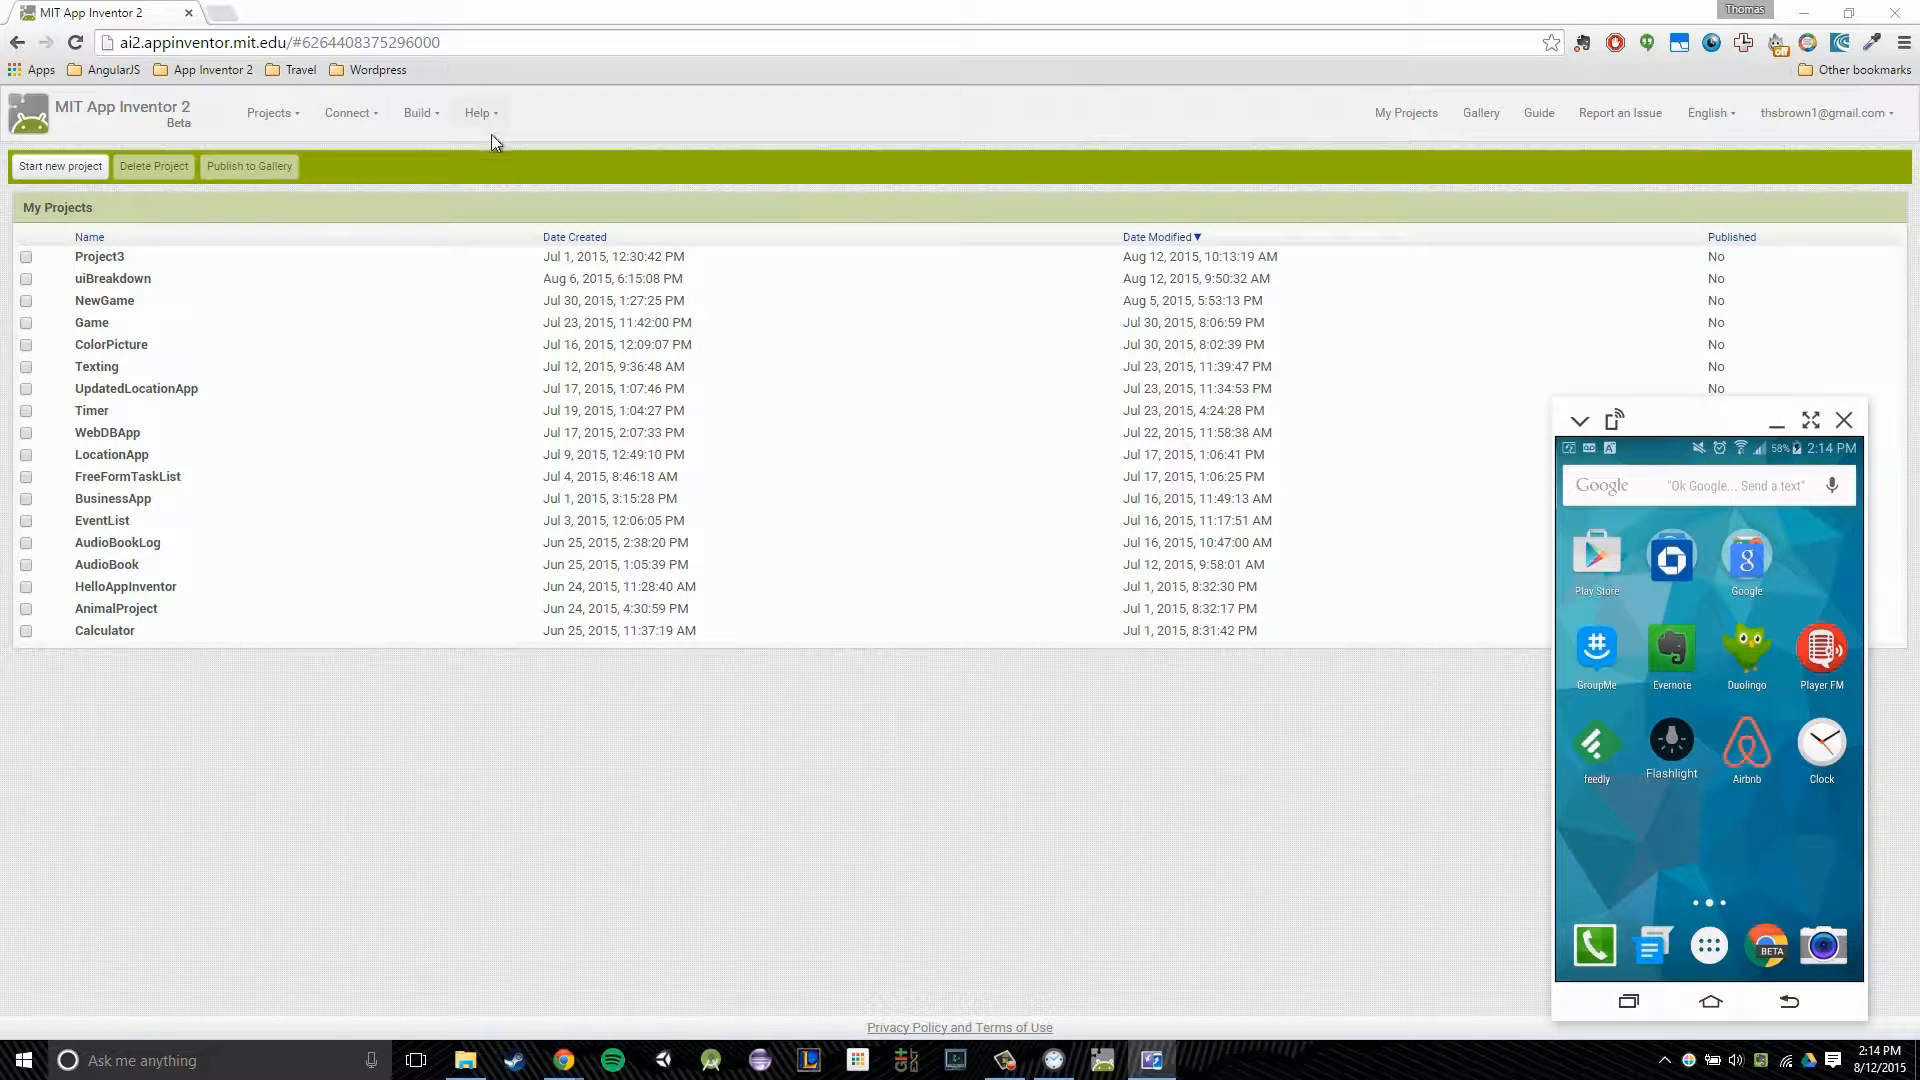
Reach the Setting Up page via Help > Get Started > Setup Instructions and scroll to the three live-testing options
left_click(478, 112)
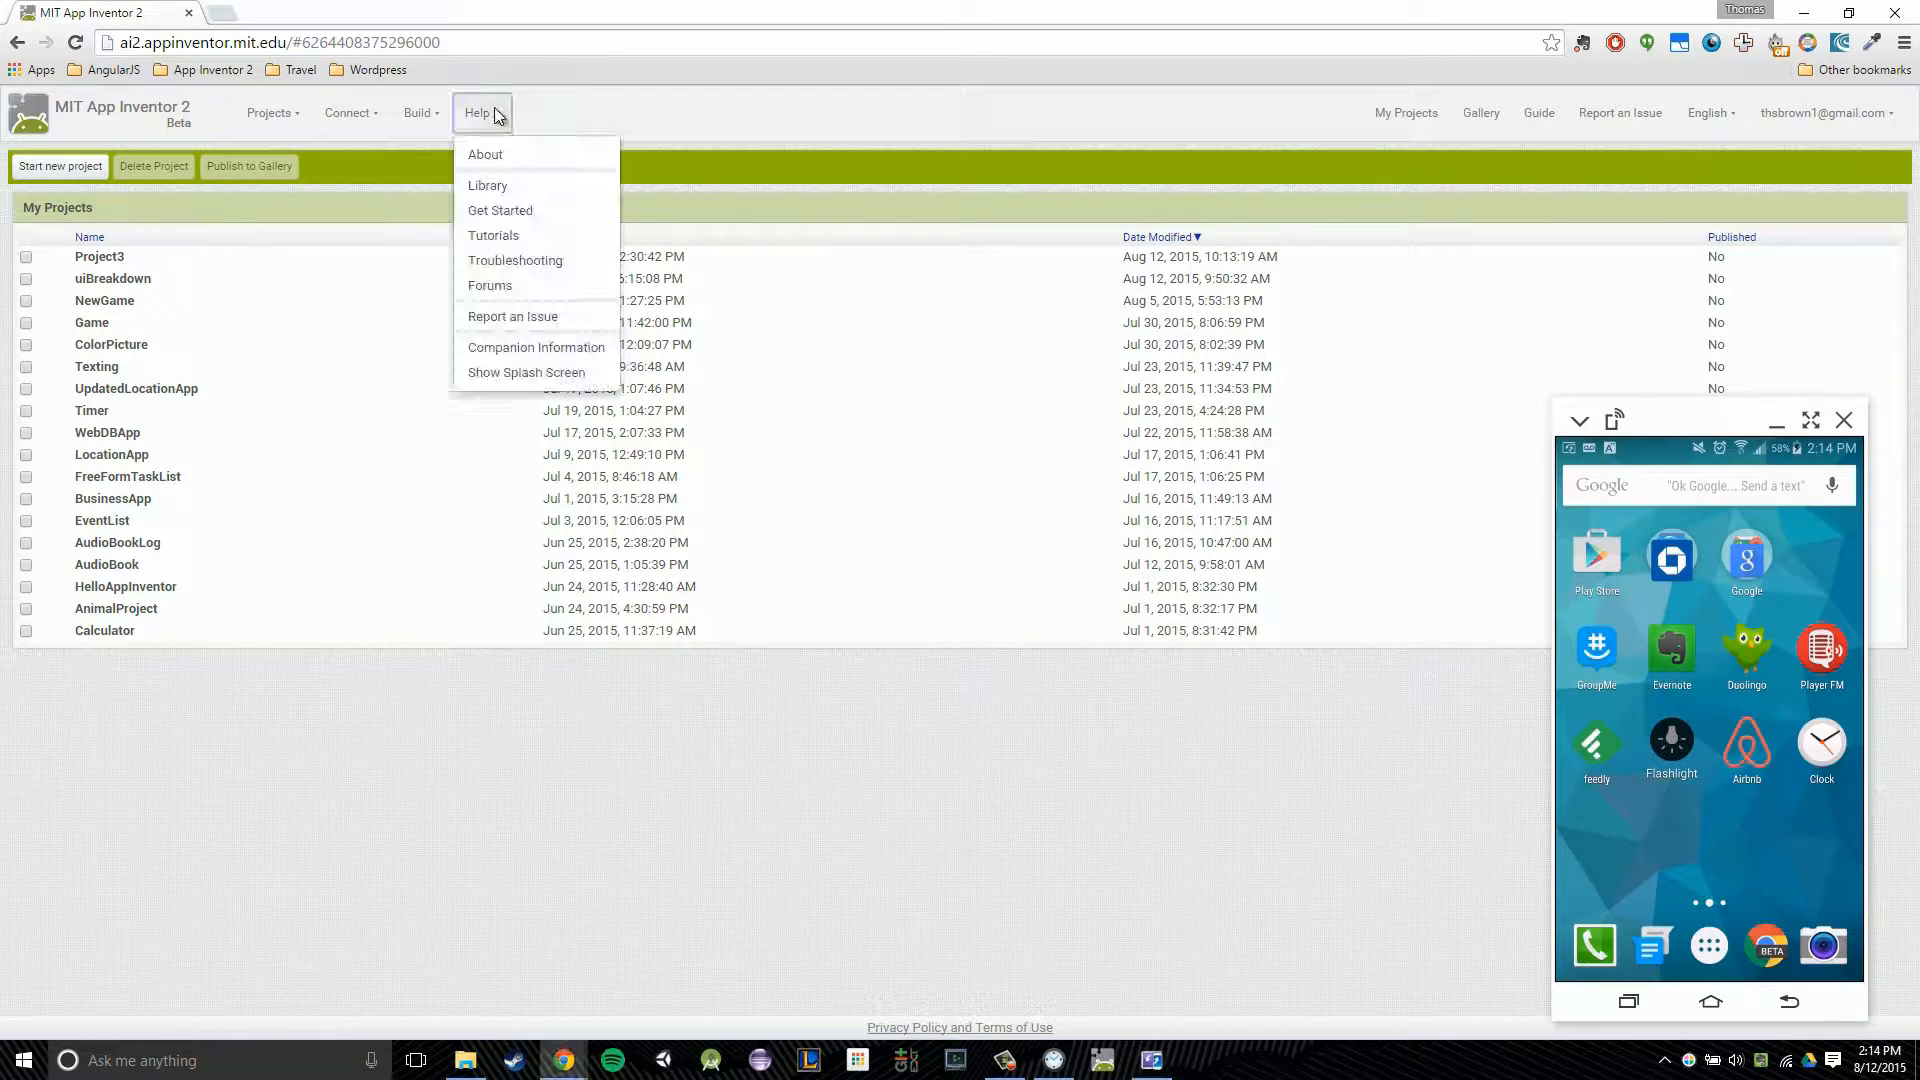
left_click(500, 210)
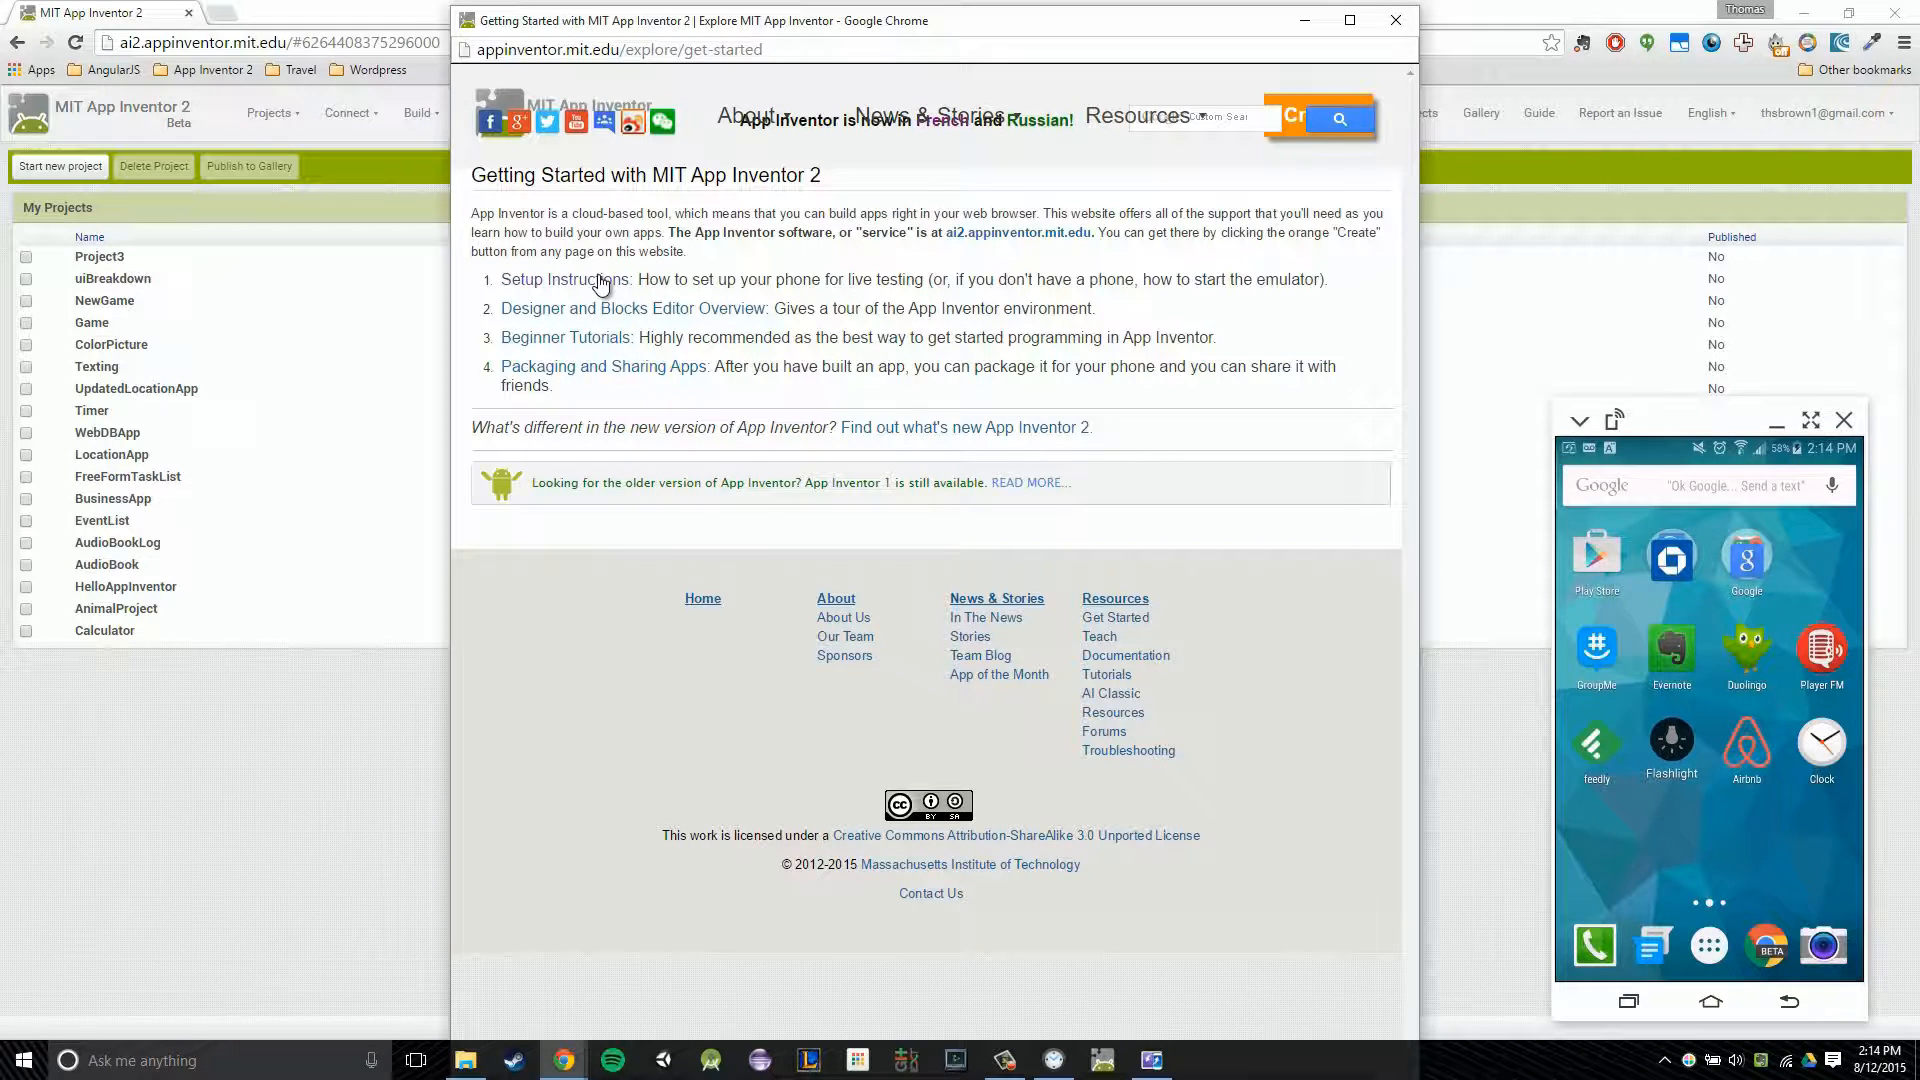
left_click(564, 280)
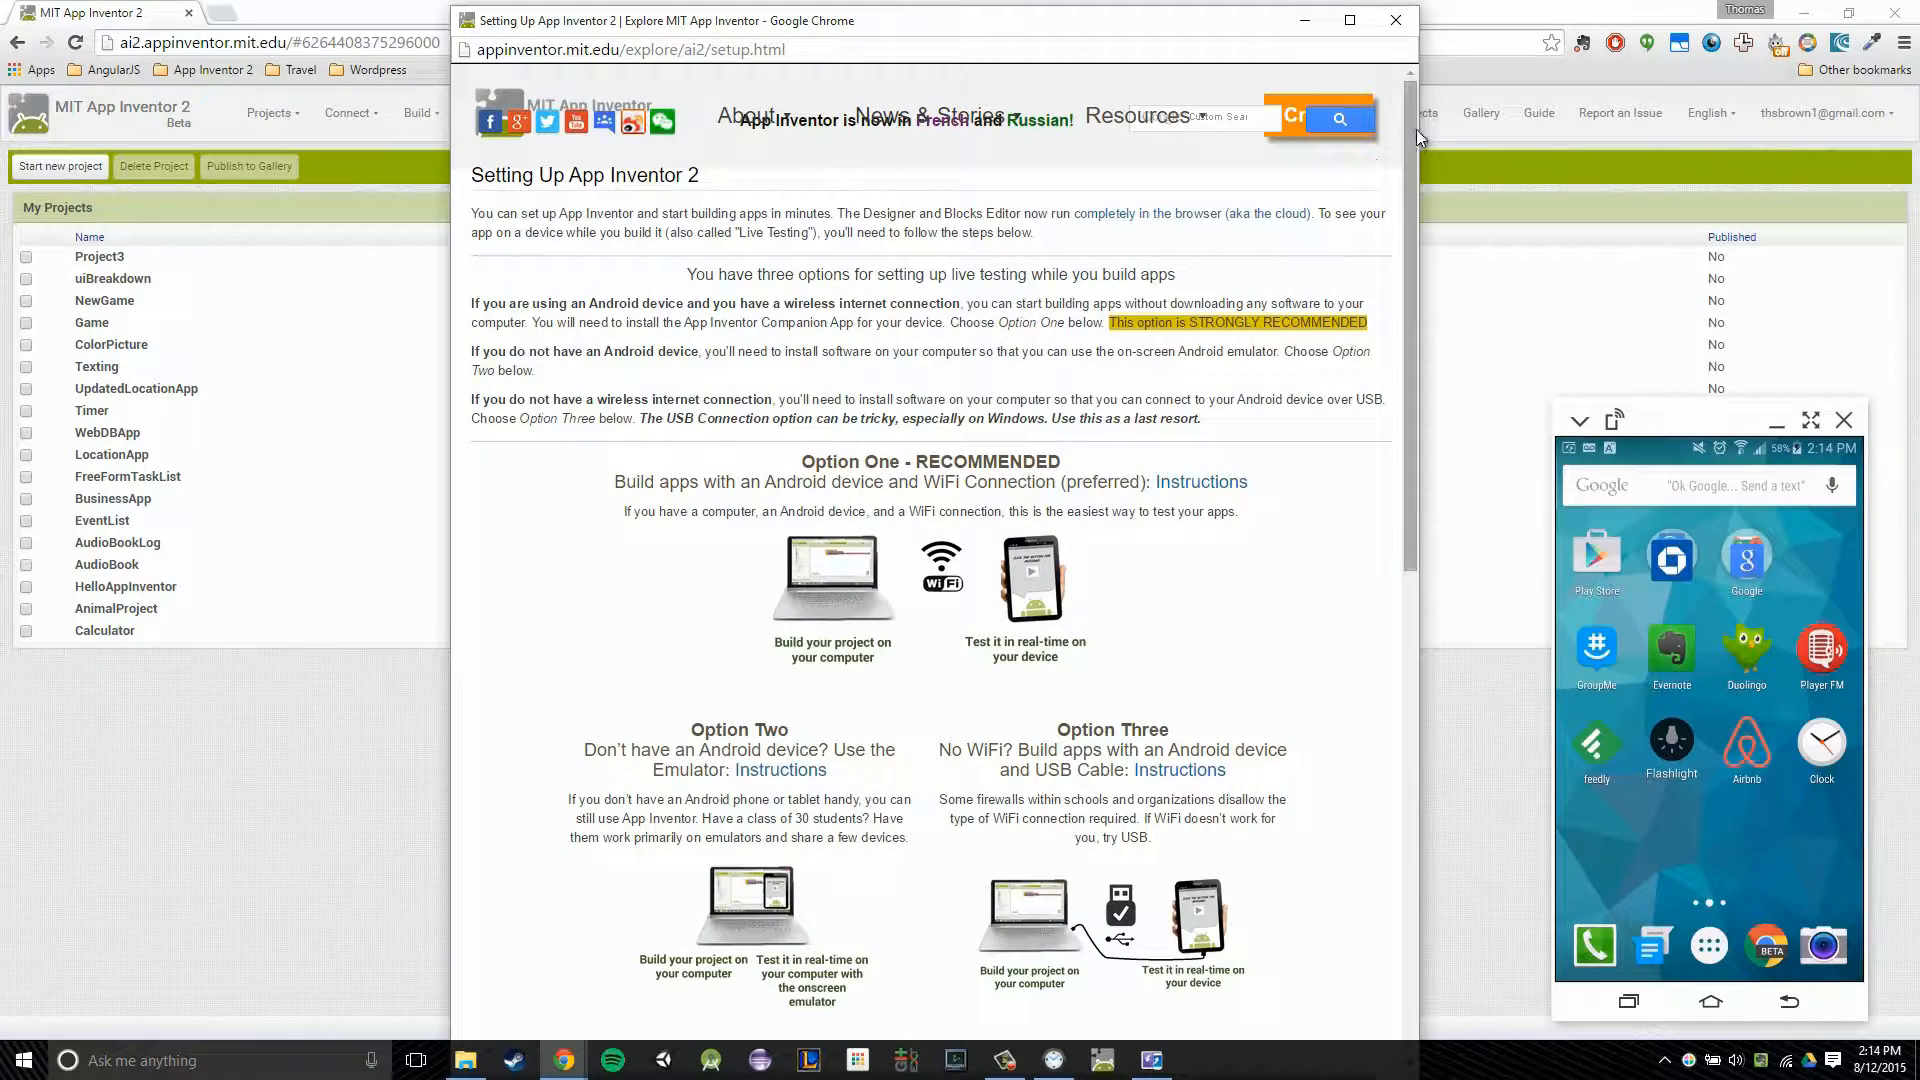
scroll("down", 3)
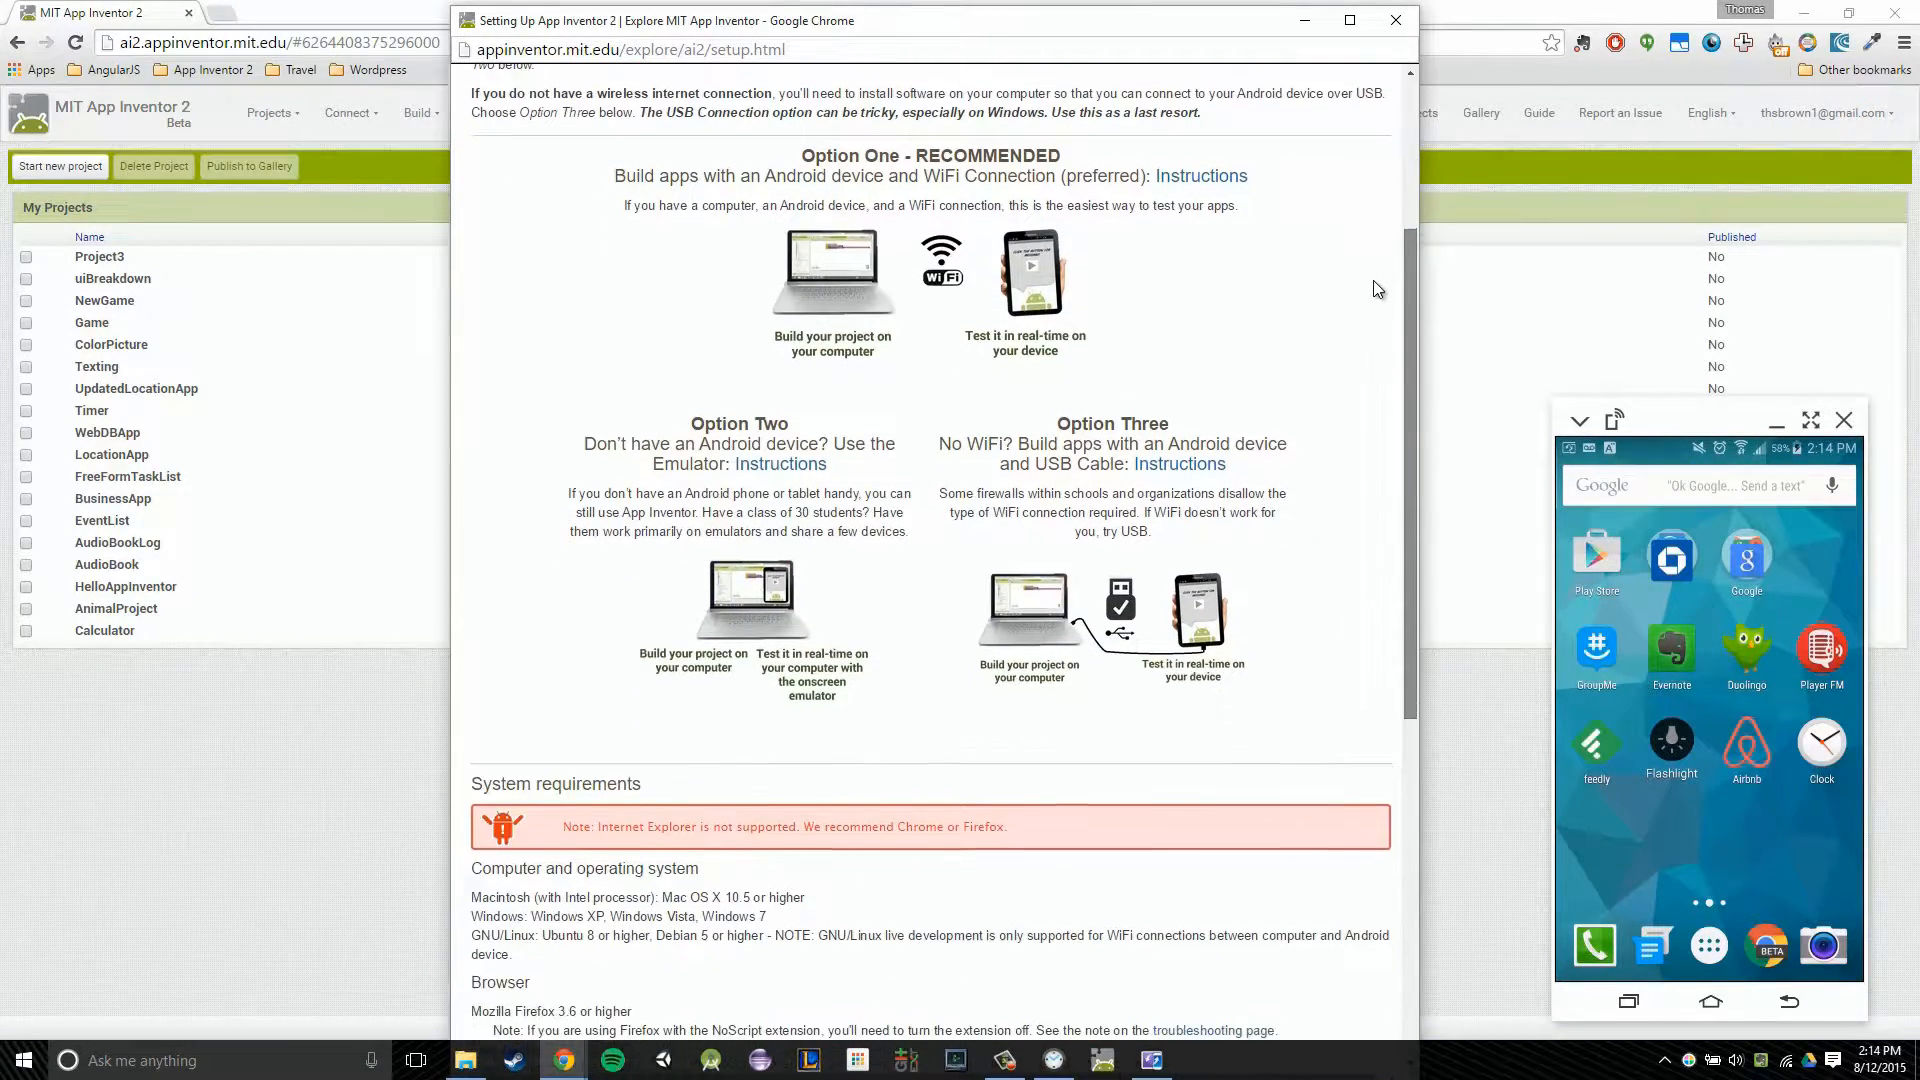
scroll("down", 3)
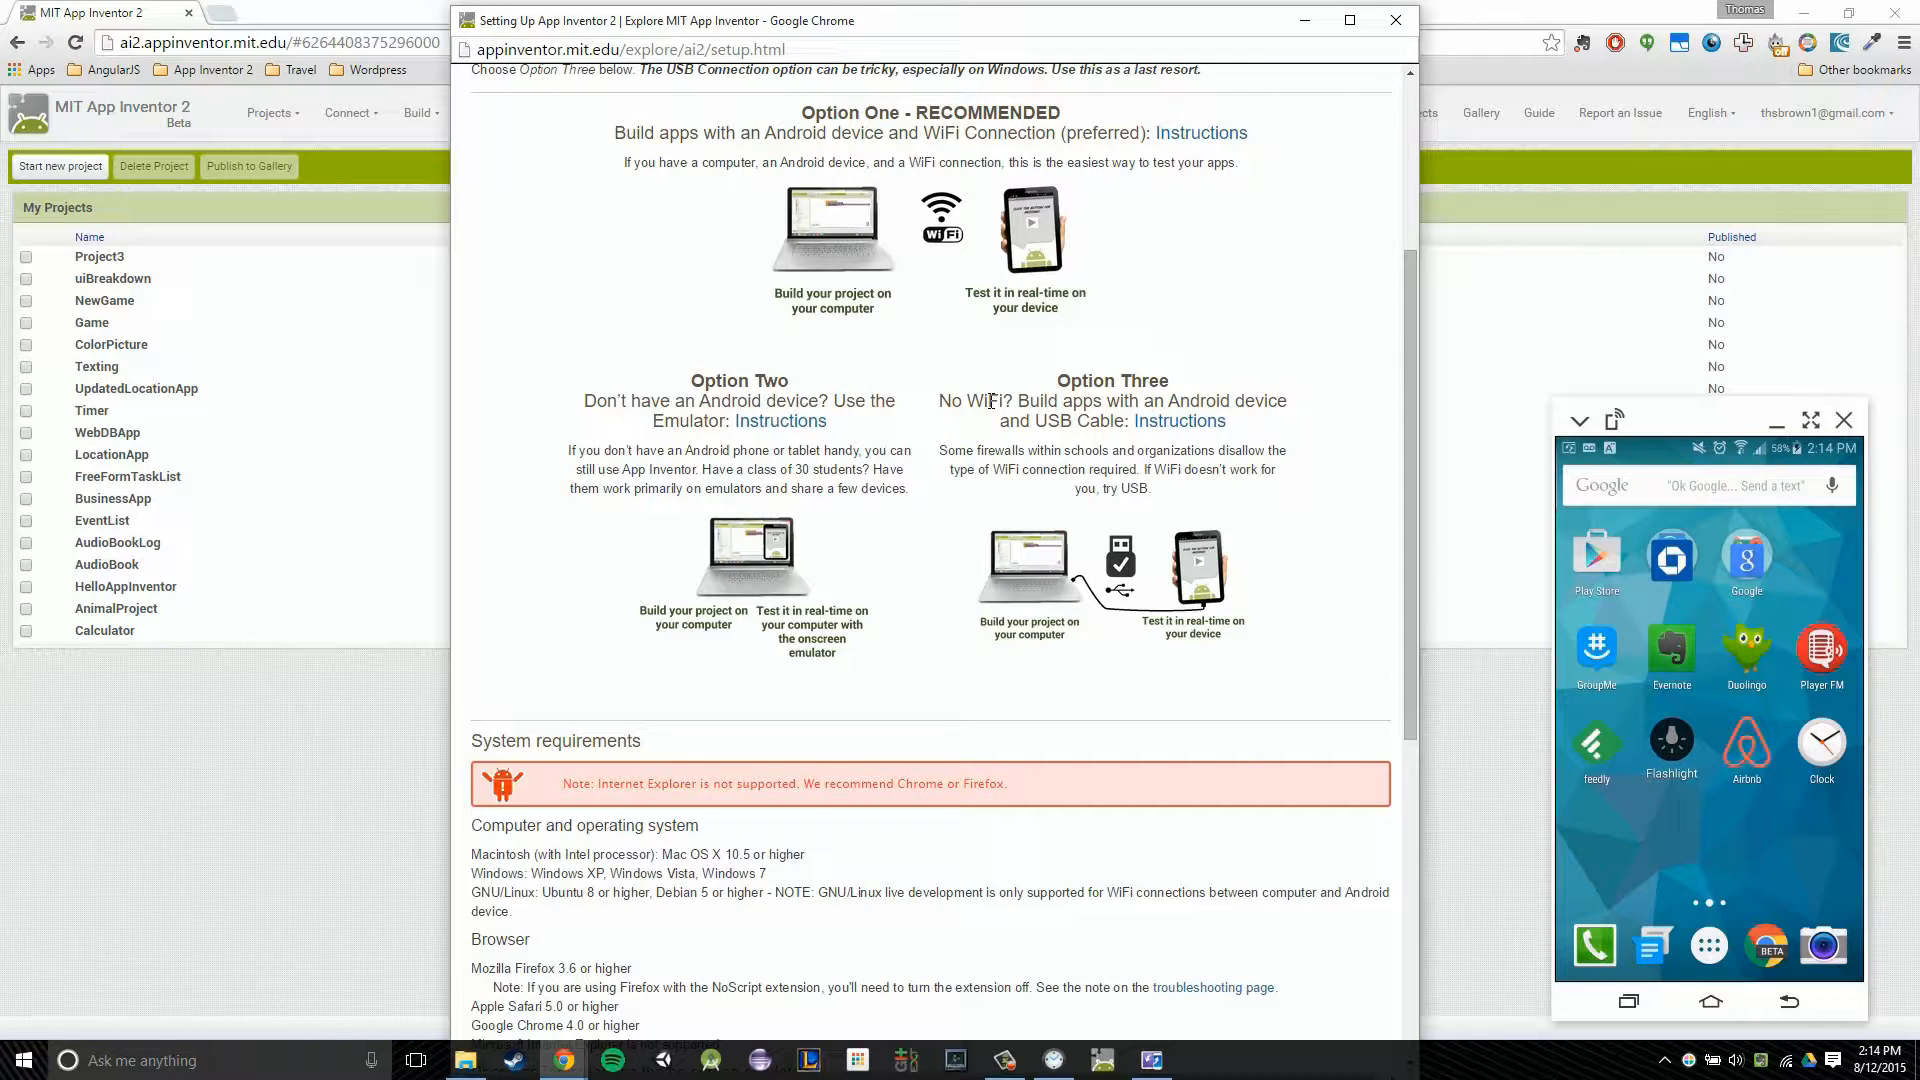
mouse_move(1038, 432)
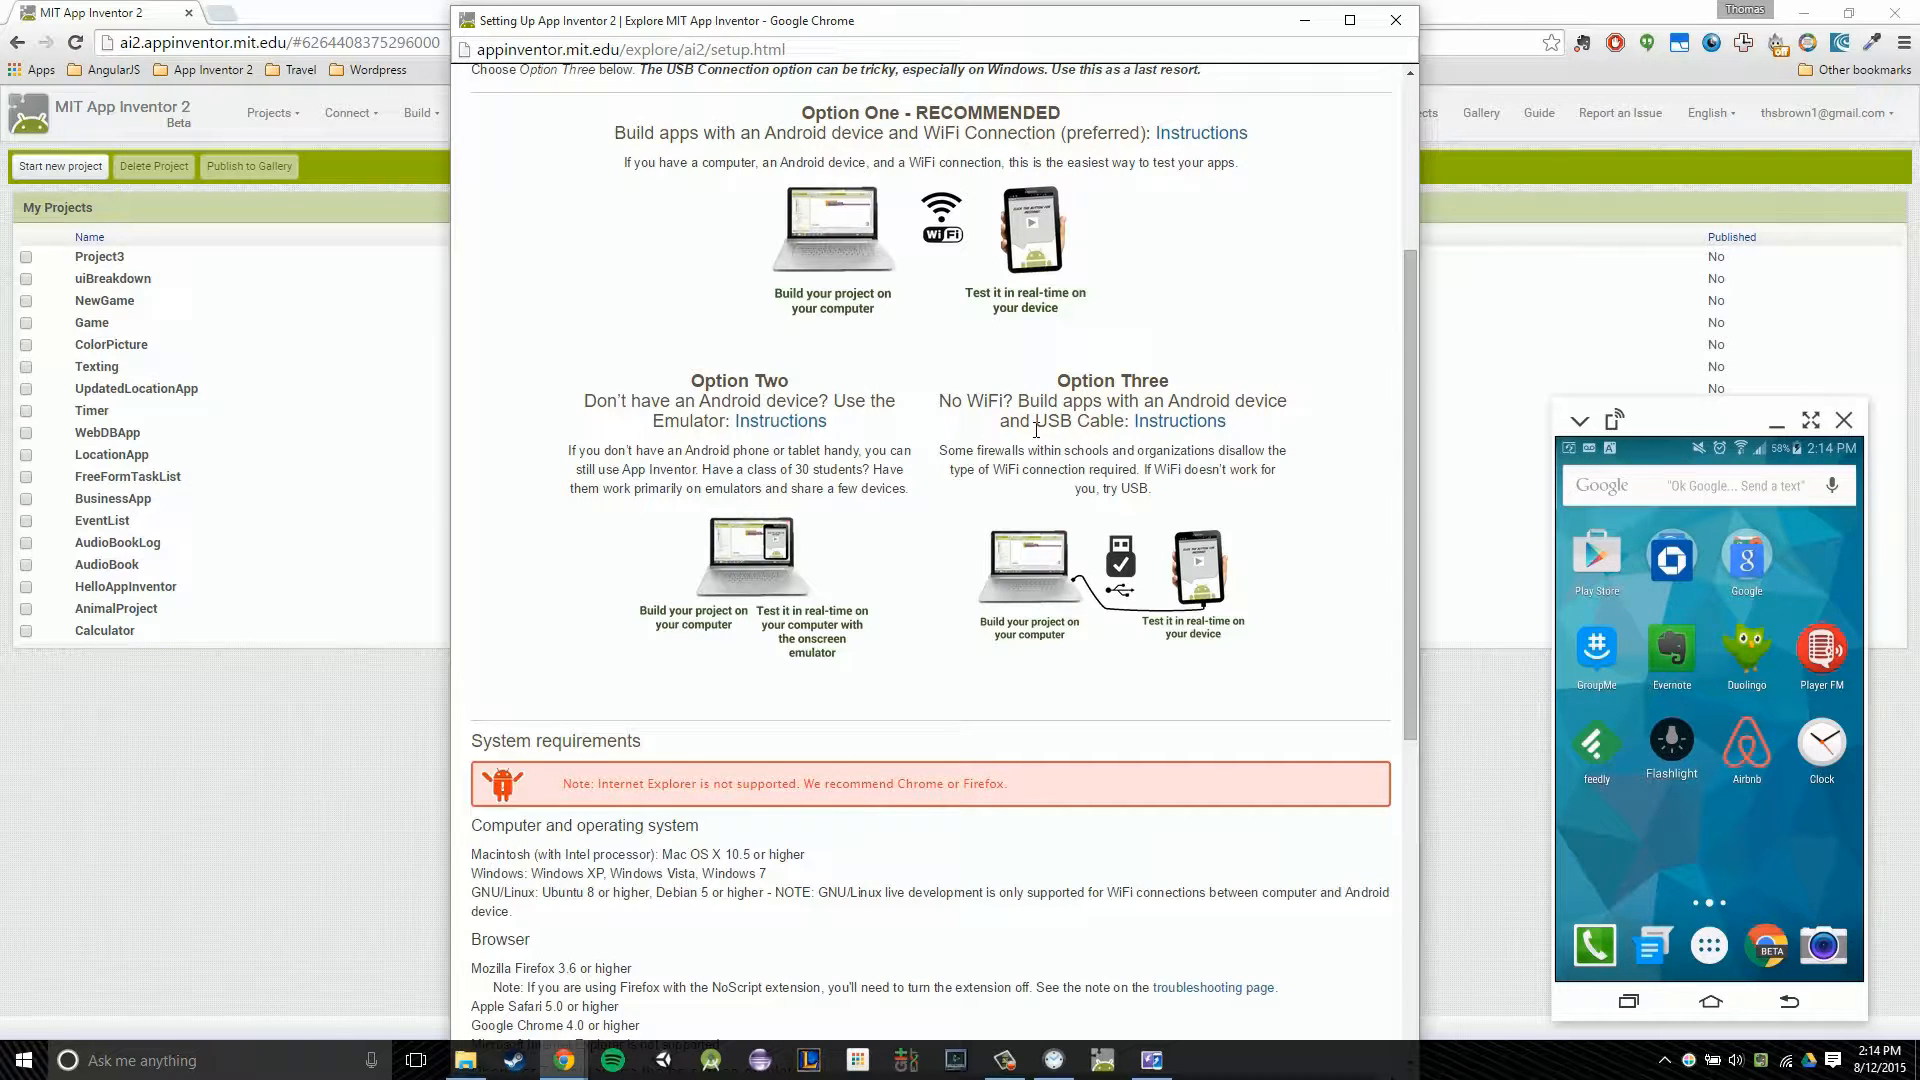
mouse_move(1070, 582)
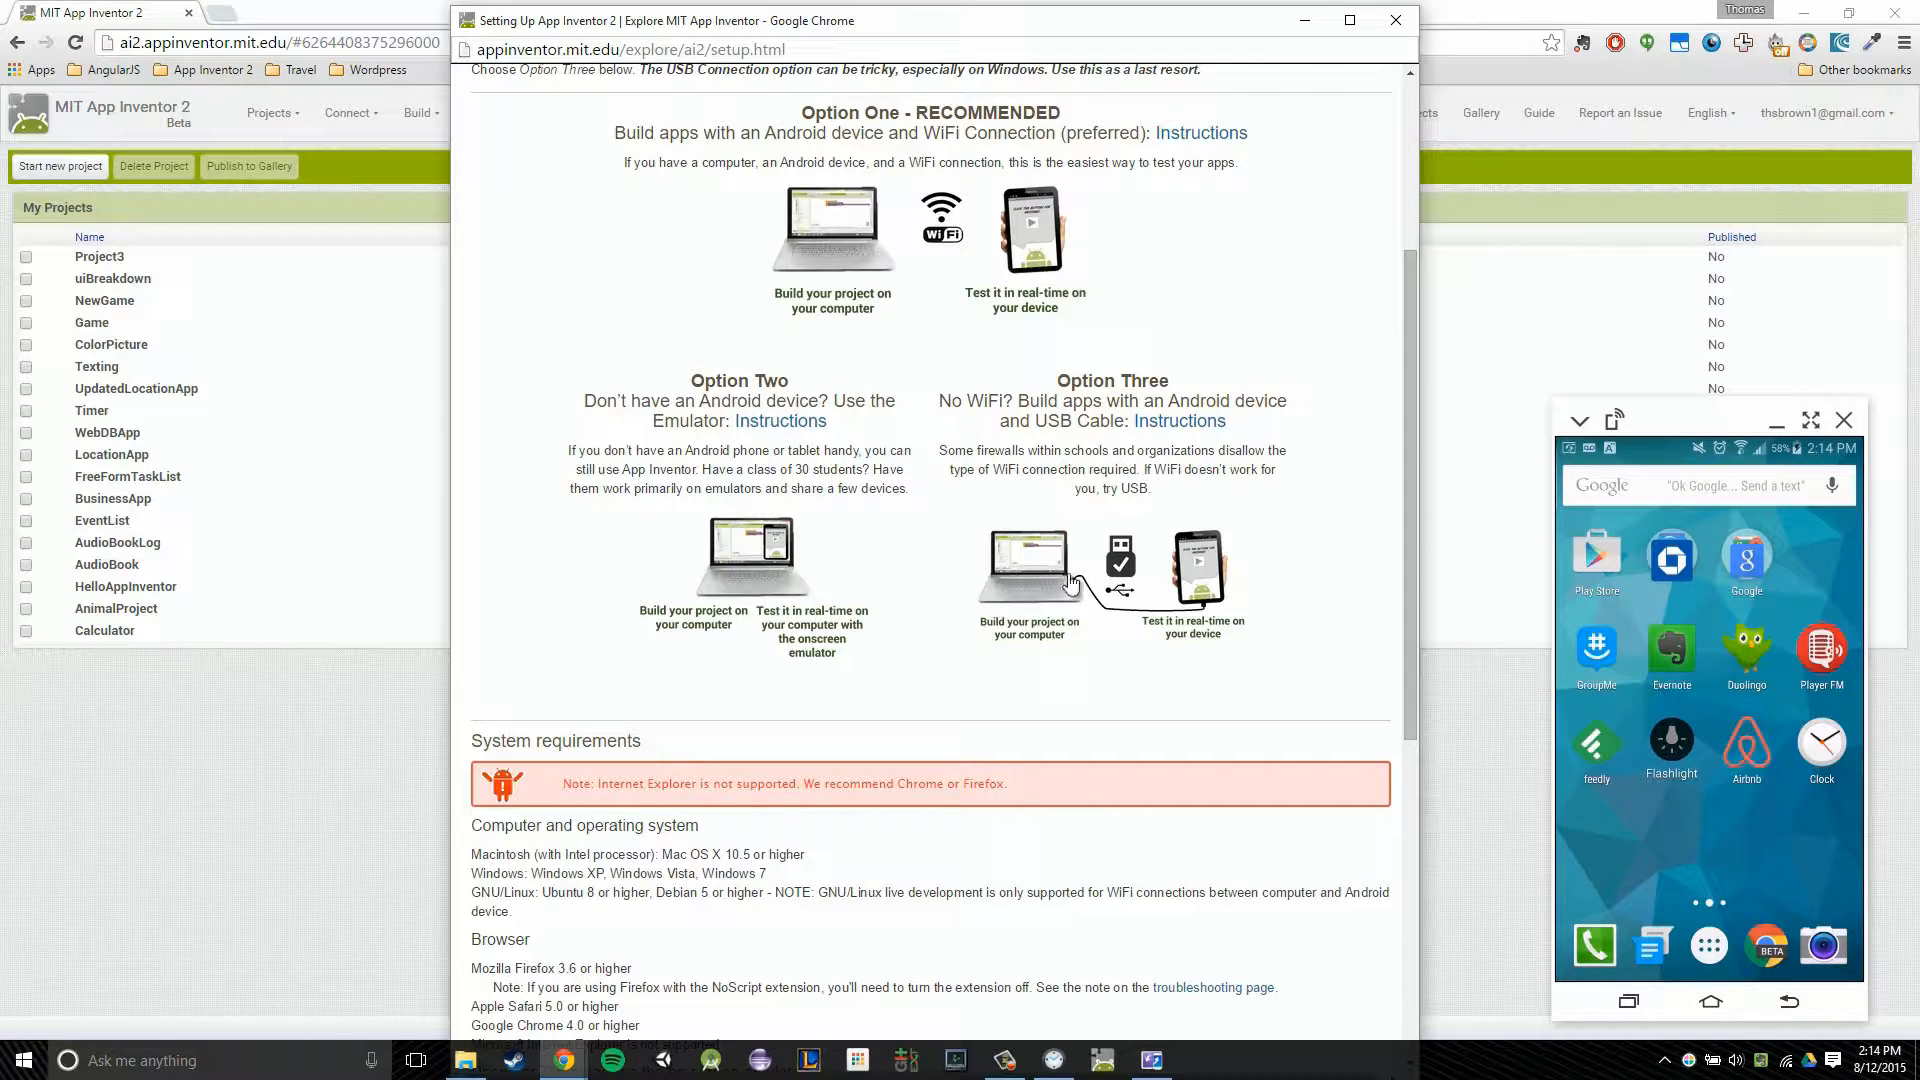
mouse_move(1174, 642)
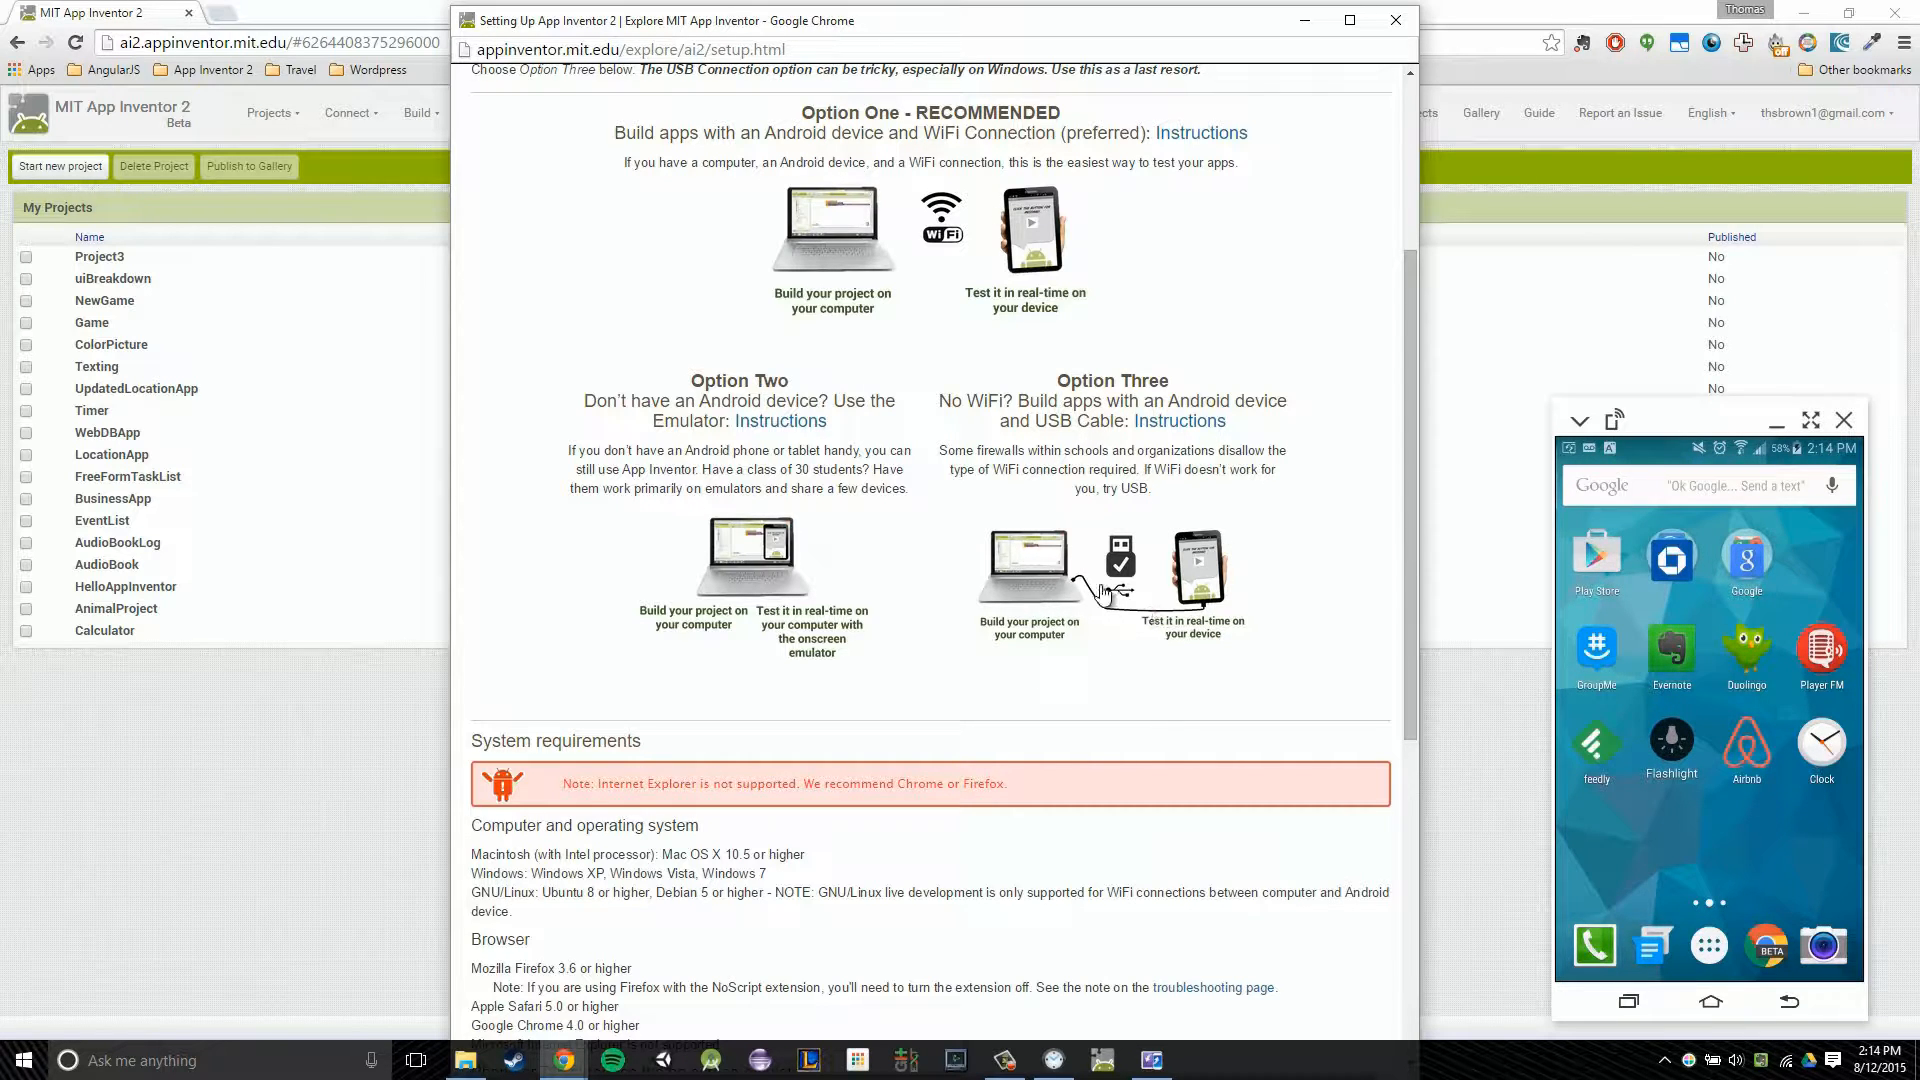
mouse_move(1068, 592)
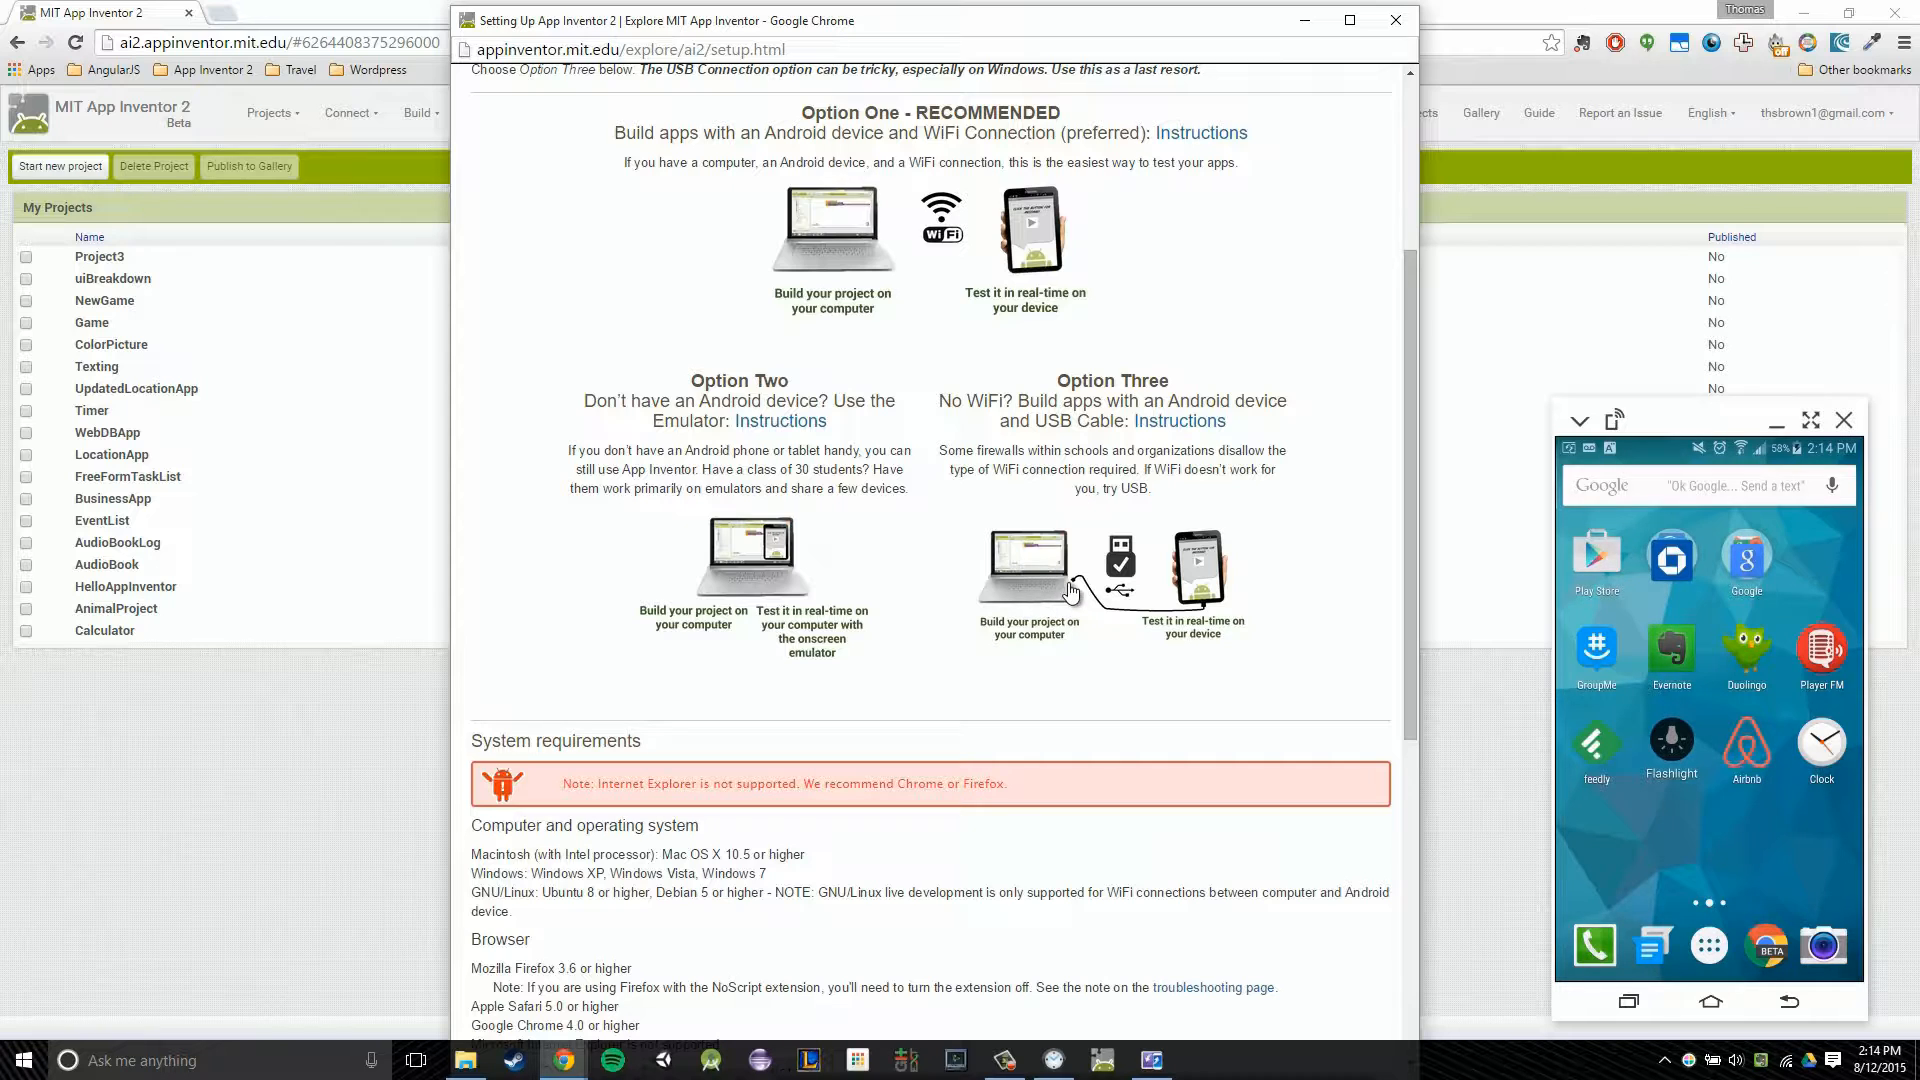
mouse_move(1212, 612)
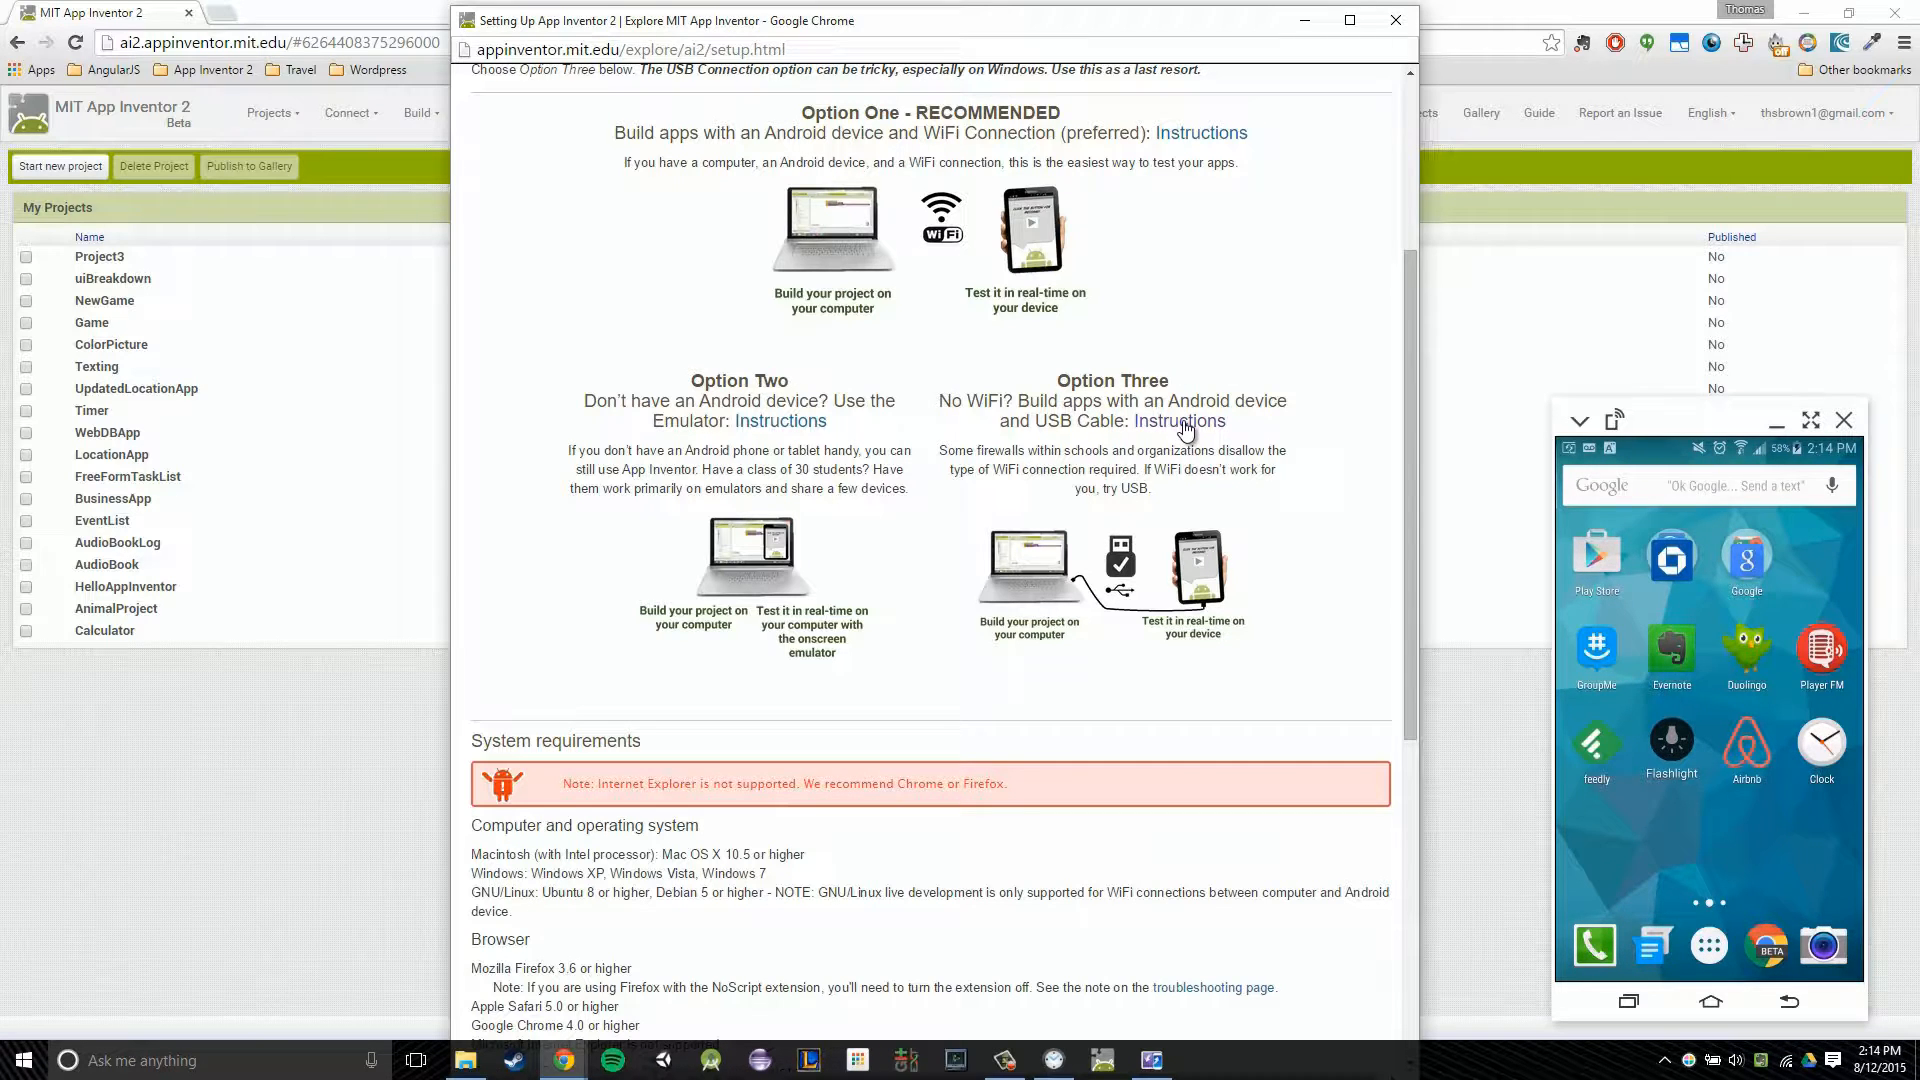
Follow Option Three's USB cable instructions to the Windows setup software page
left_click(1182, 420)
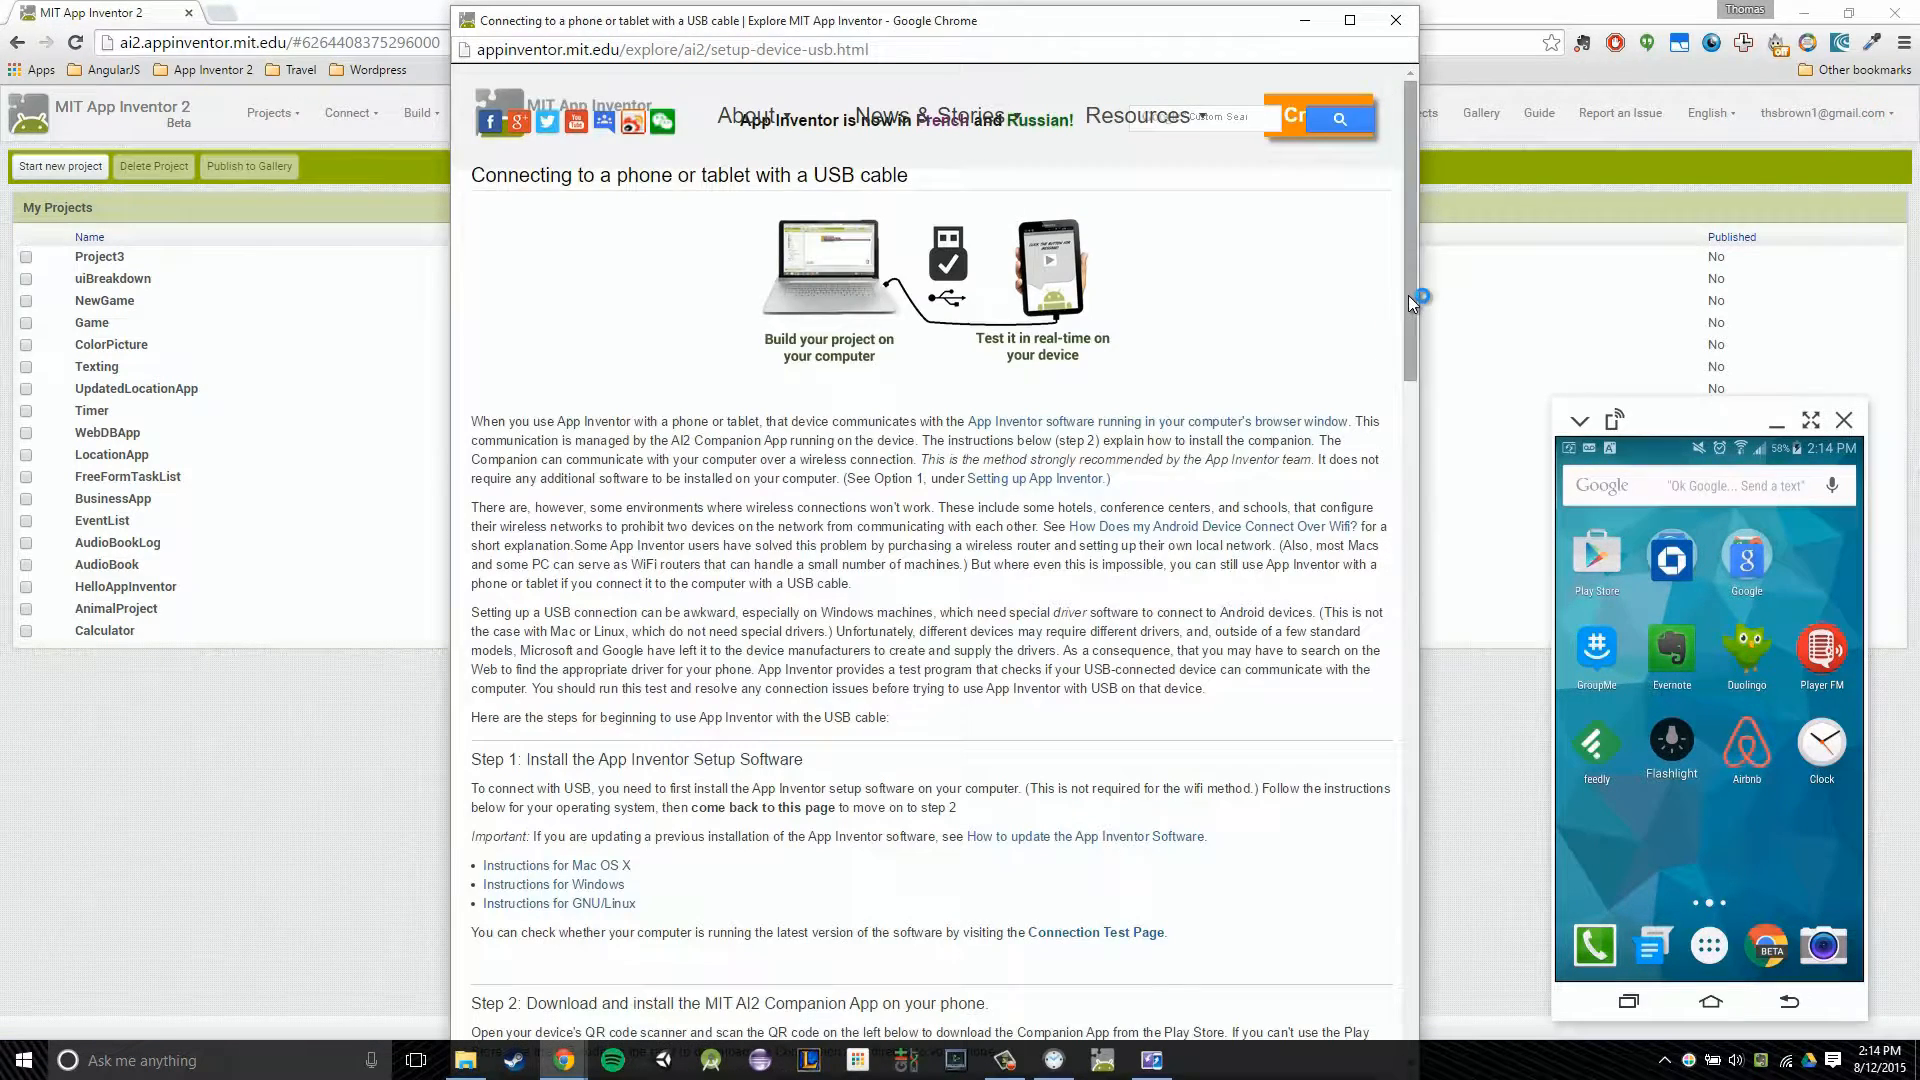
scroll("down", 3)
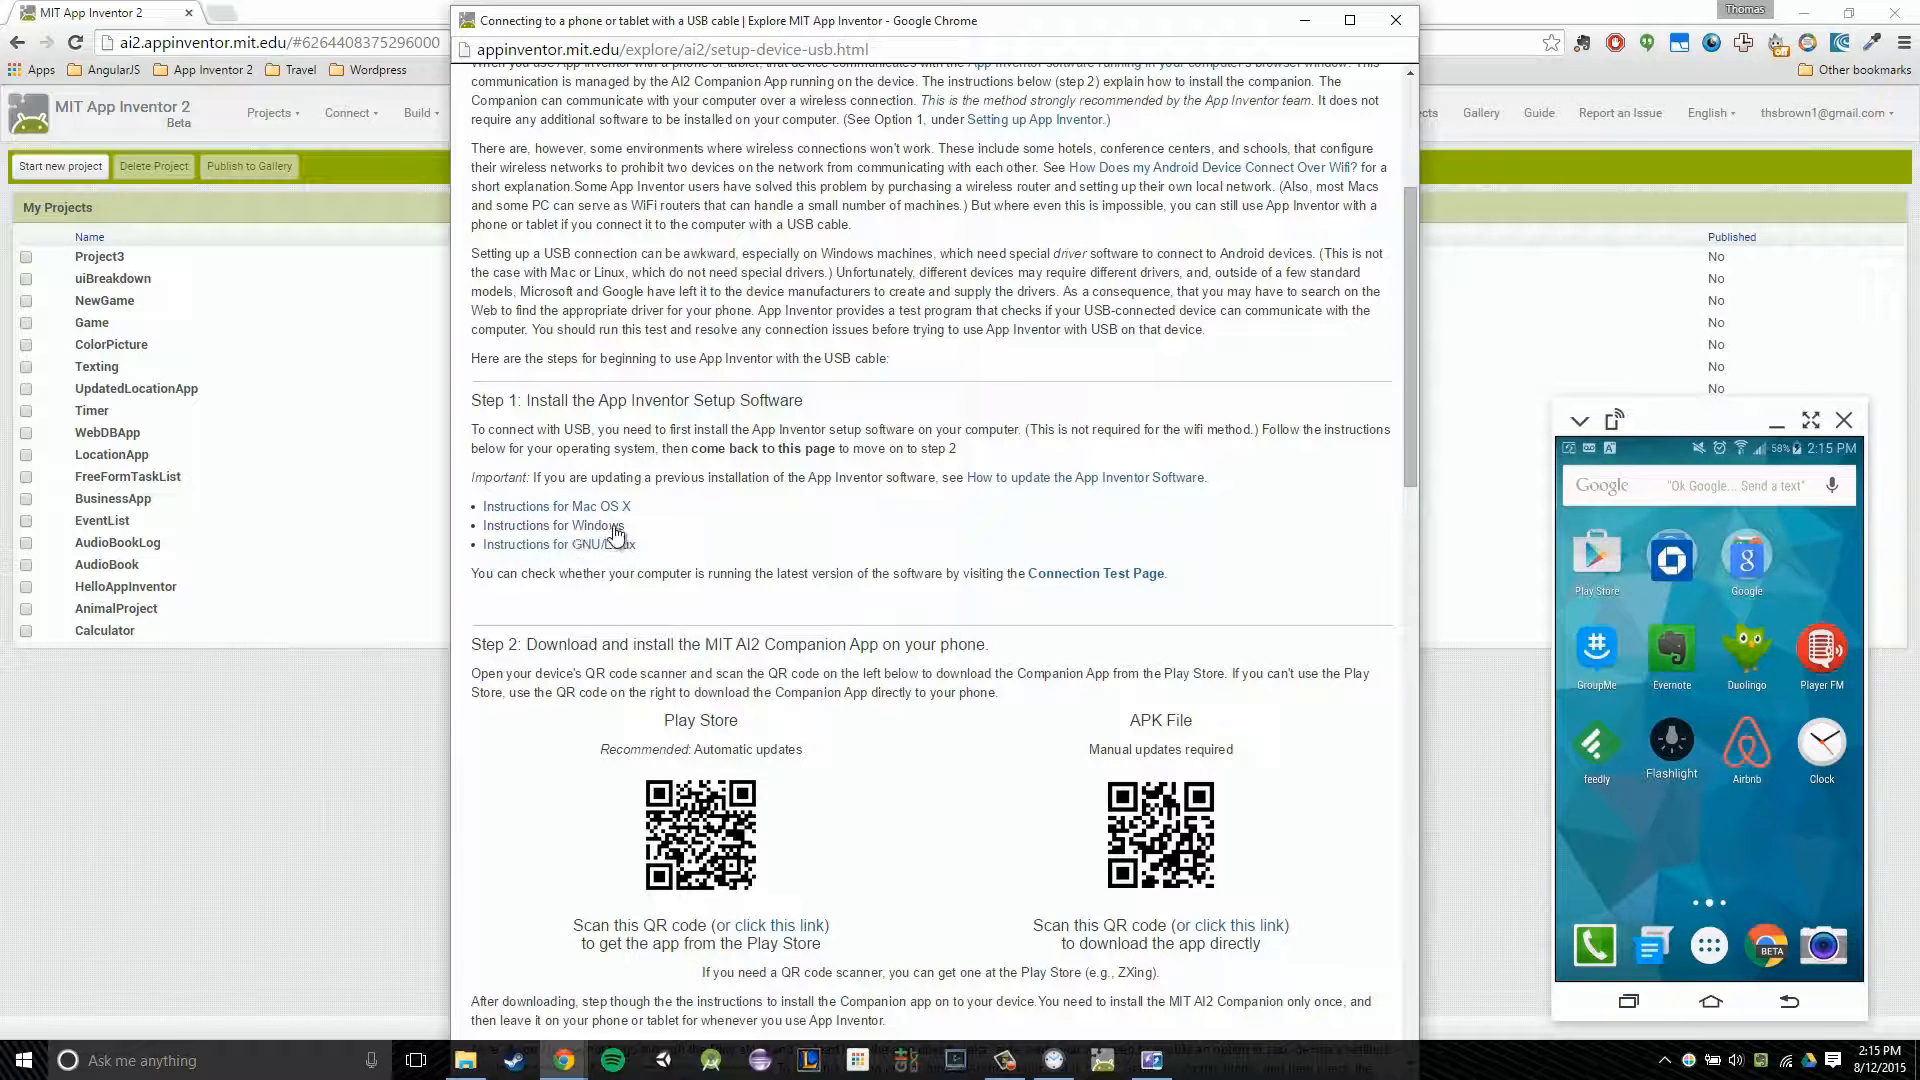
mouse_move(596, 558)
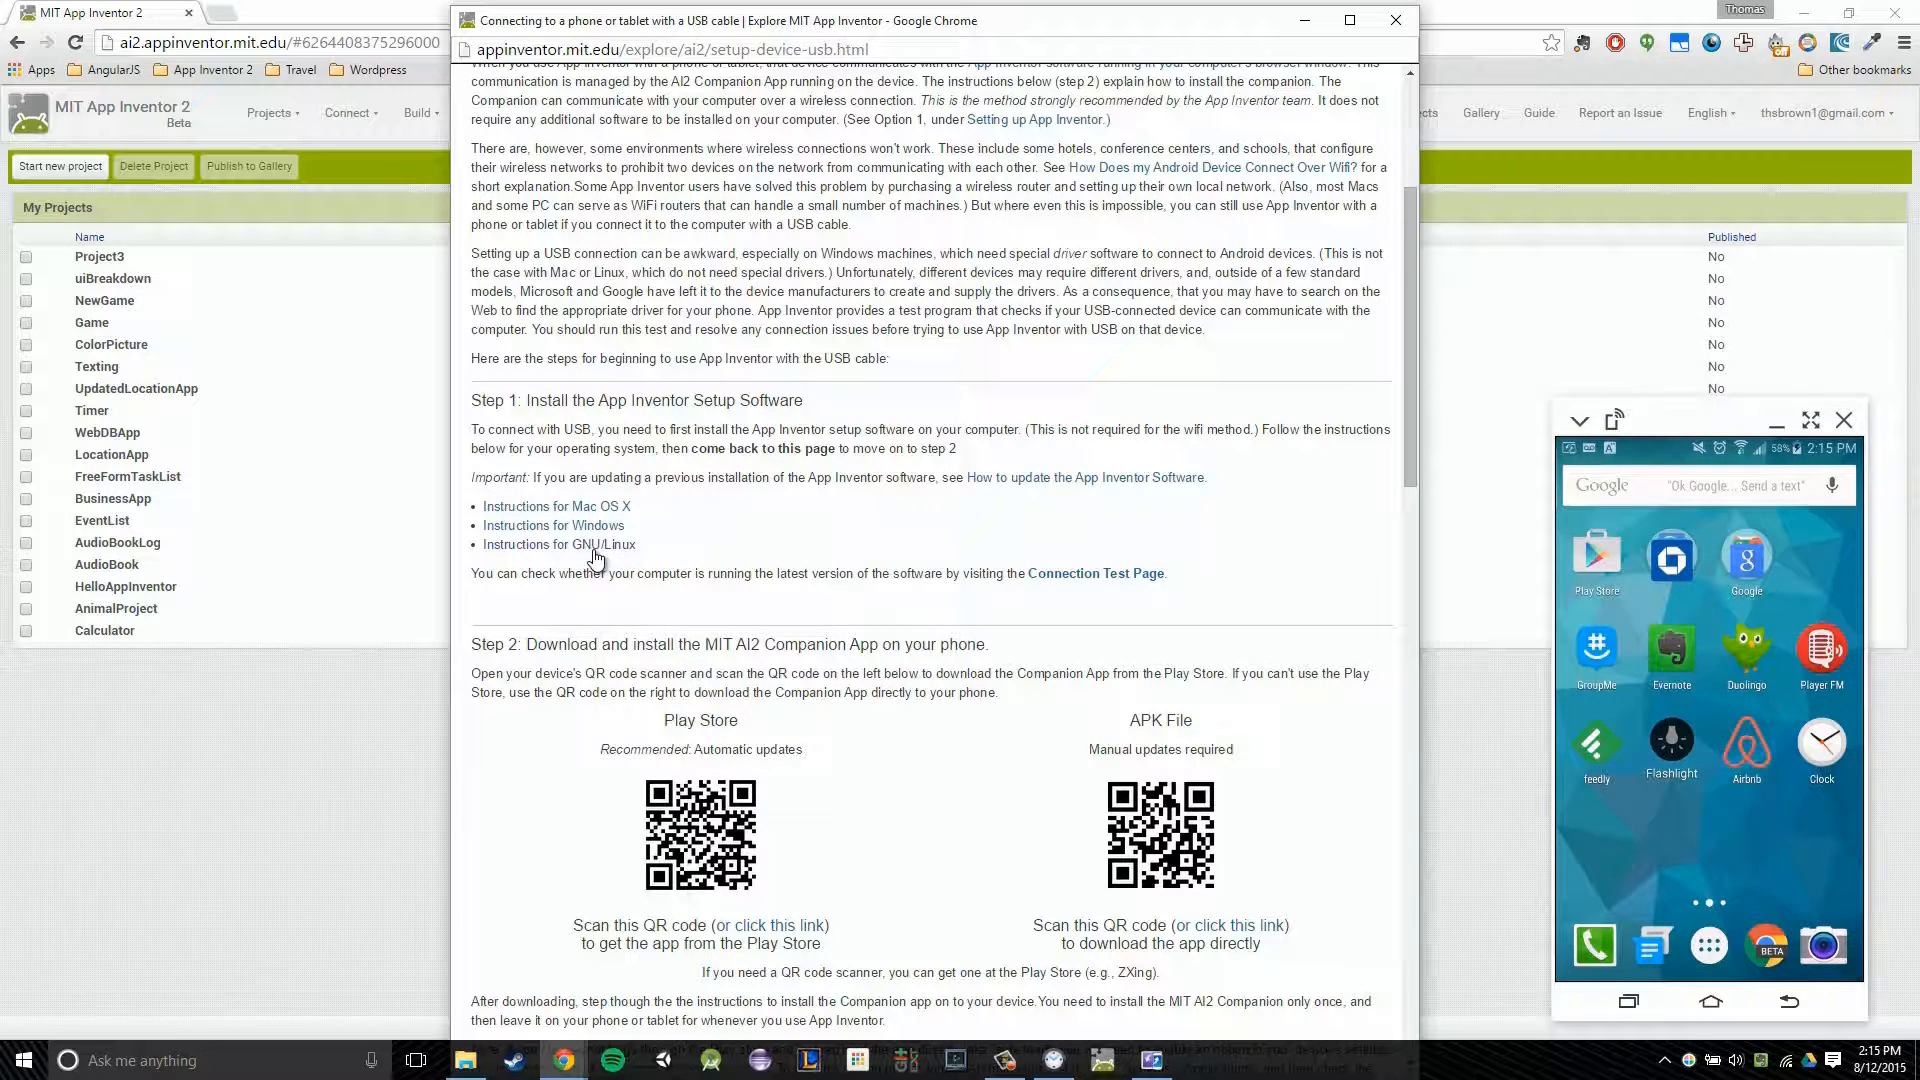
mouse_move(586, 536)
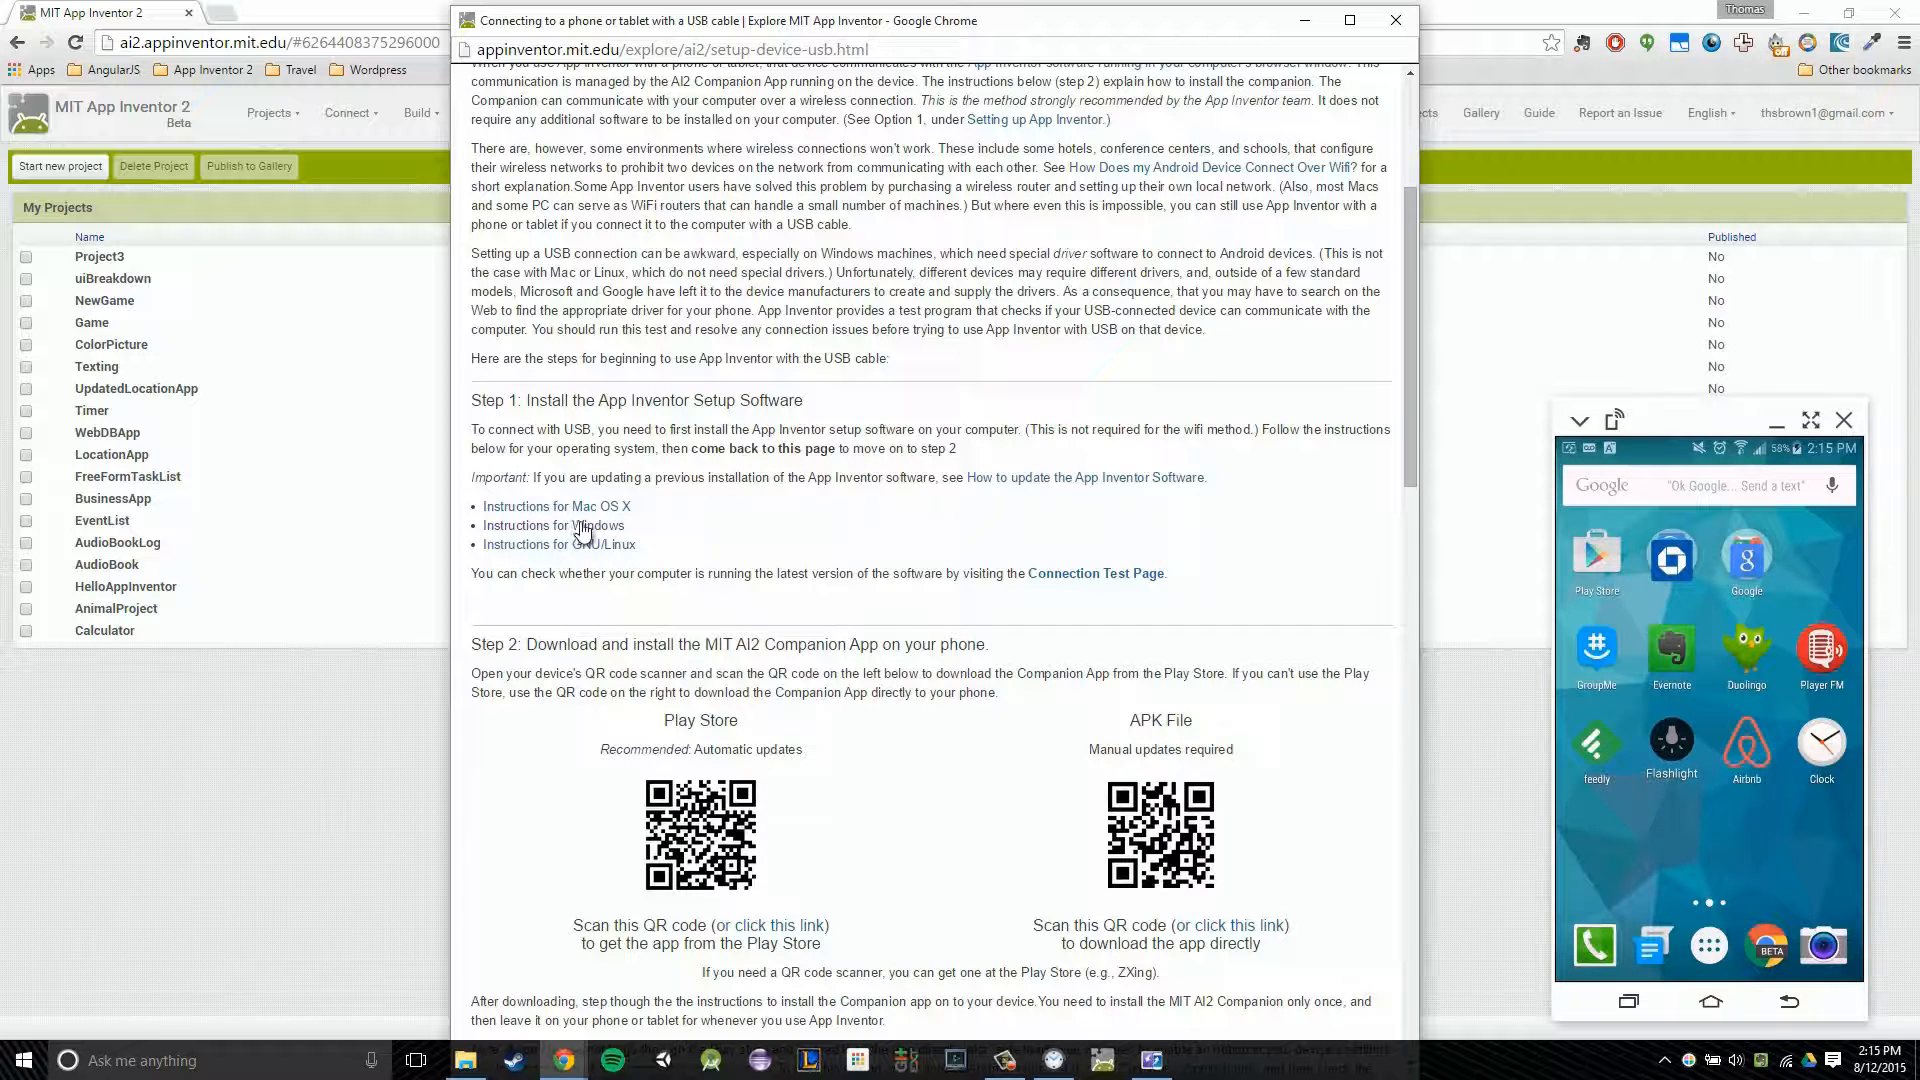
left_click(552, 526)
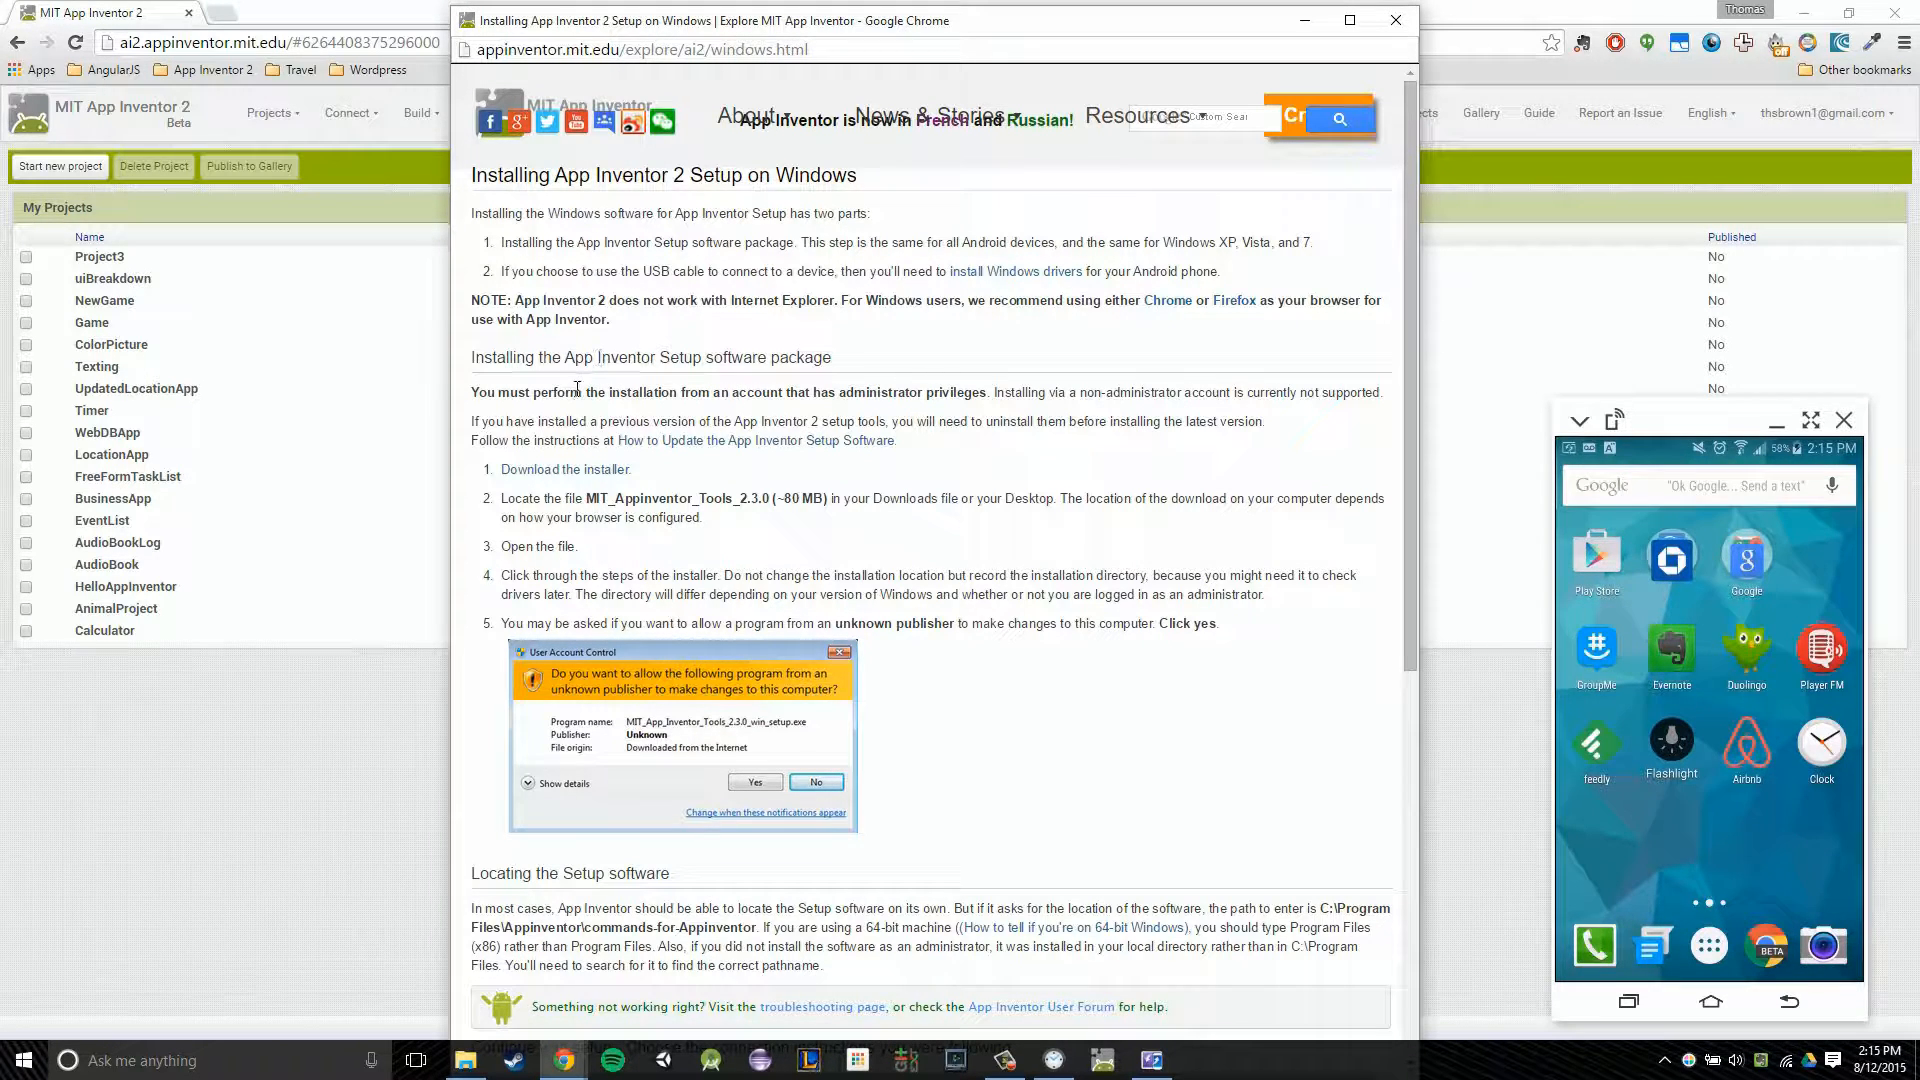
mouse_move(602, 474)
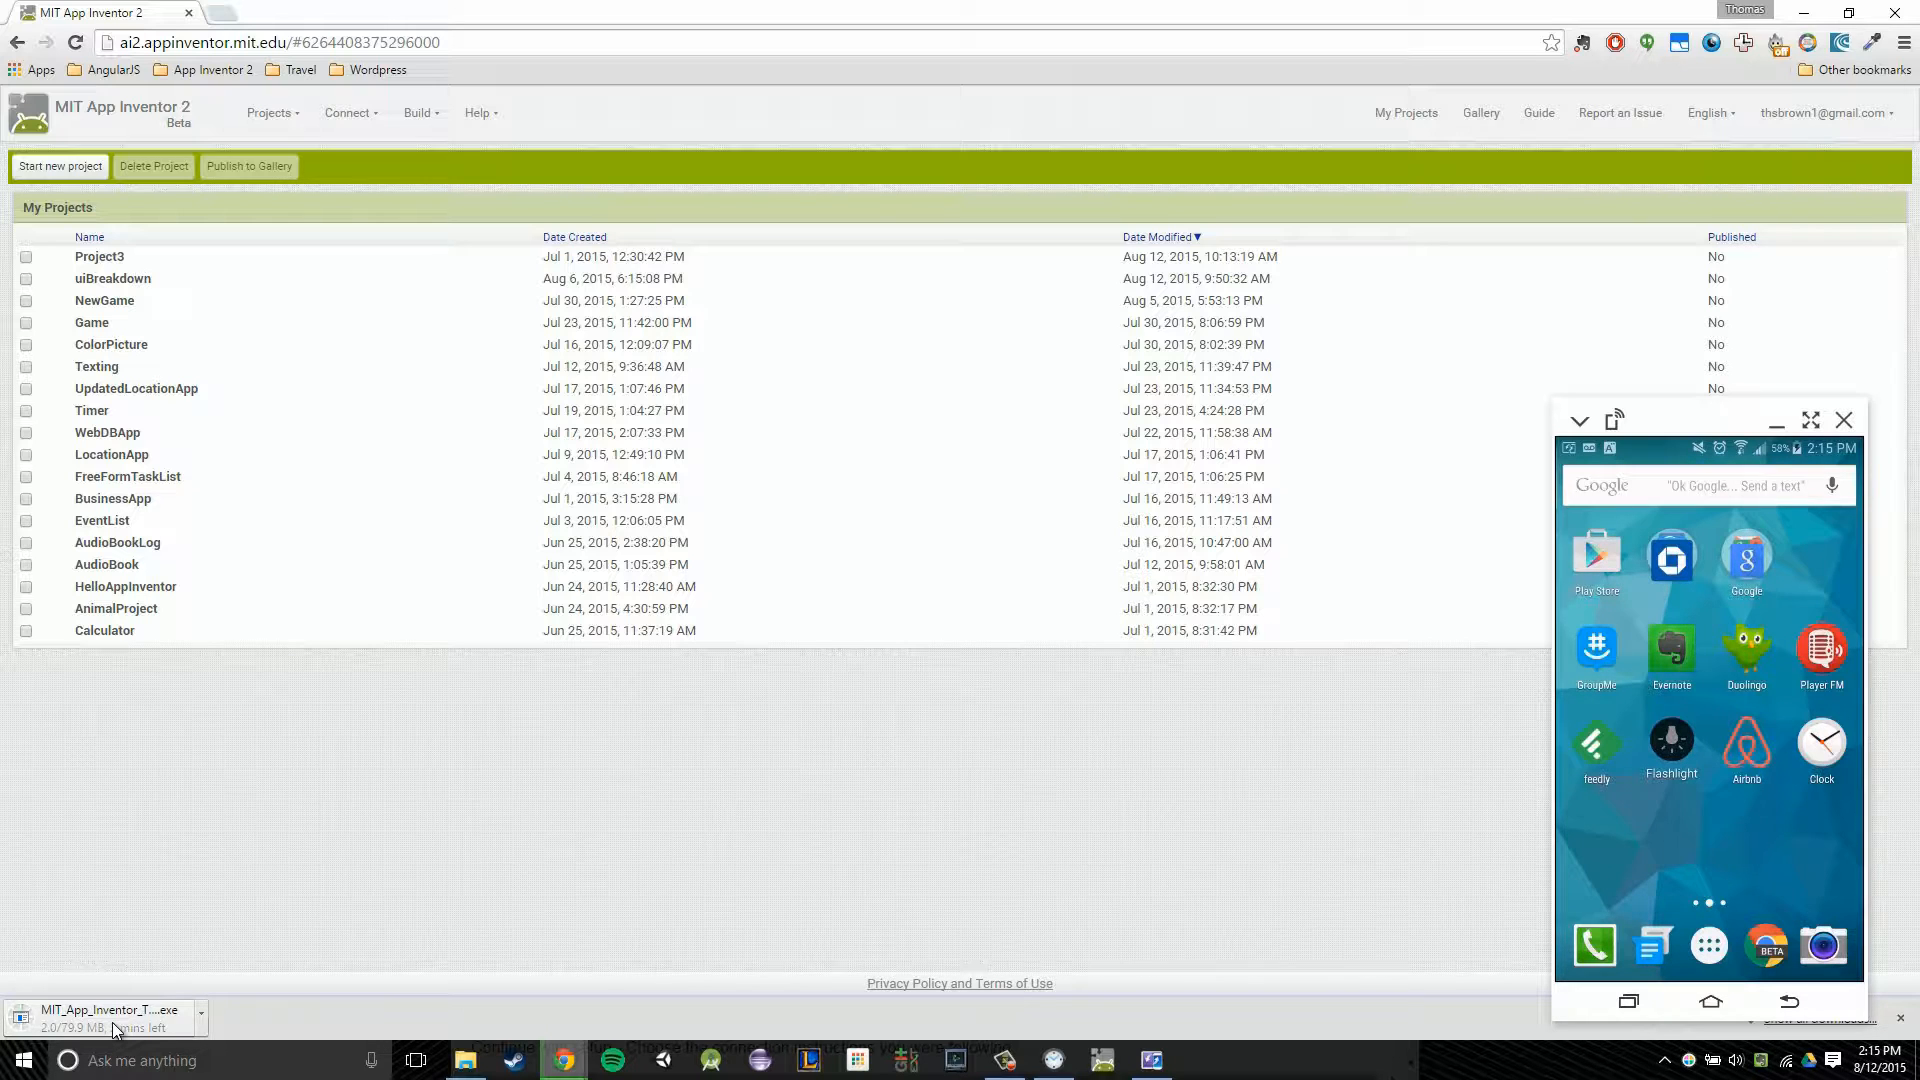
mouse_move(1332, 732)
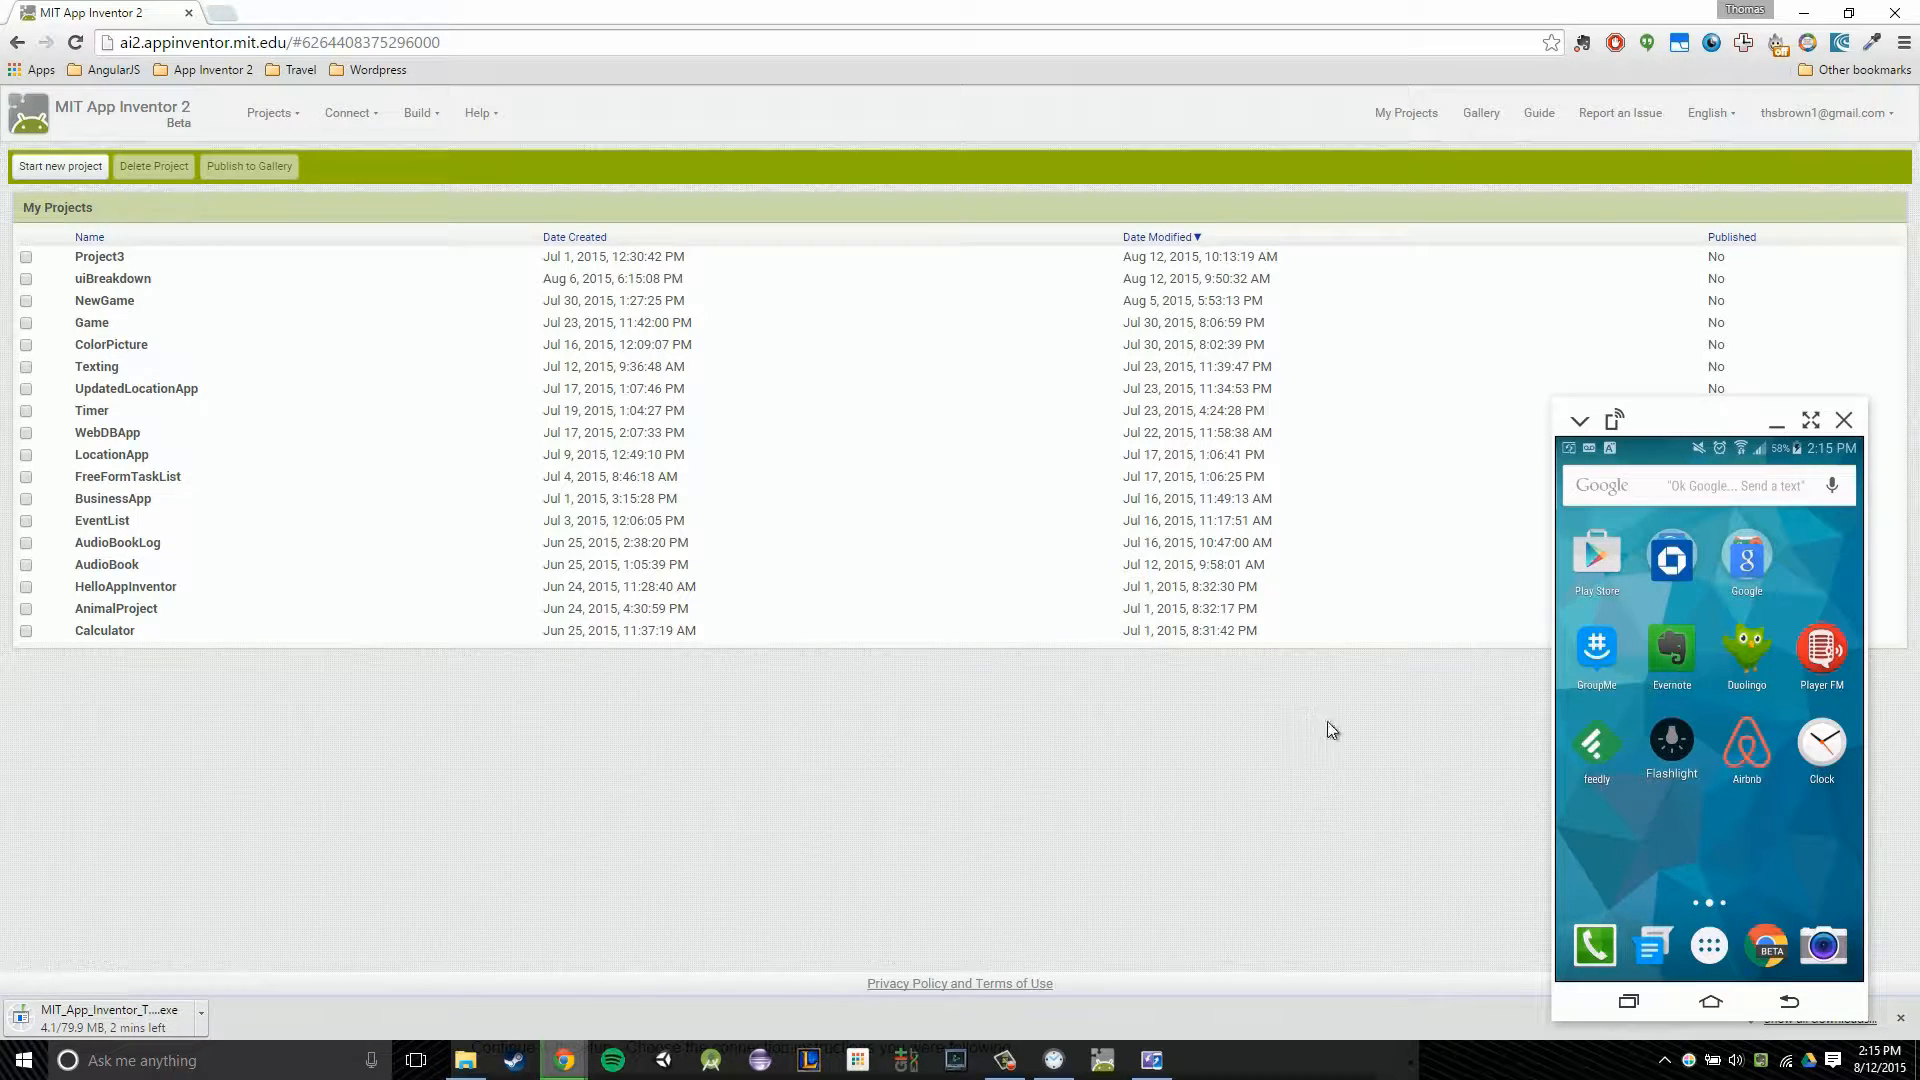
mouse_move(936, 768)
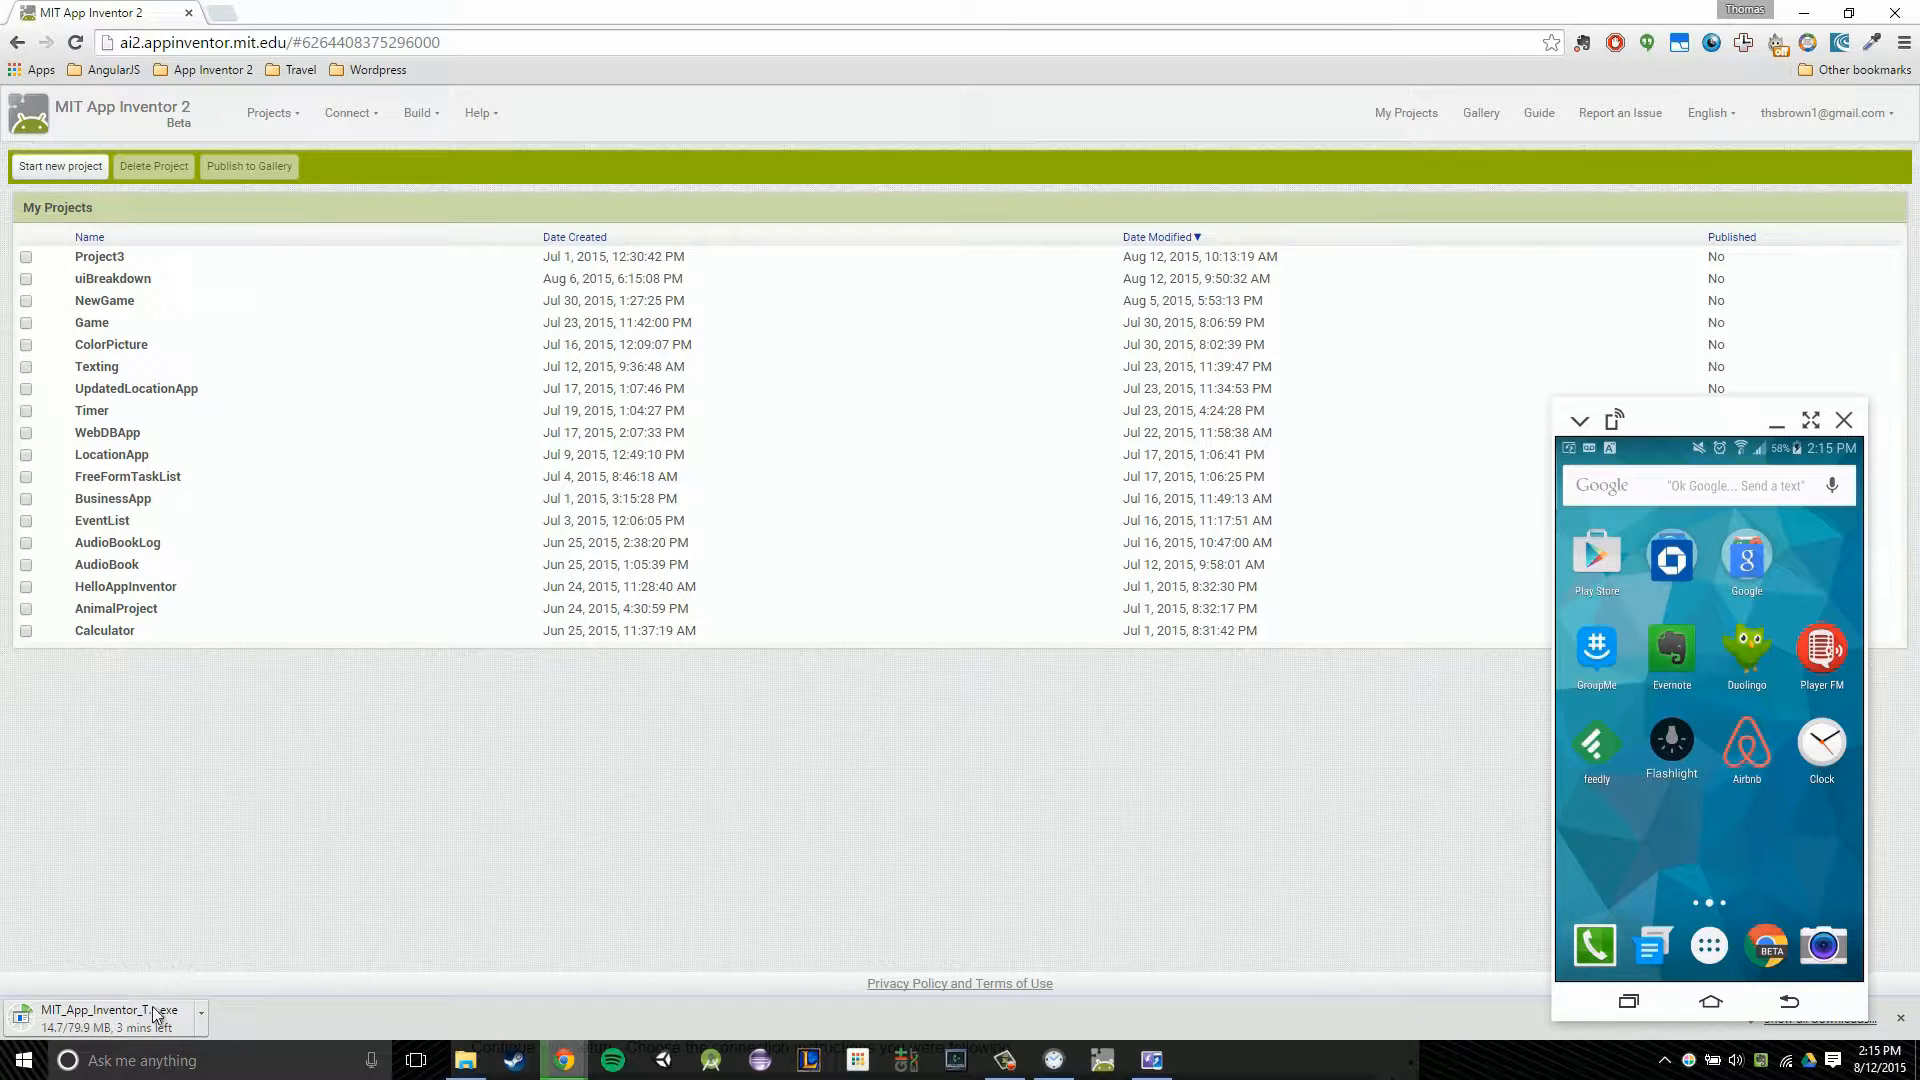
Cancel the installer download in Chrome and search Windows for 'ai' to find aiStarter
left_click(200, 1016)
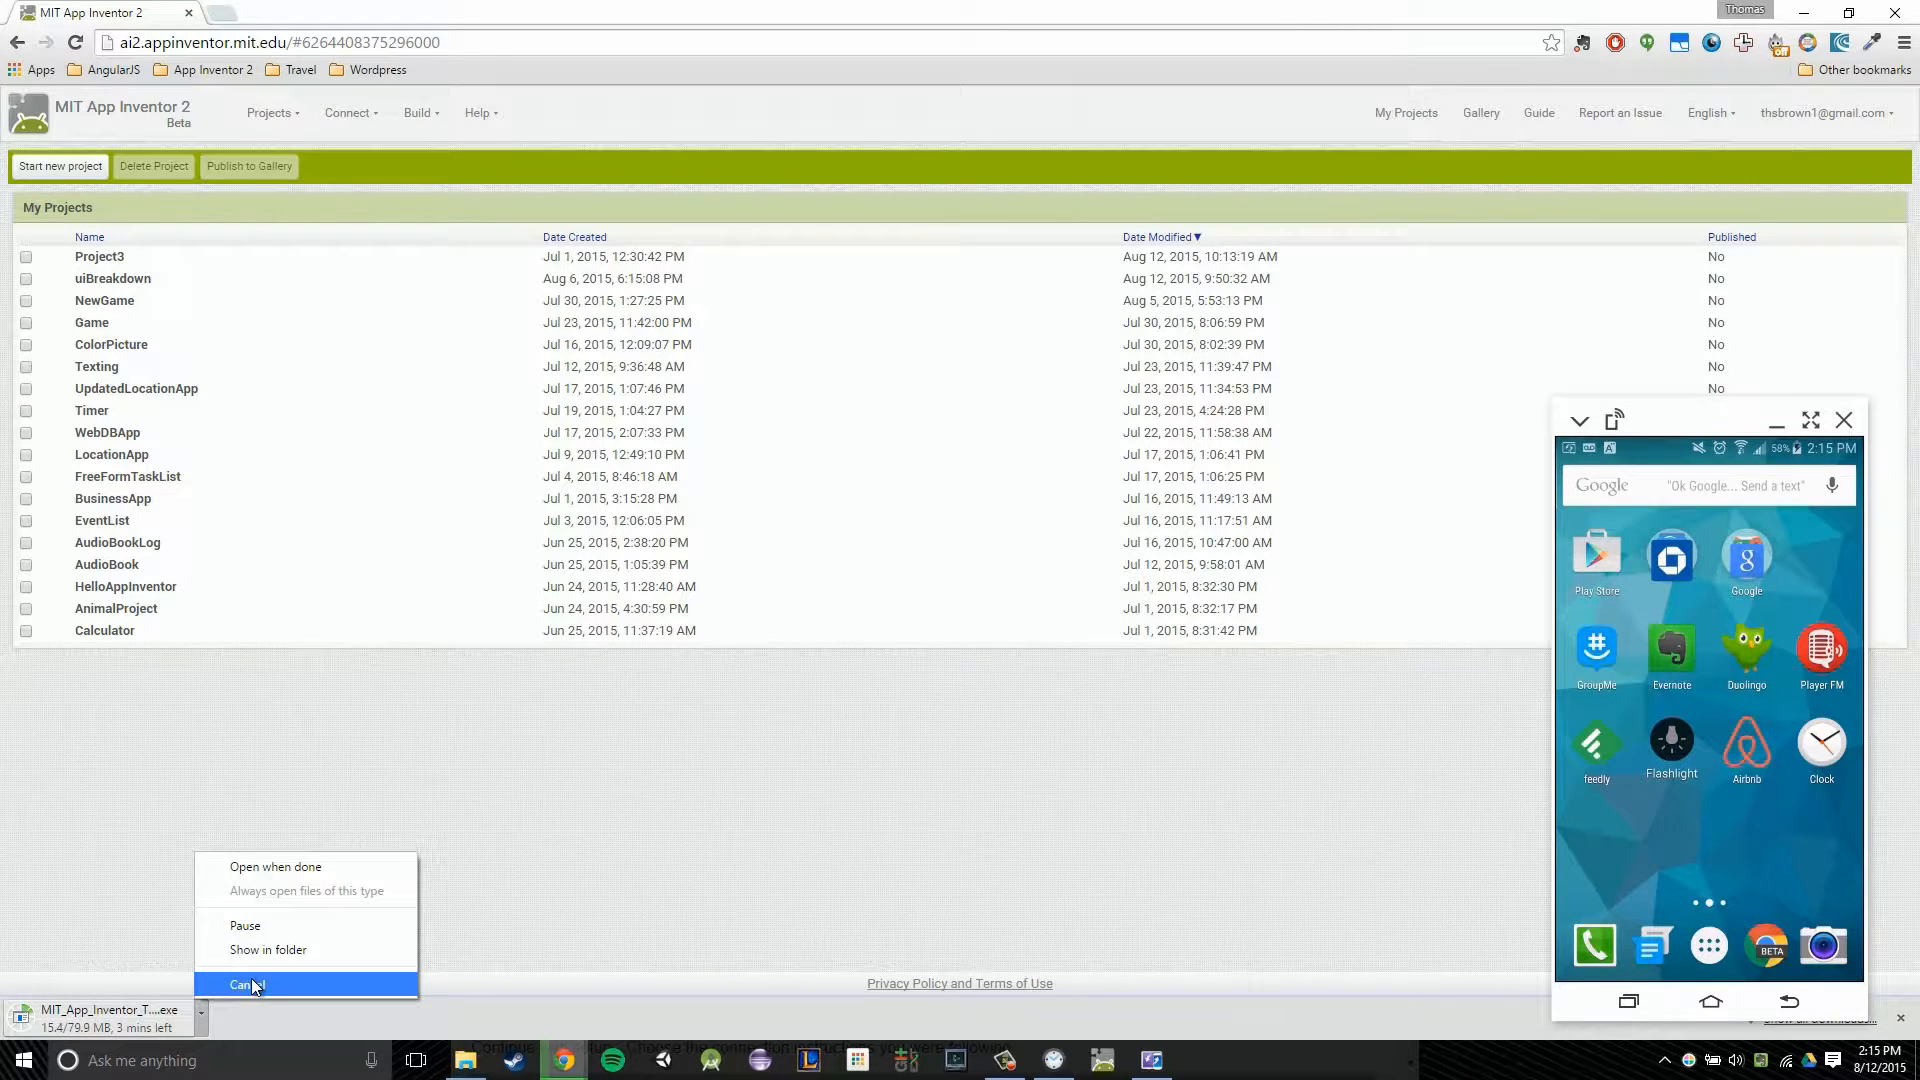
left_click(246, 984)
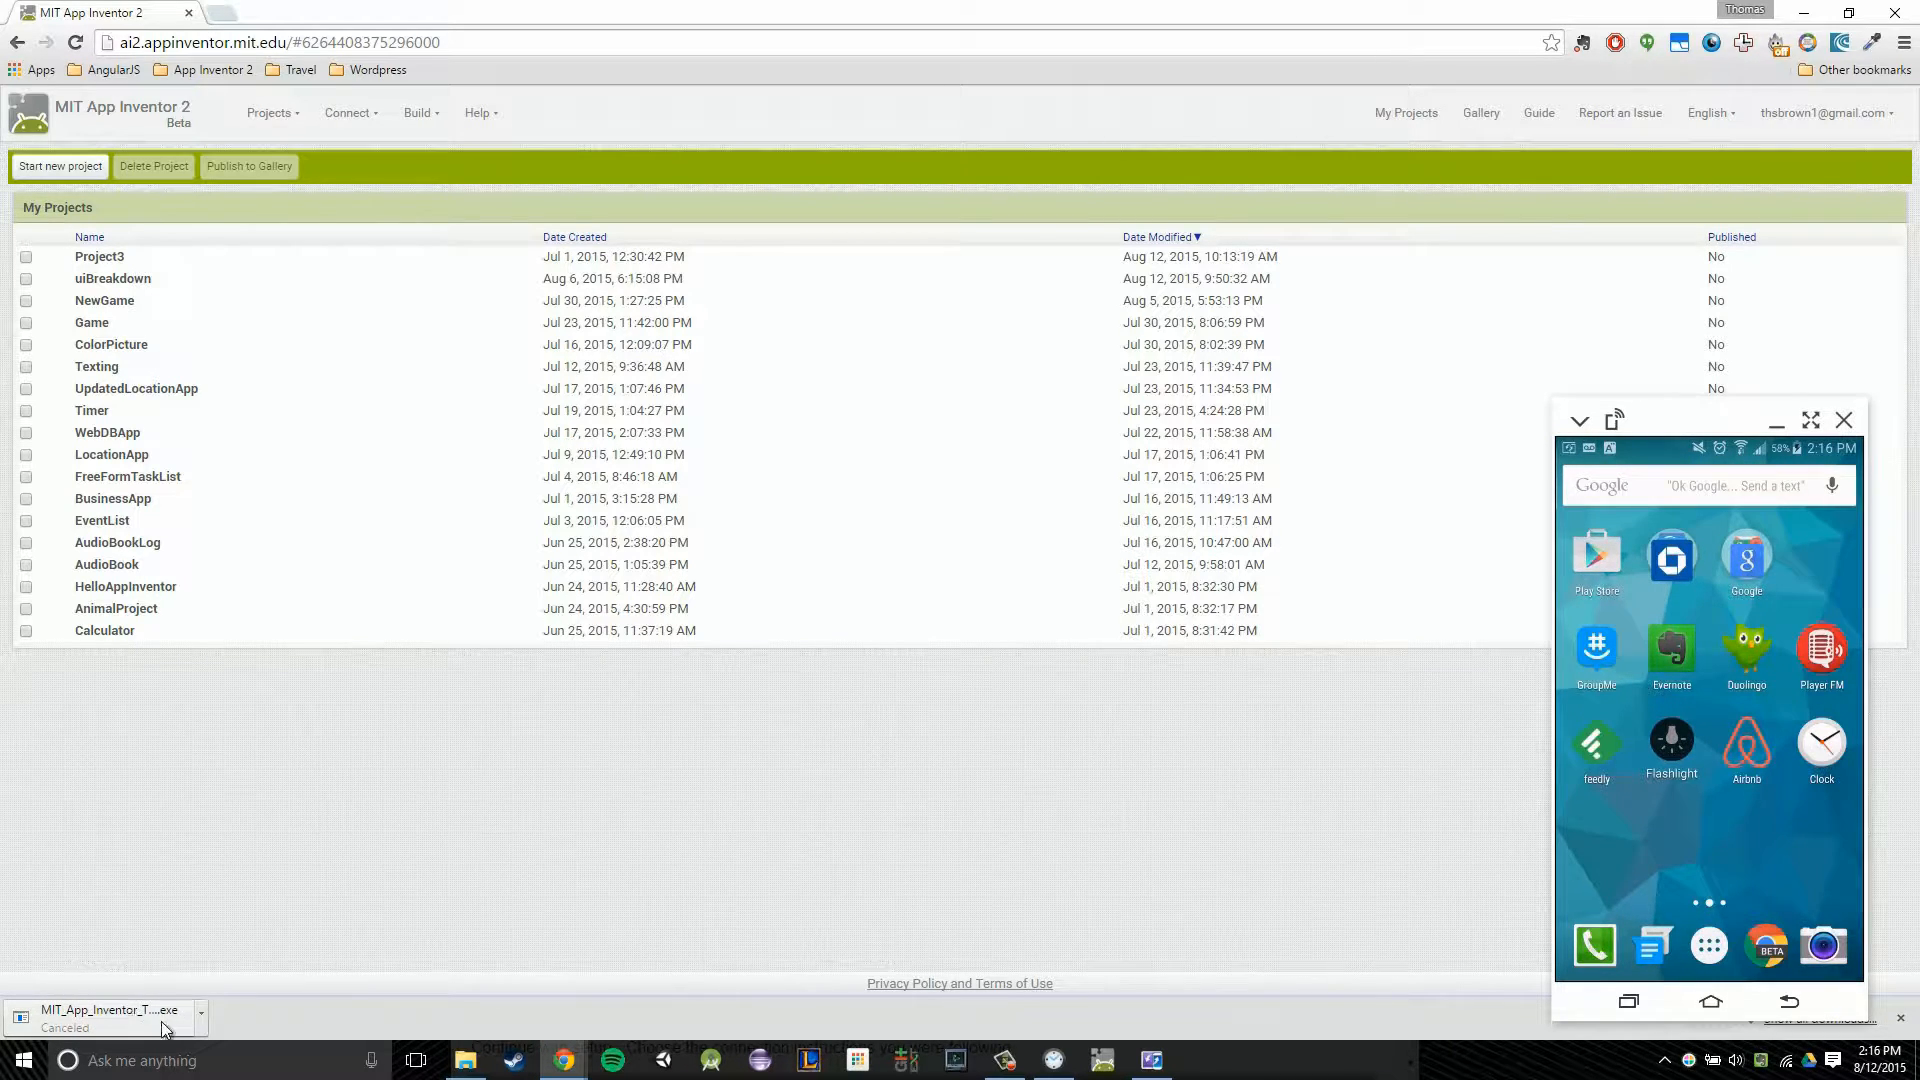
mouse_move(270, 1022)
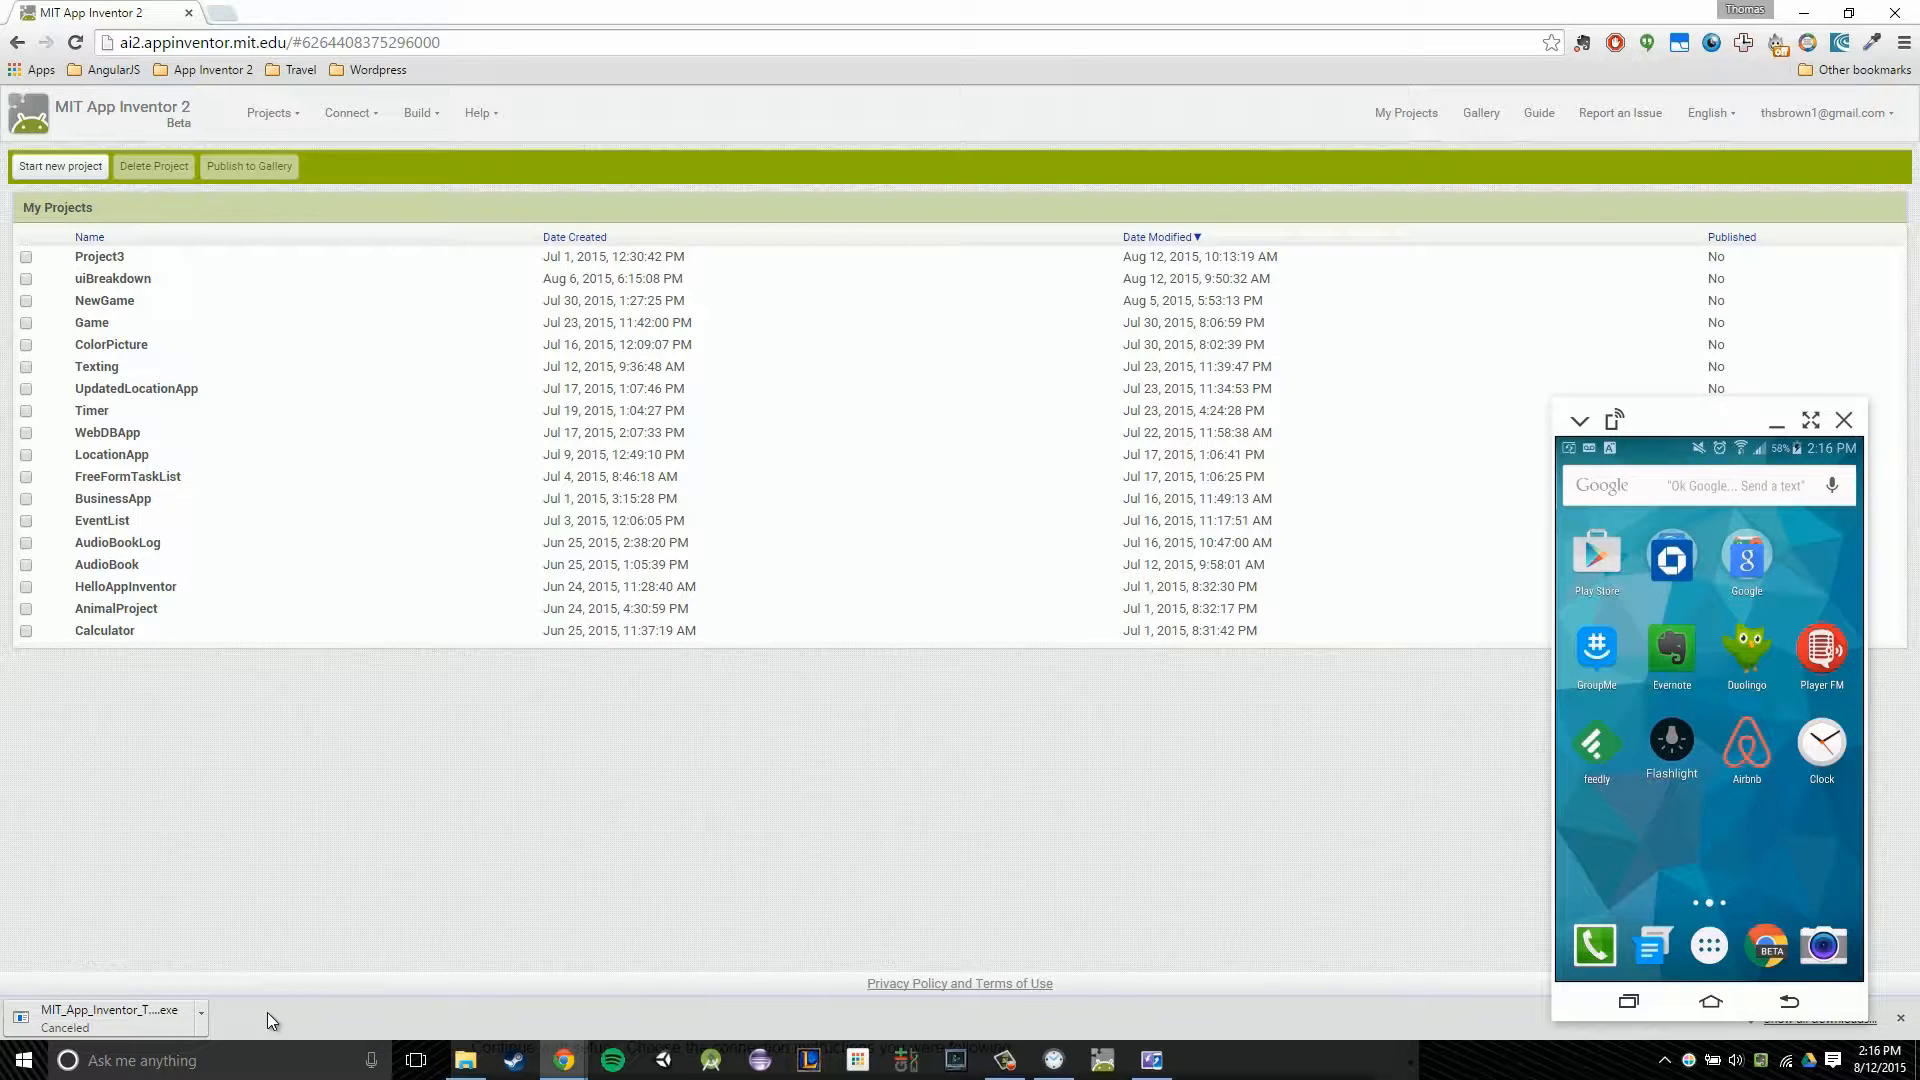
mouse_move(548, 754)
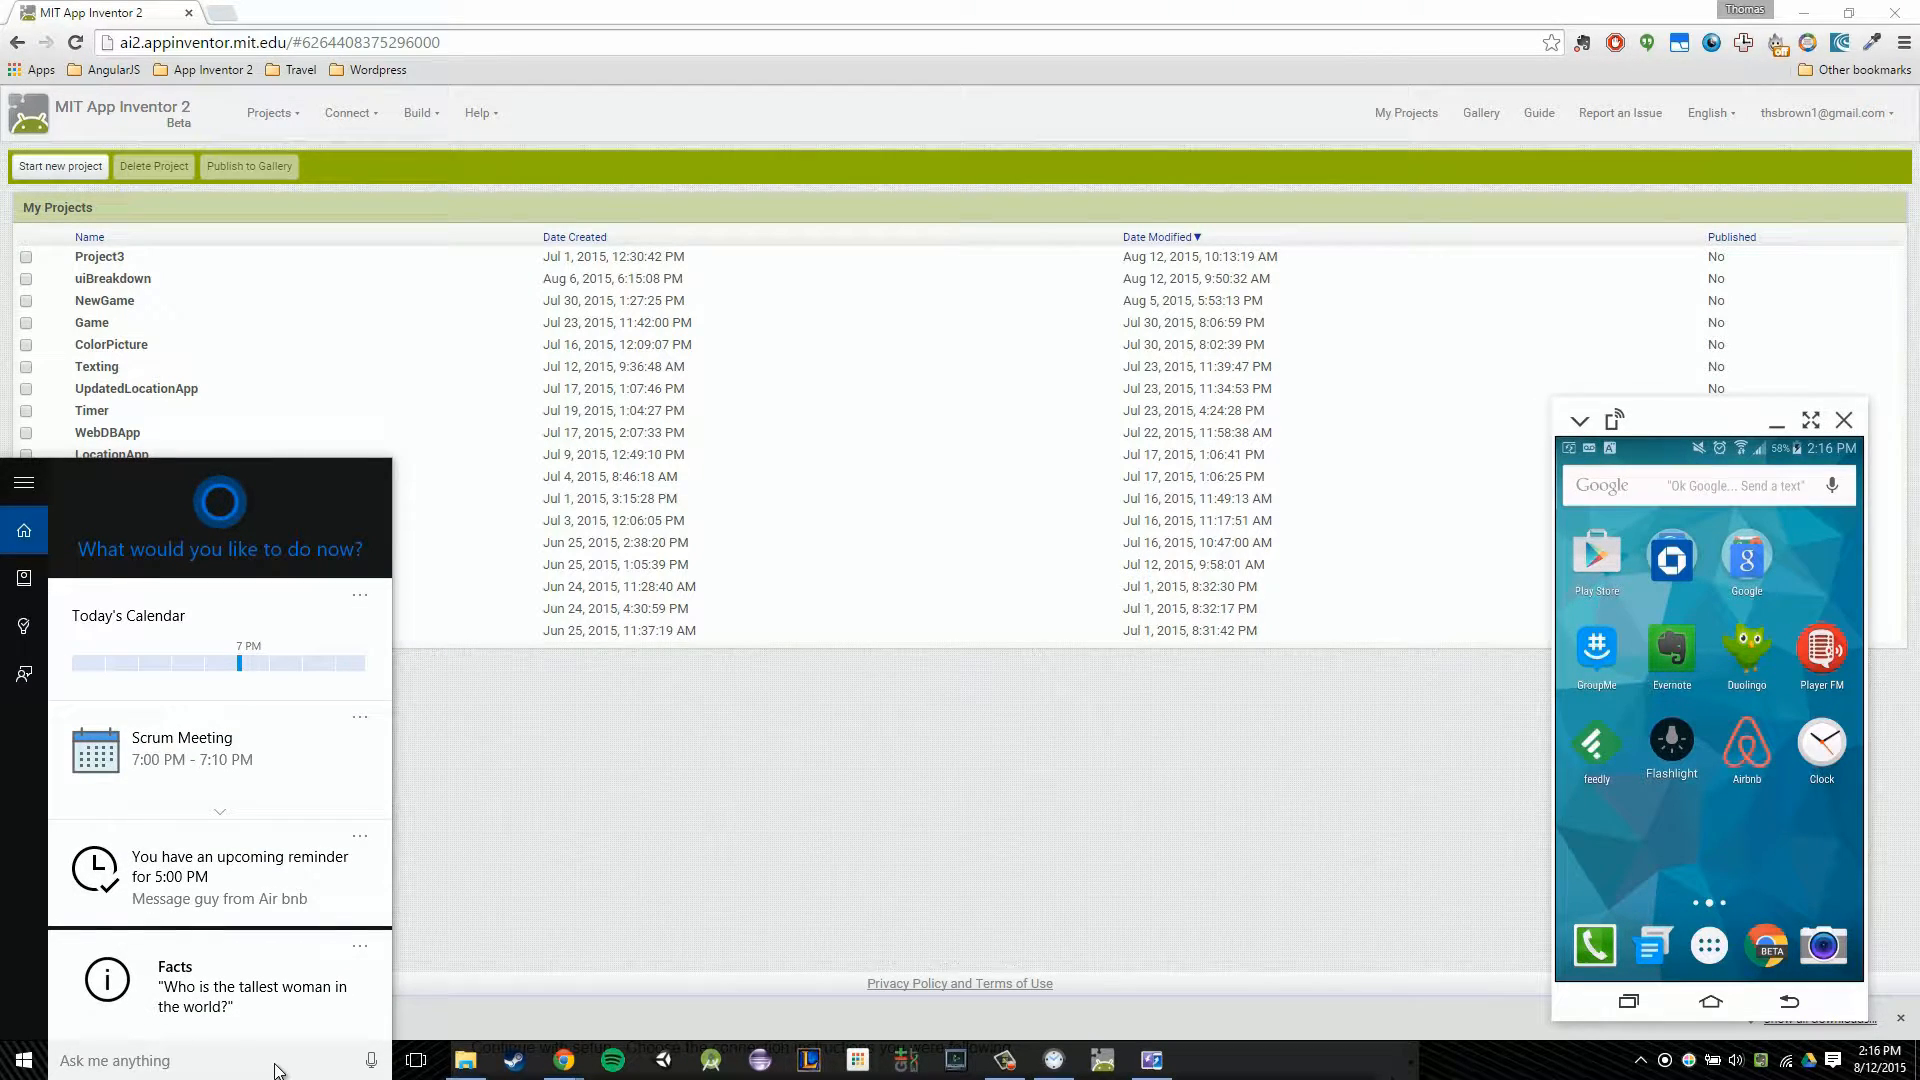
type("ai")
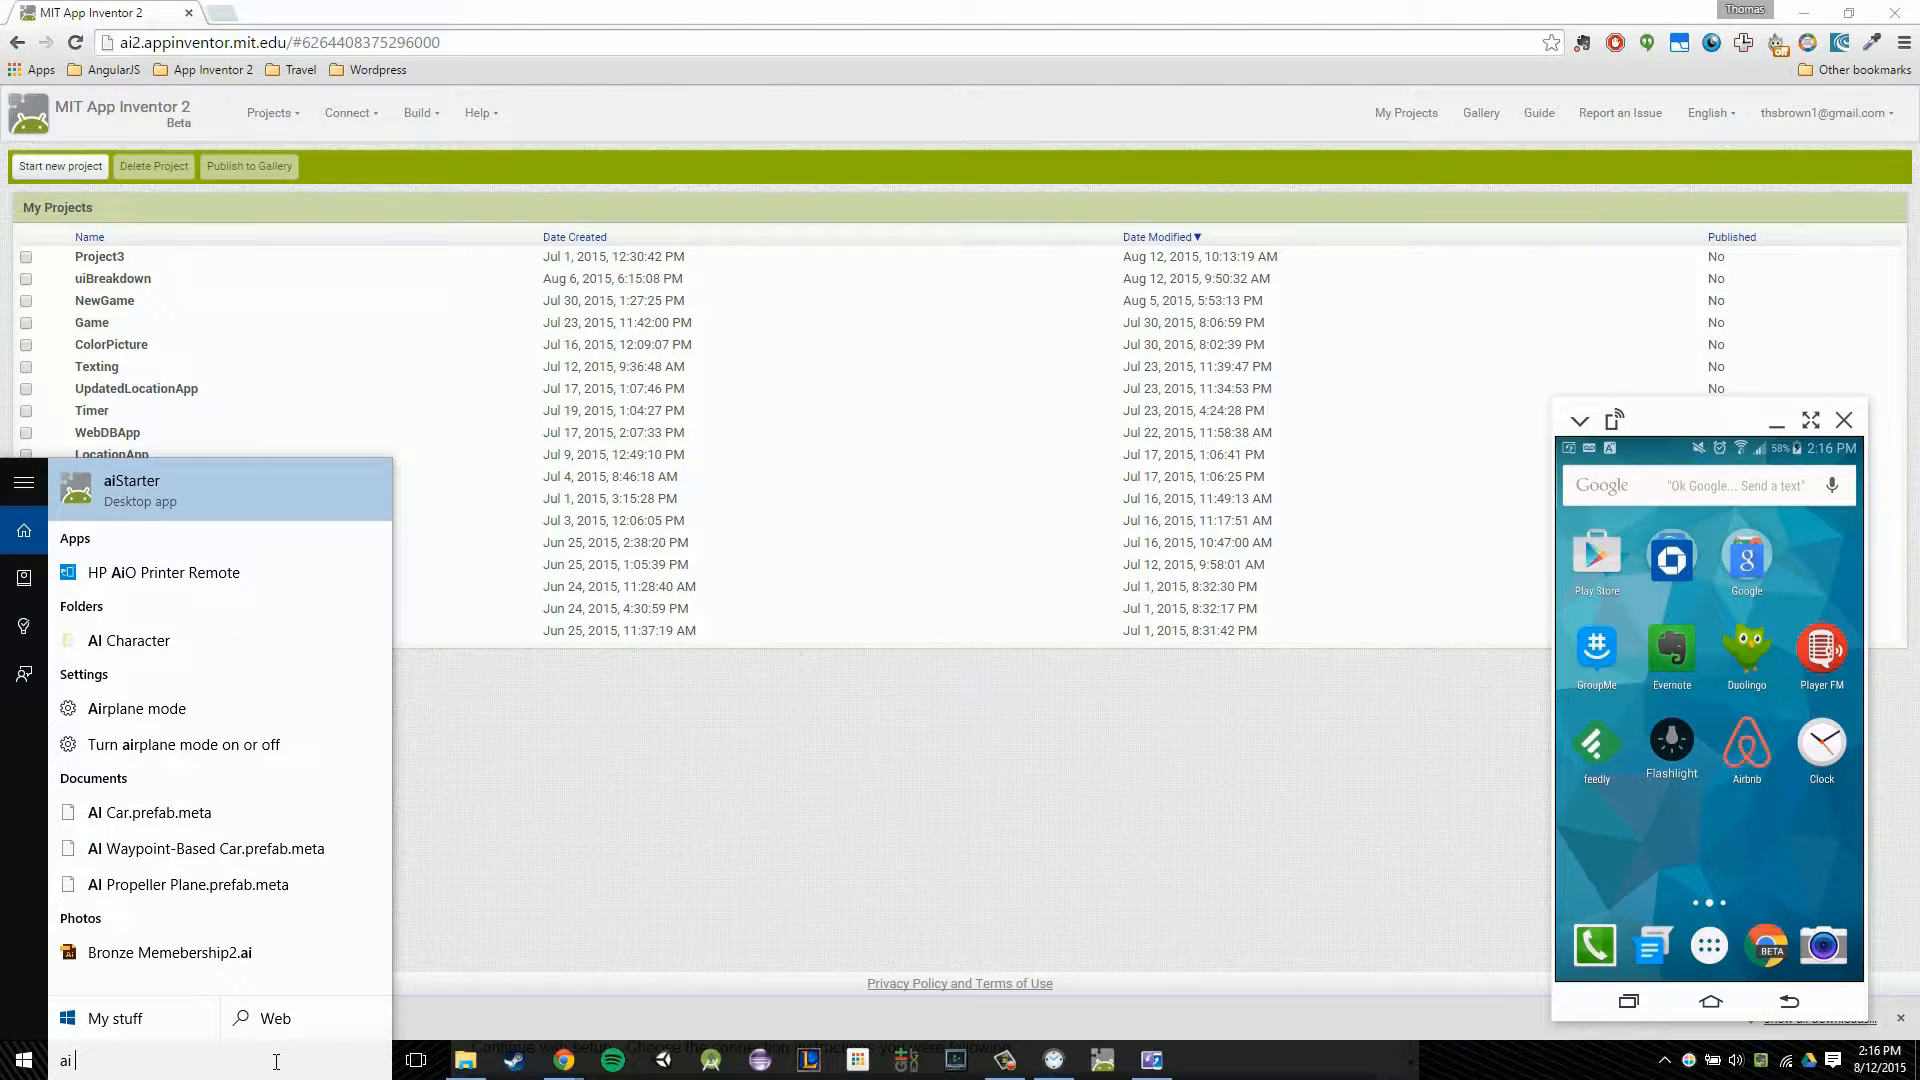
mouse_move(168, 504)
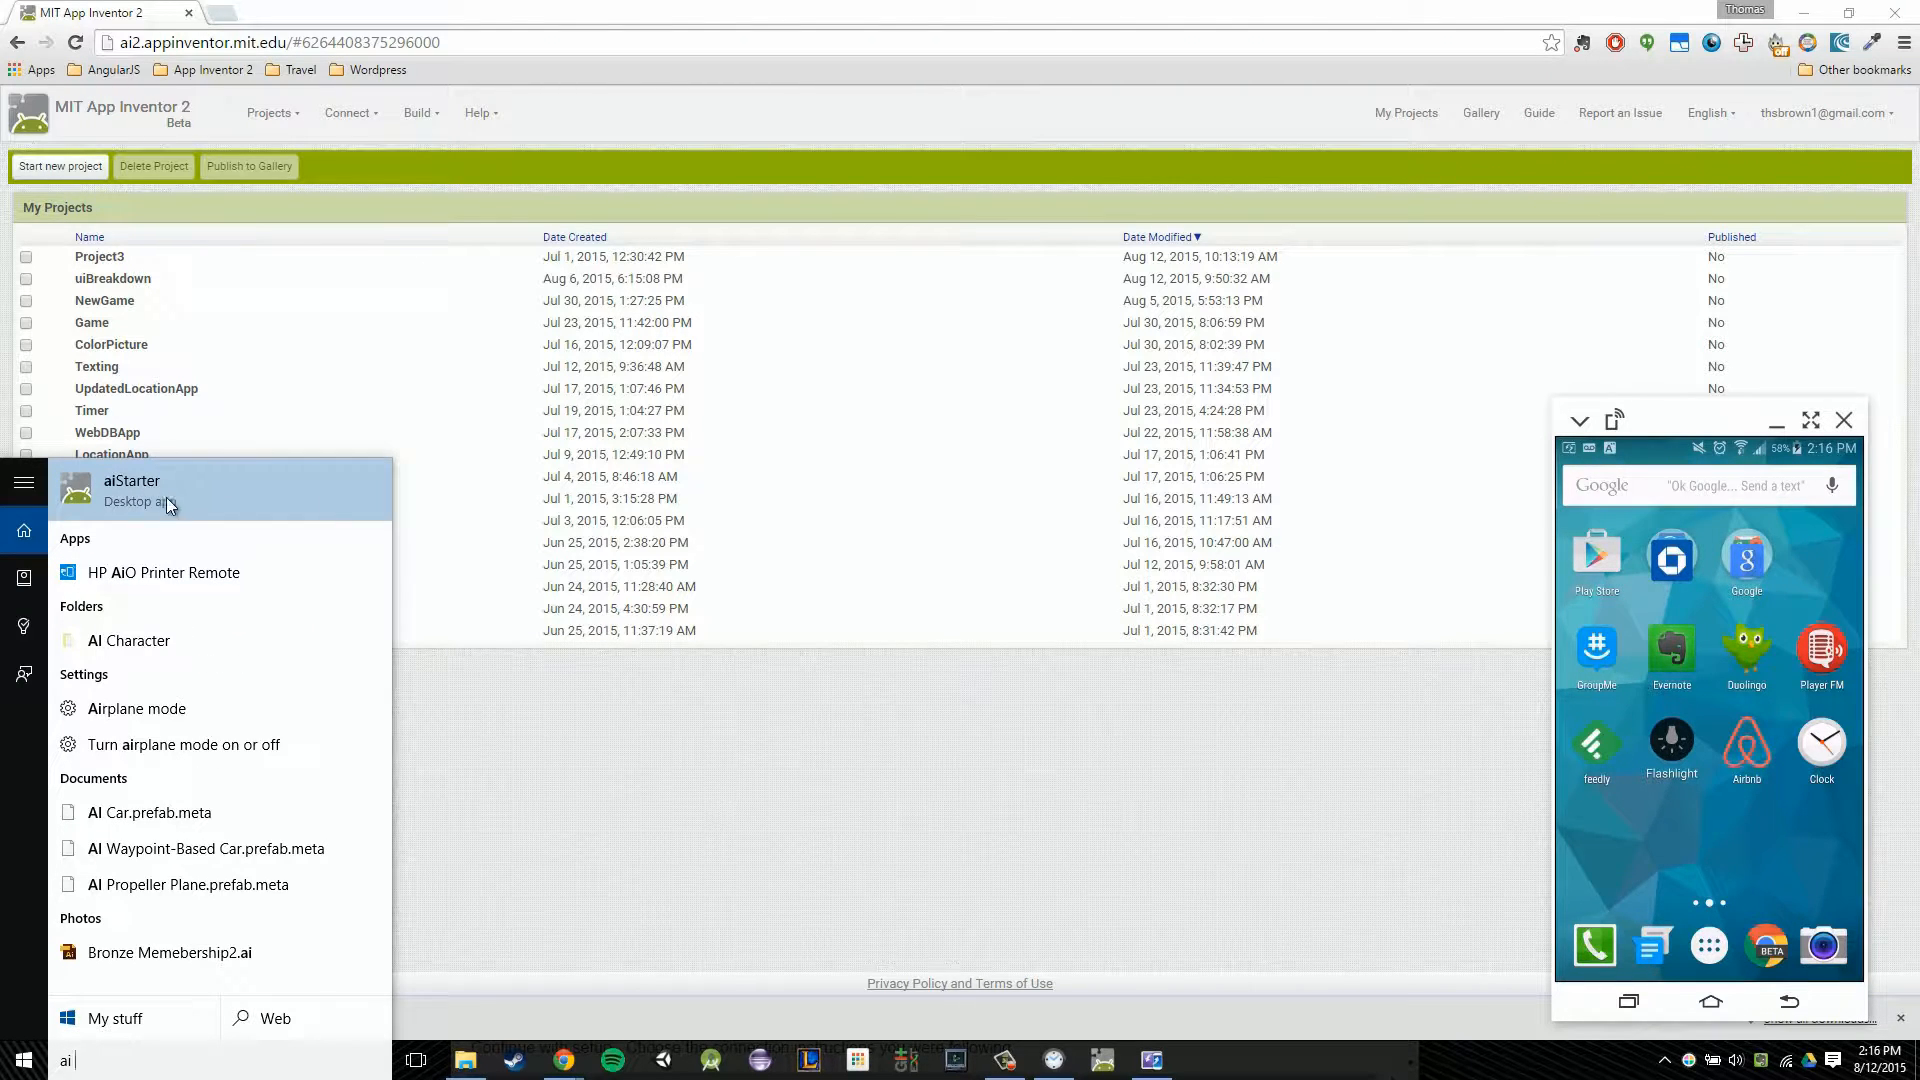
mouse_move(152, 488)
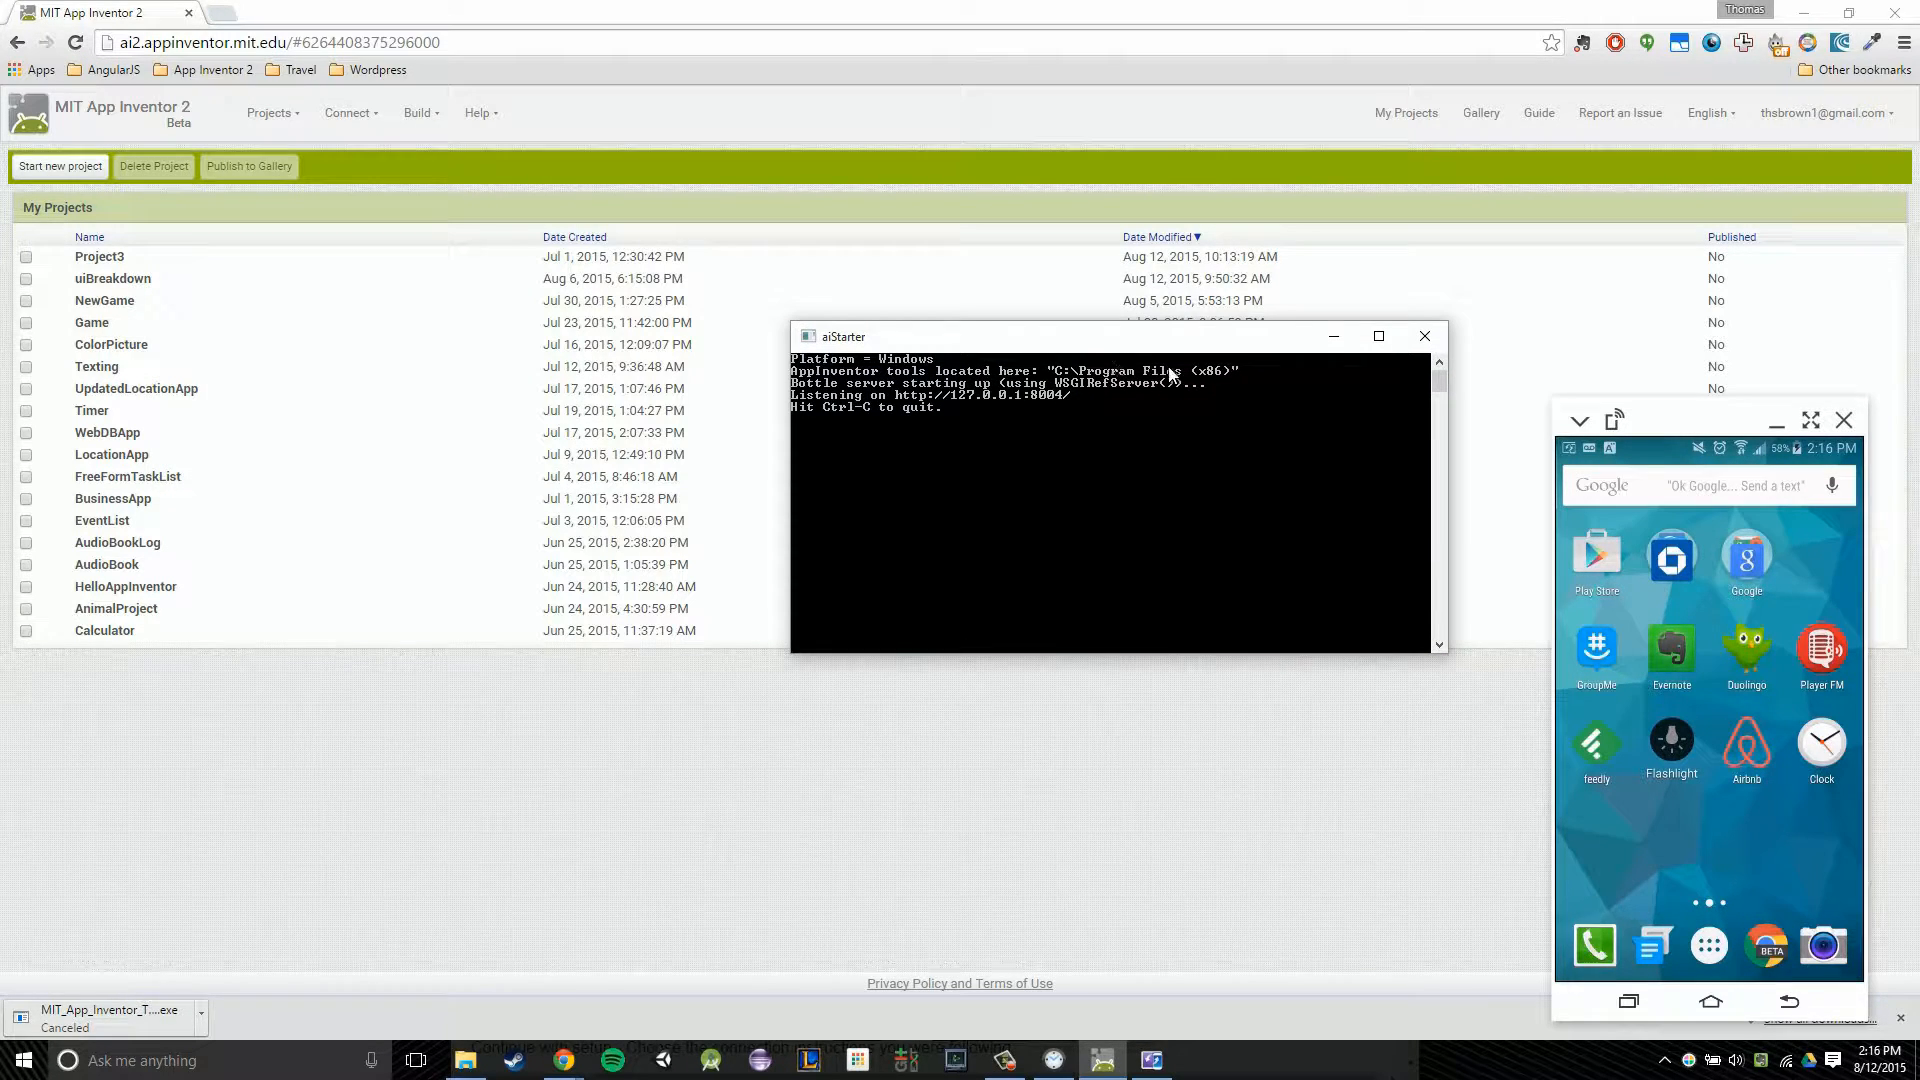
mouse_move(872, 370)
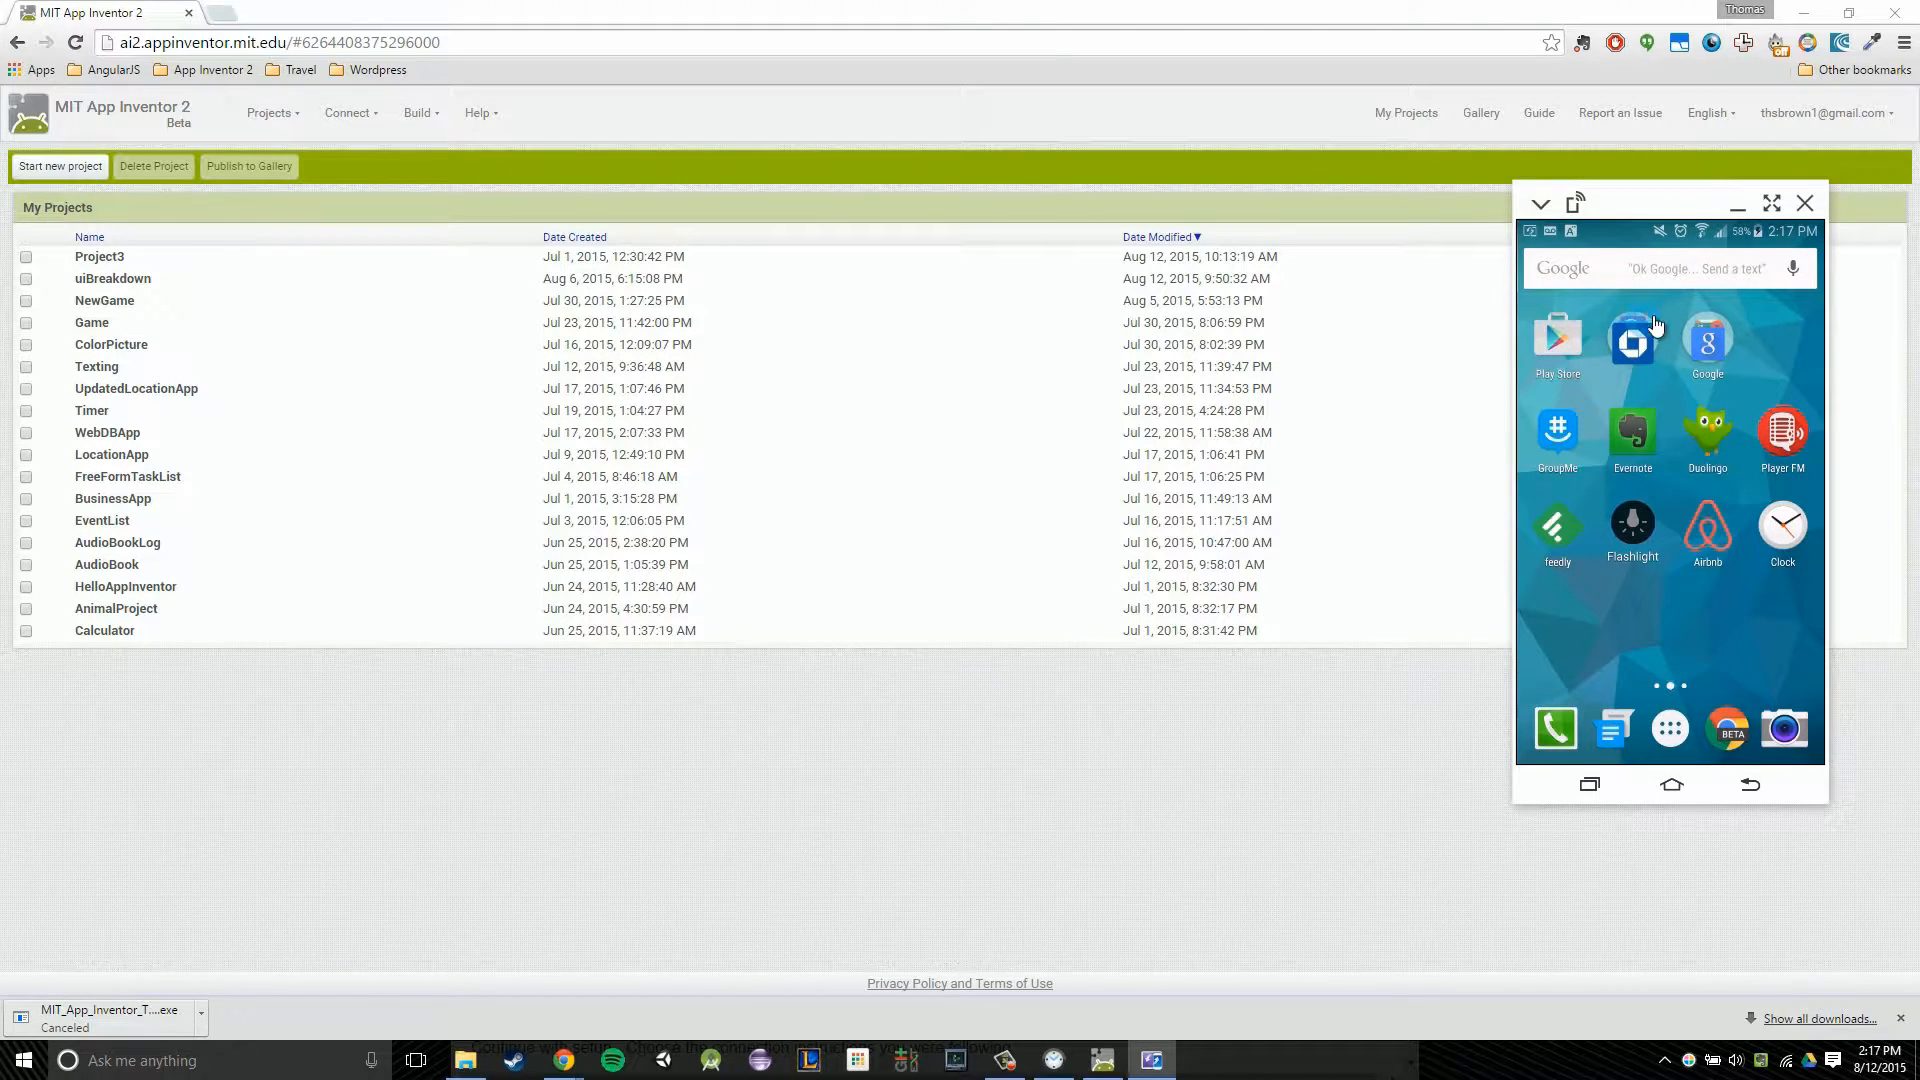
mouse_move(1508, 222)
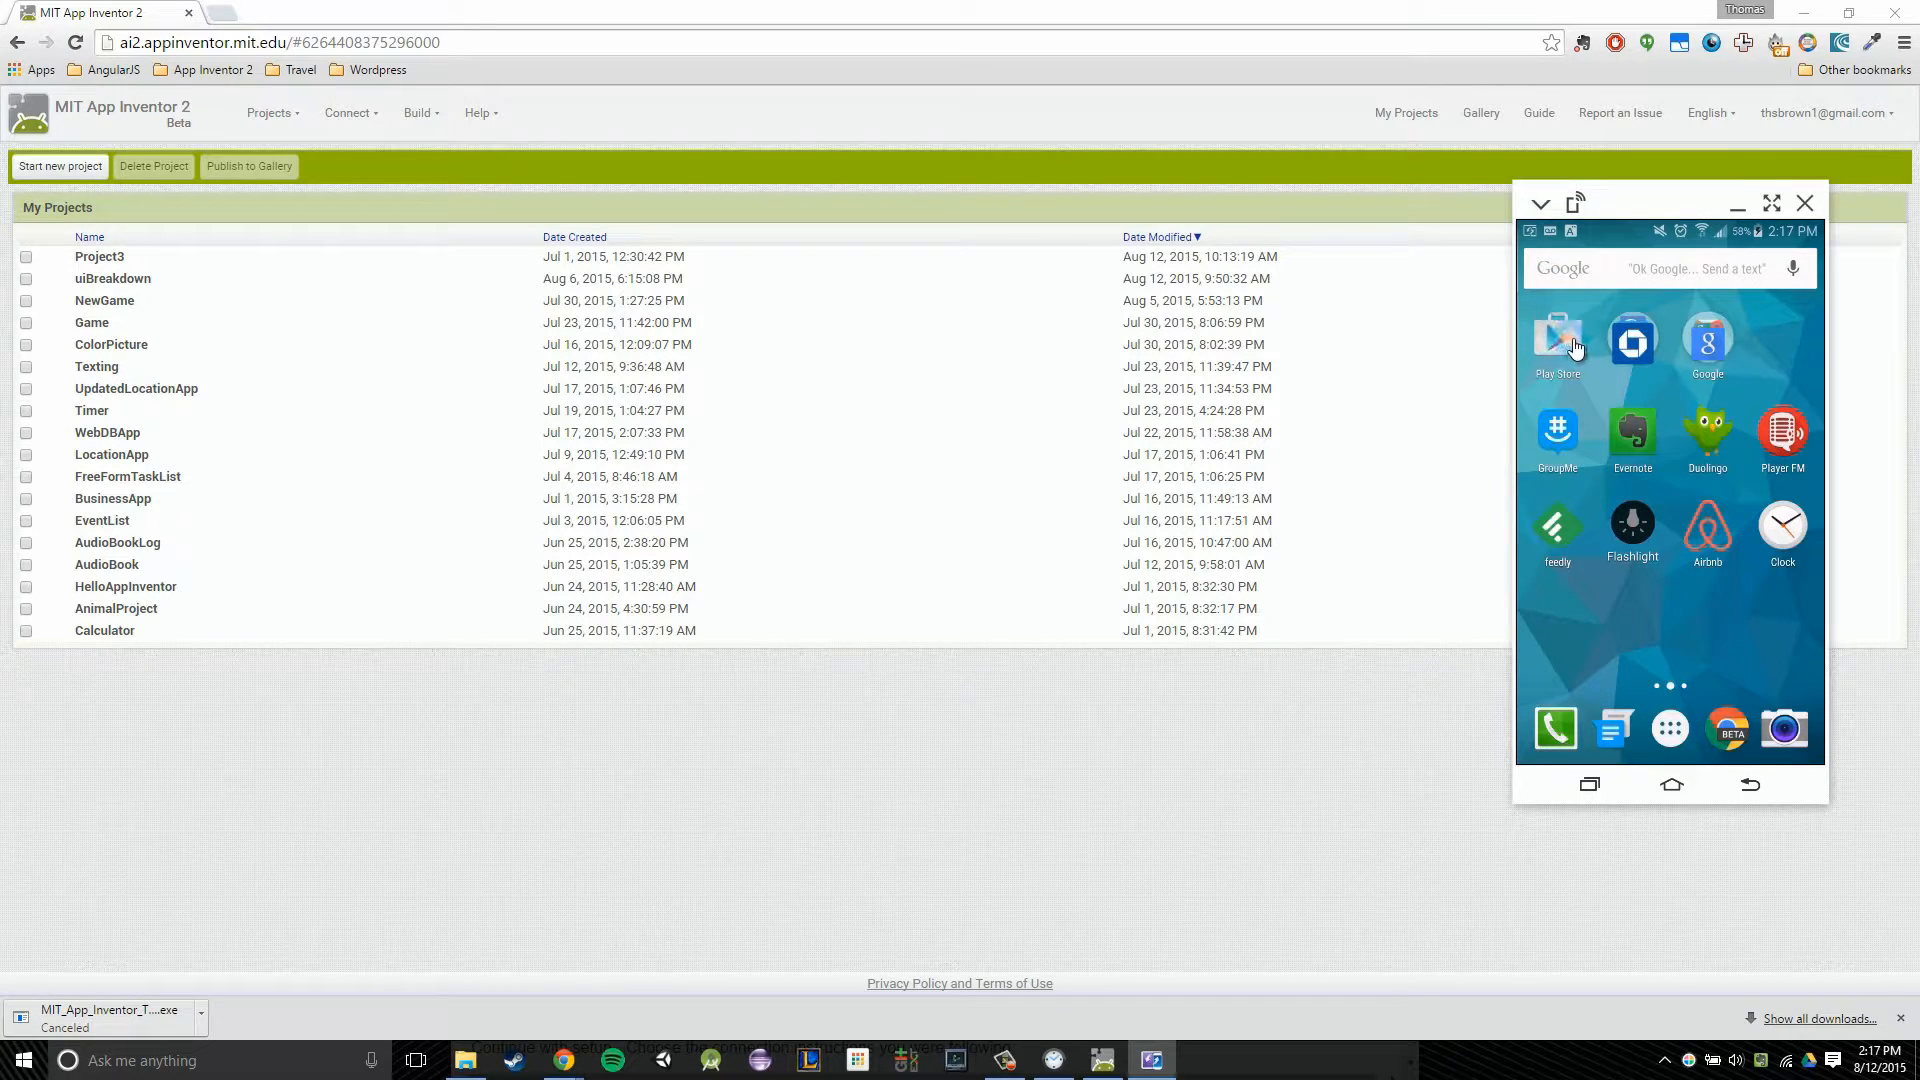
Search the phone's Play Store for 'app inventor 2' to find MIT AI2 Companion
left_click(1556, 340)
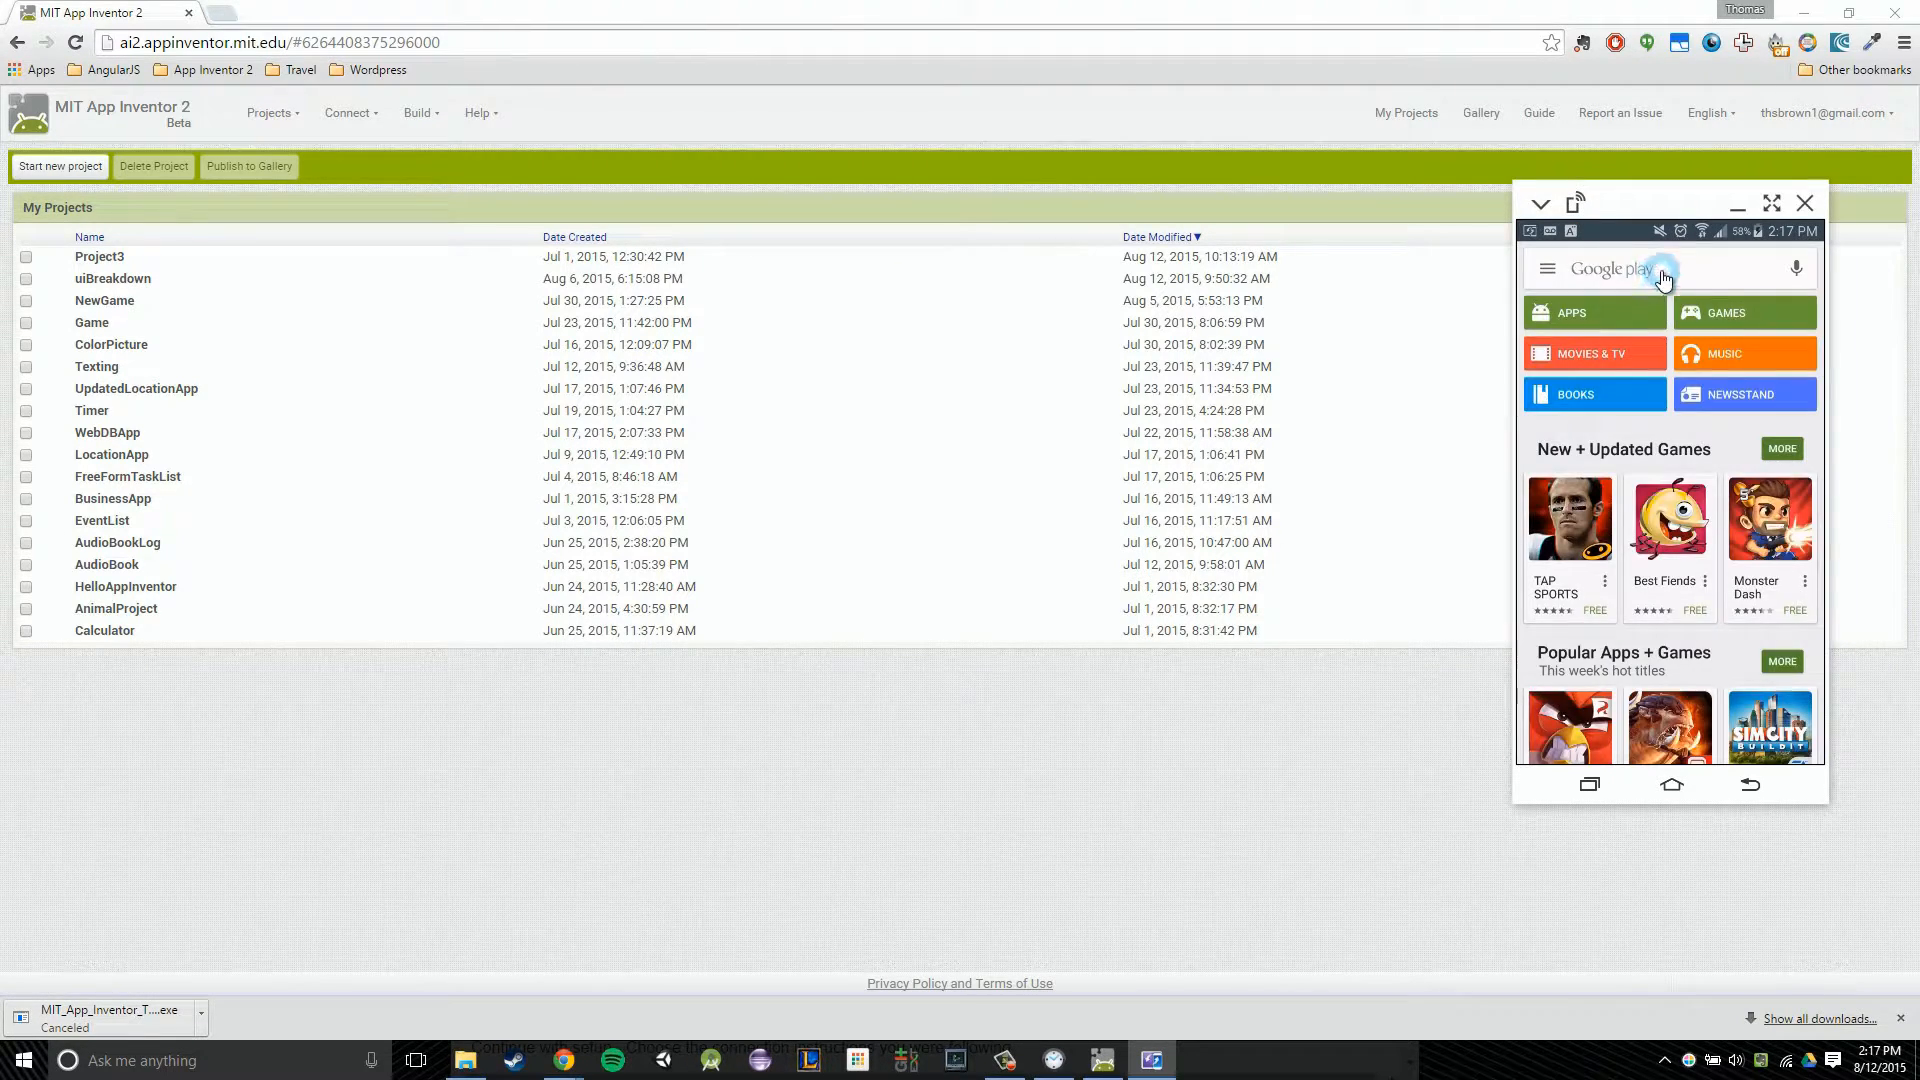
left_click(1628, 268)
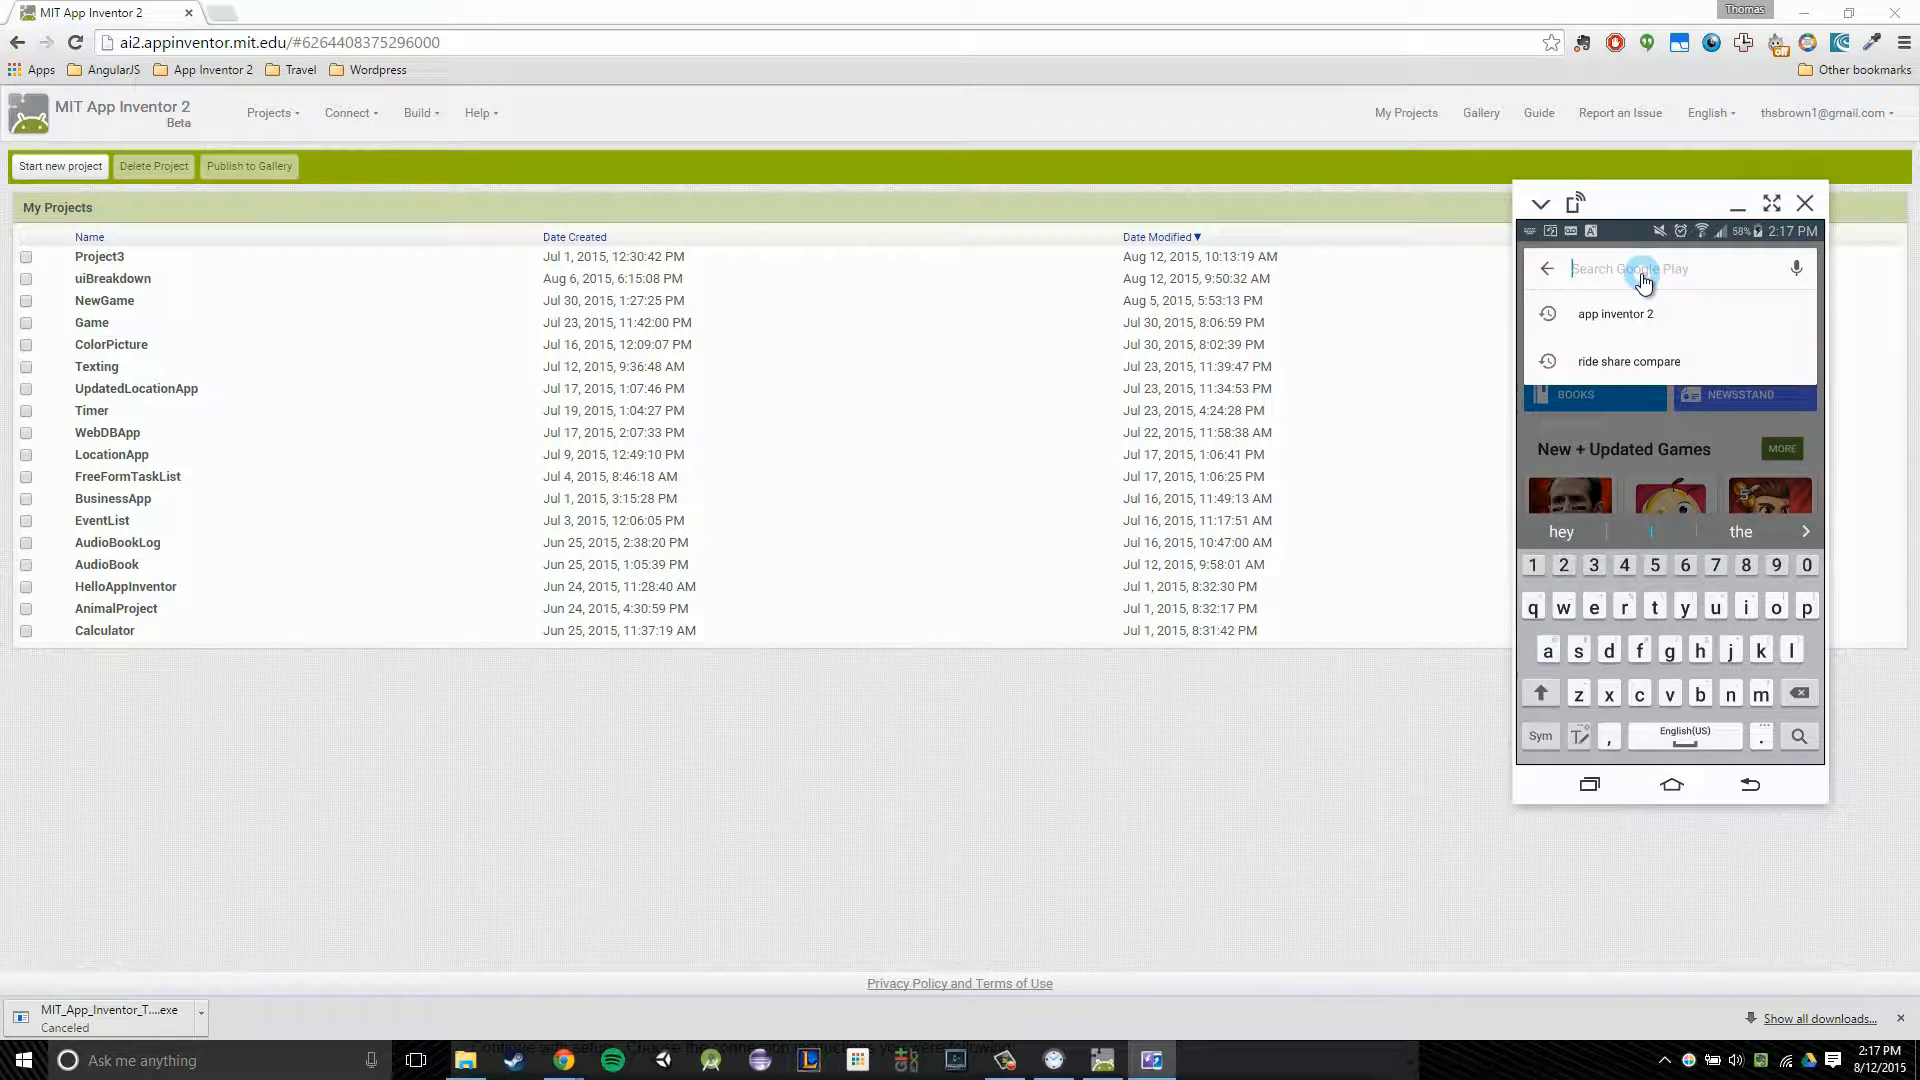
type("app inventor 2")
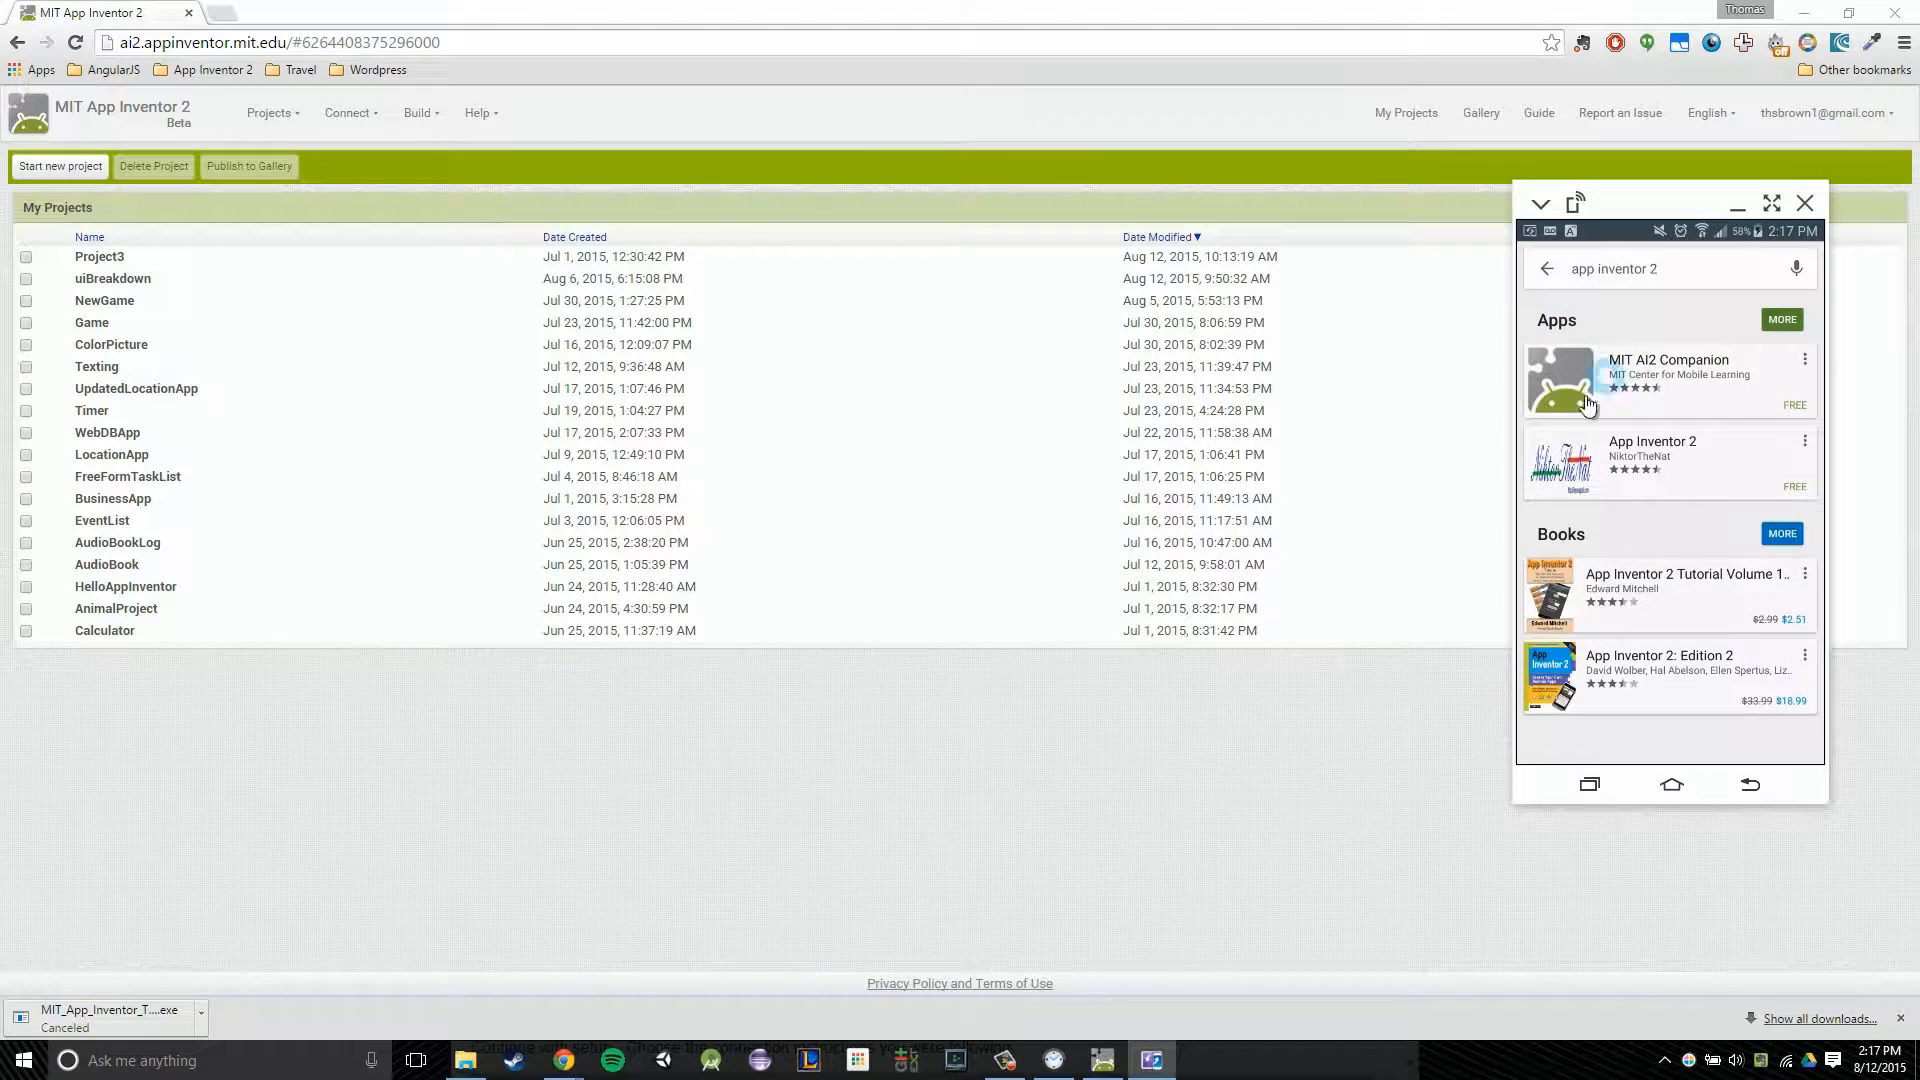
mouse_move(1662, 392)
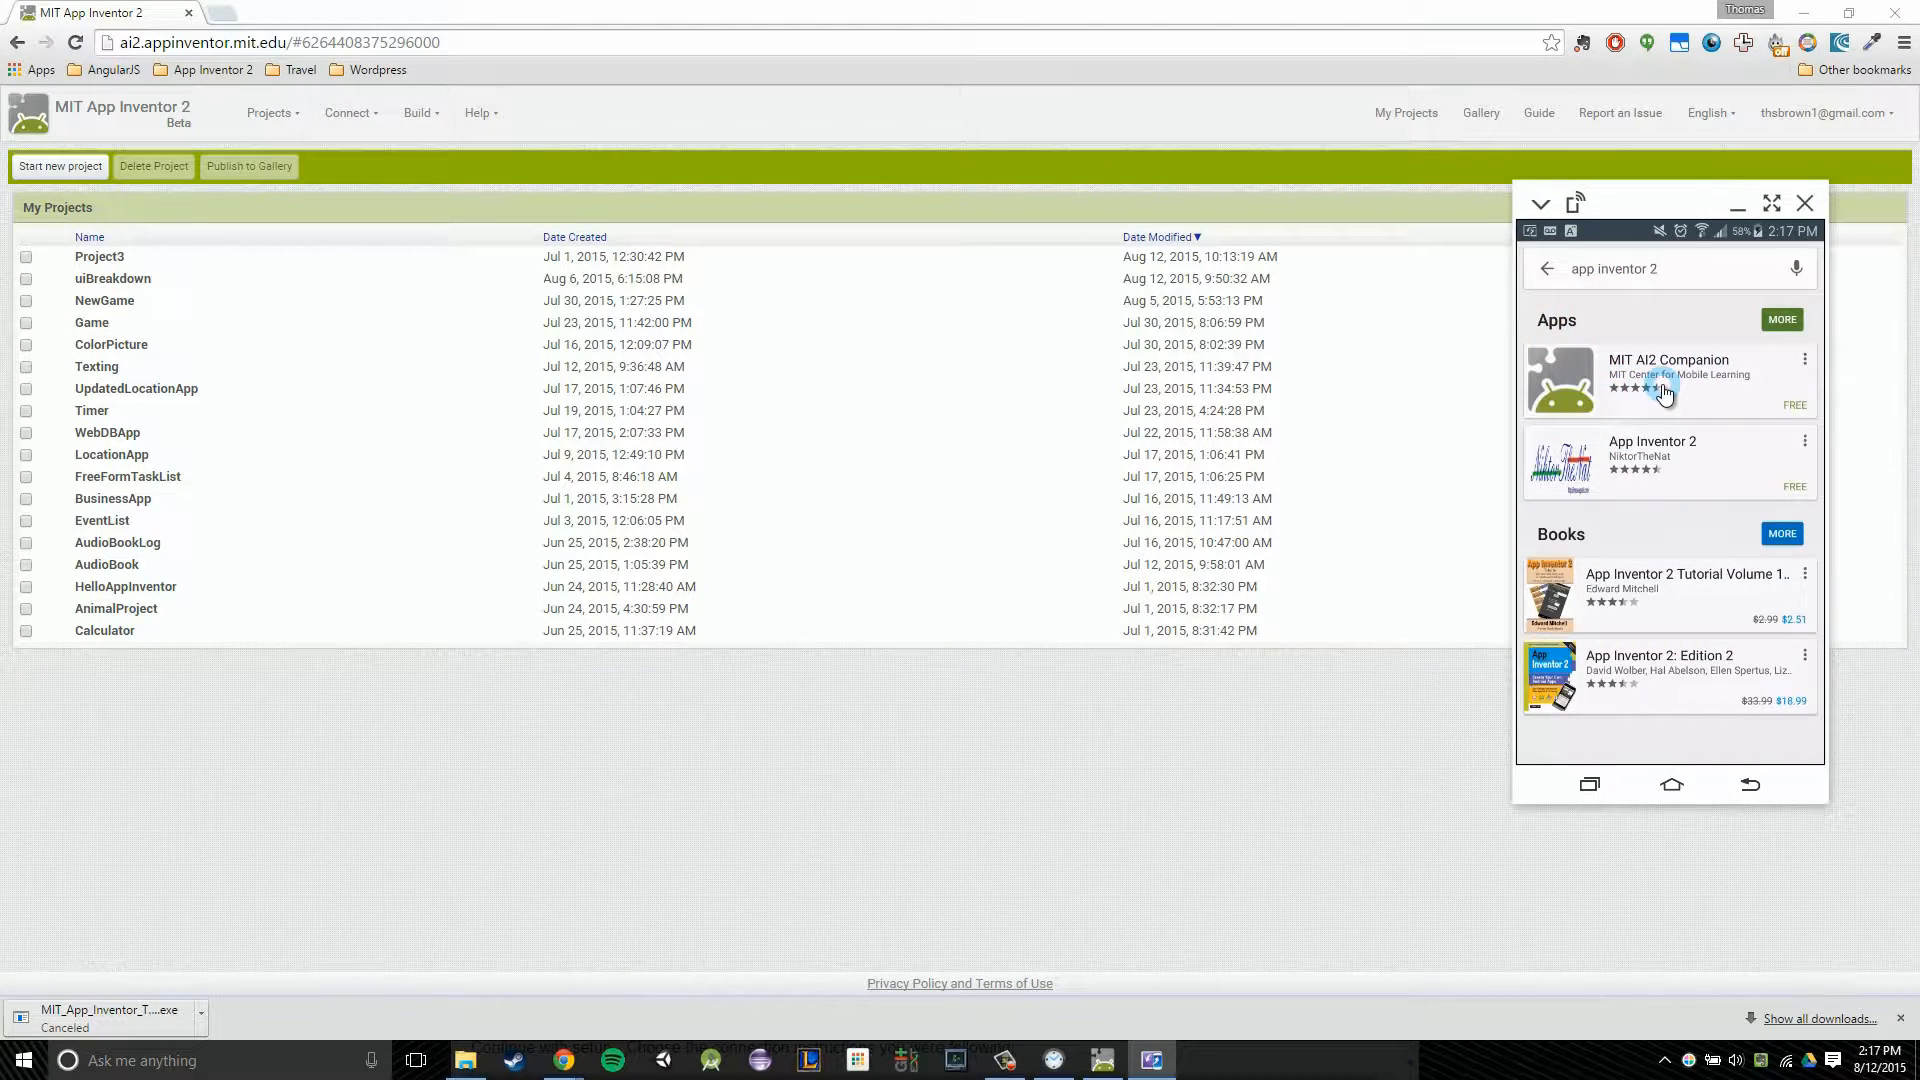
Install MIT AI2 Companion from its Play Store page, accepting the requested permissions
left_click(1666, 380)
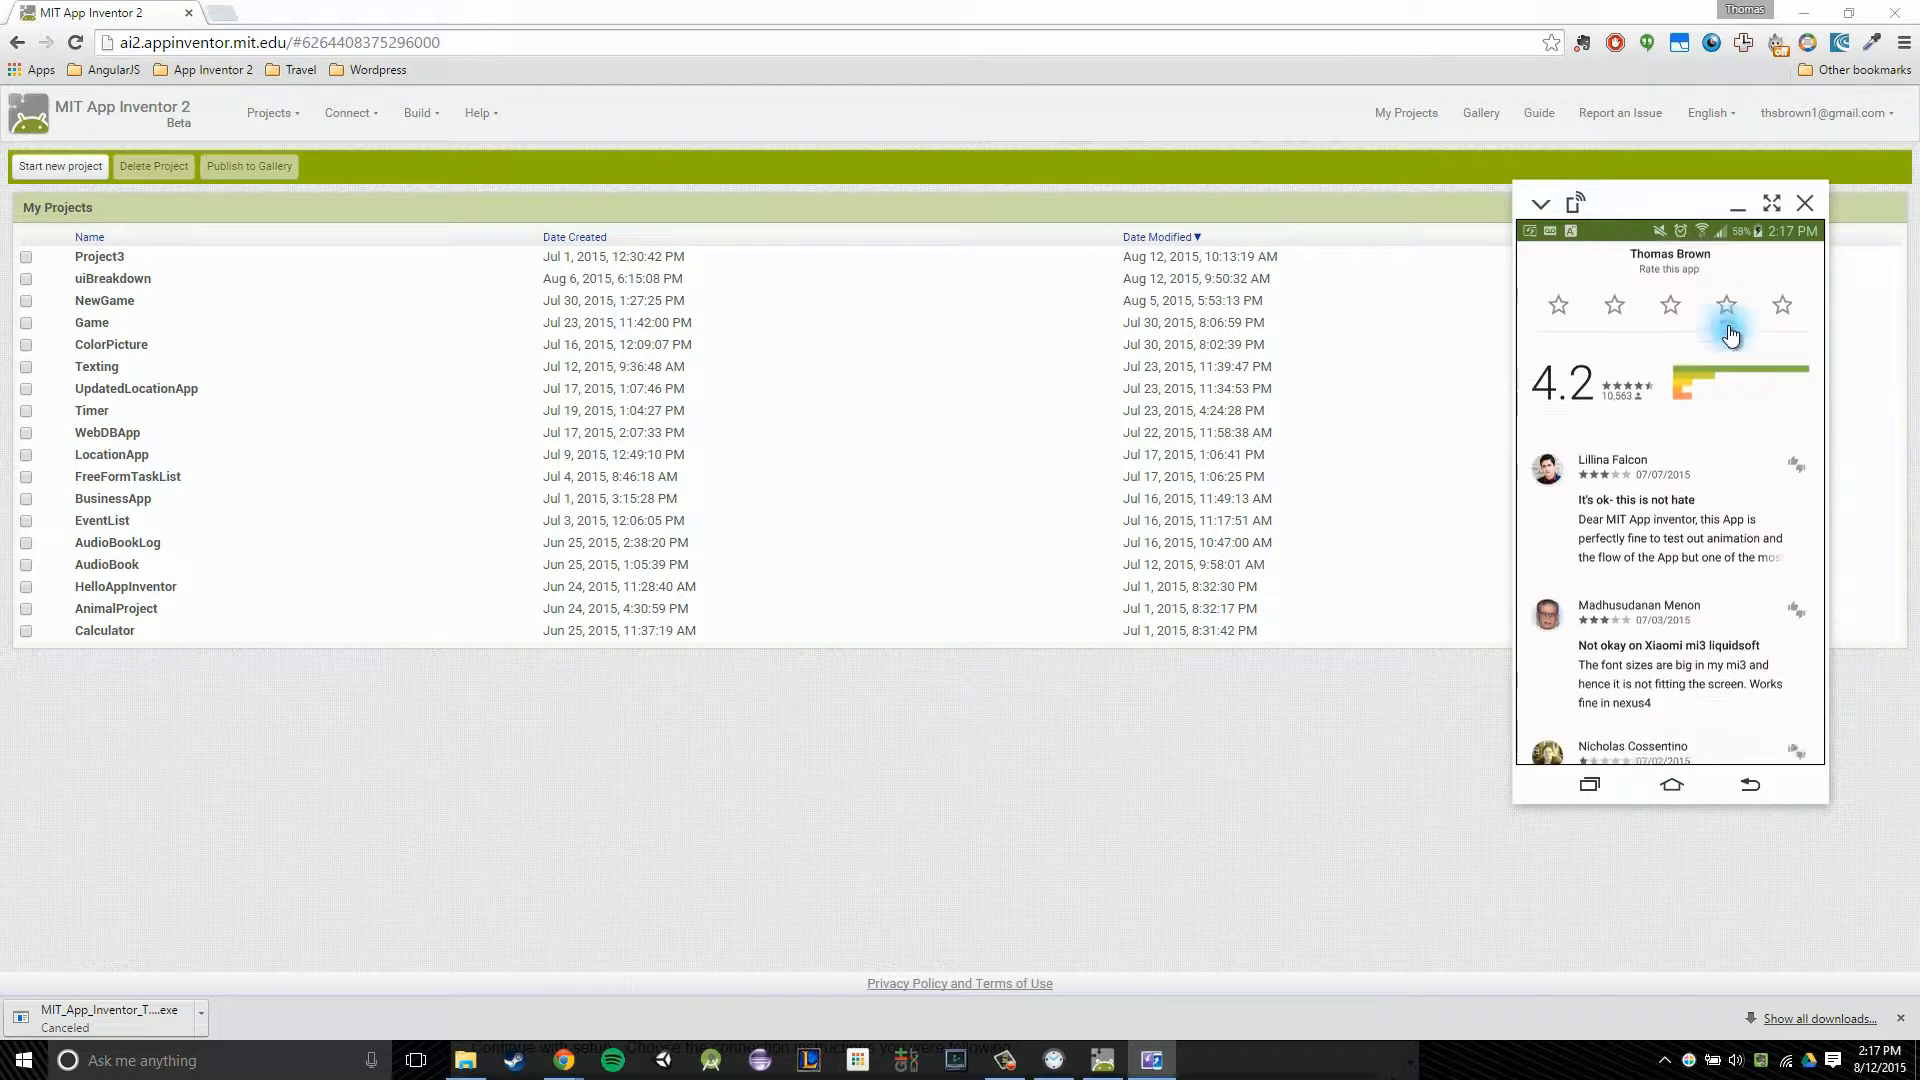
left_click(1540, 266)
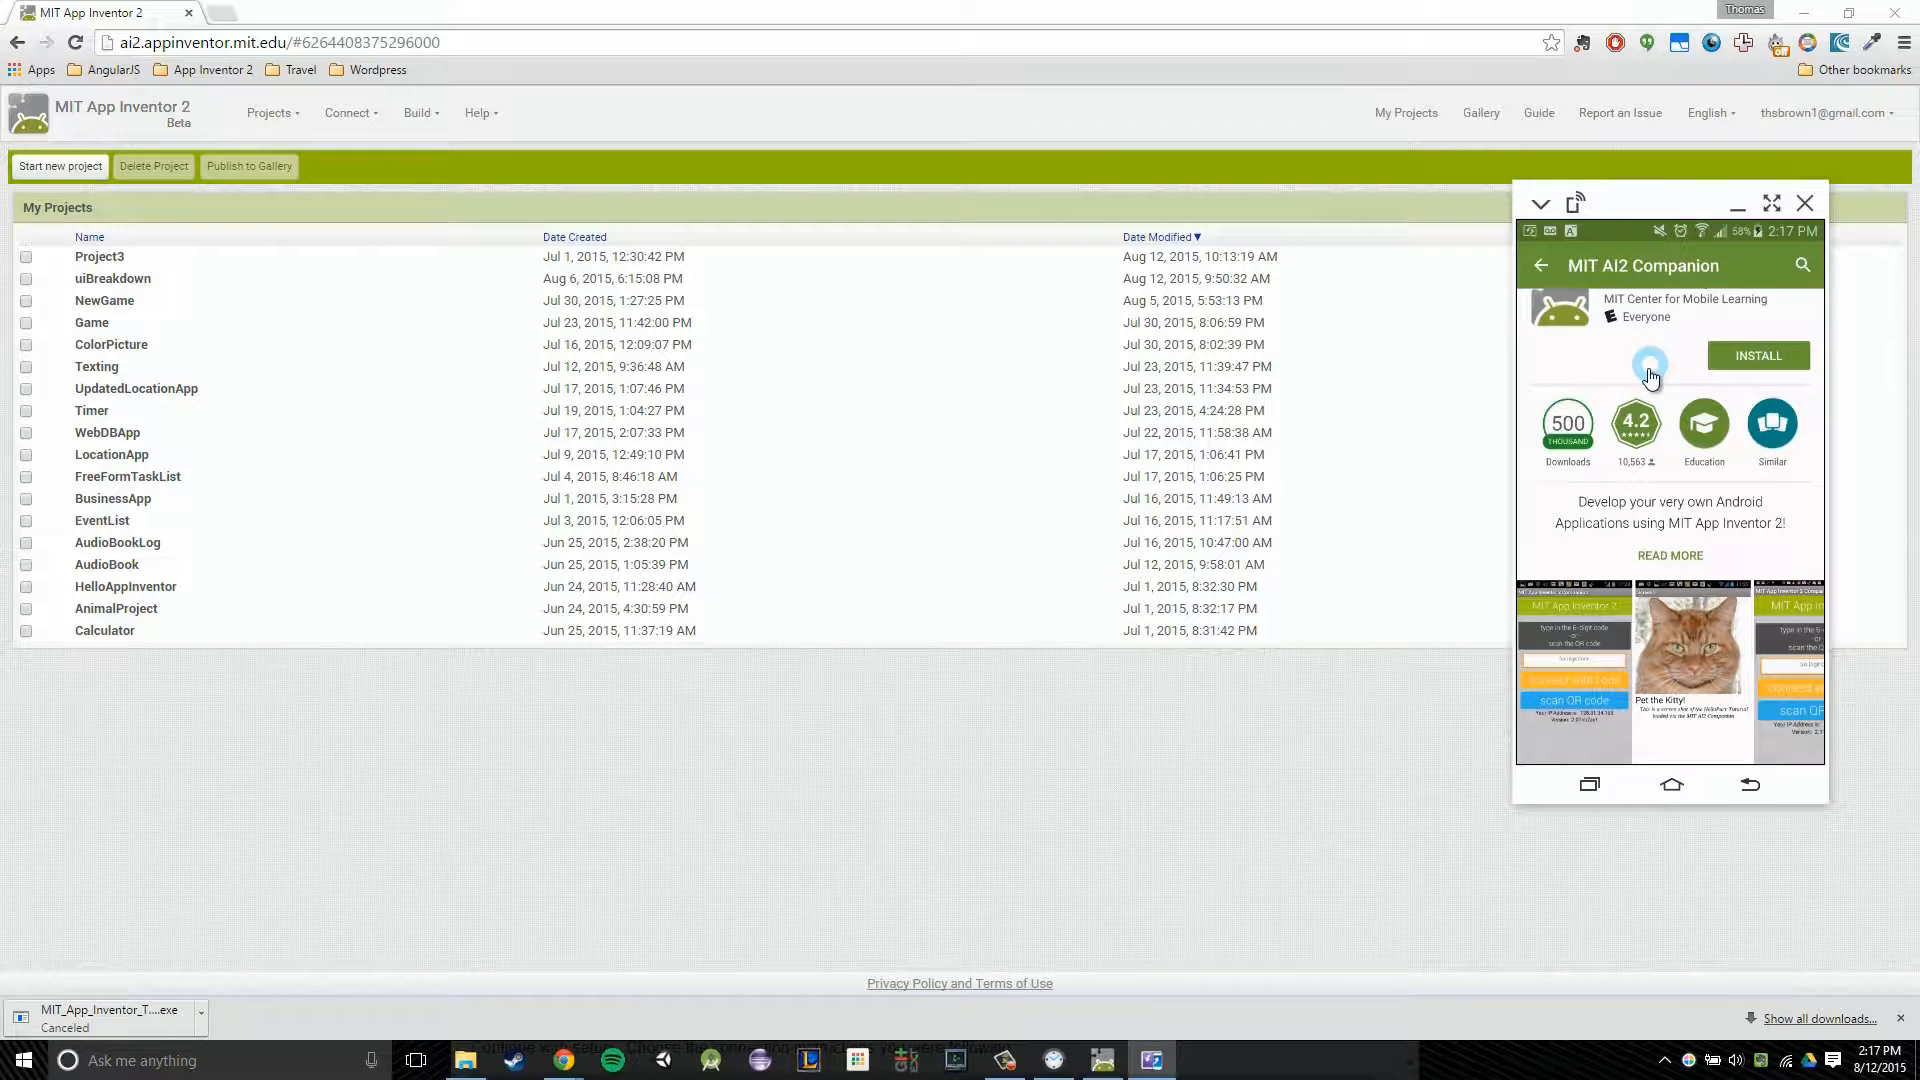
left_click(1756, 356)
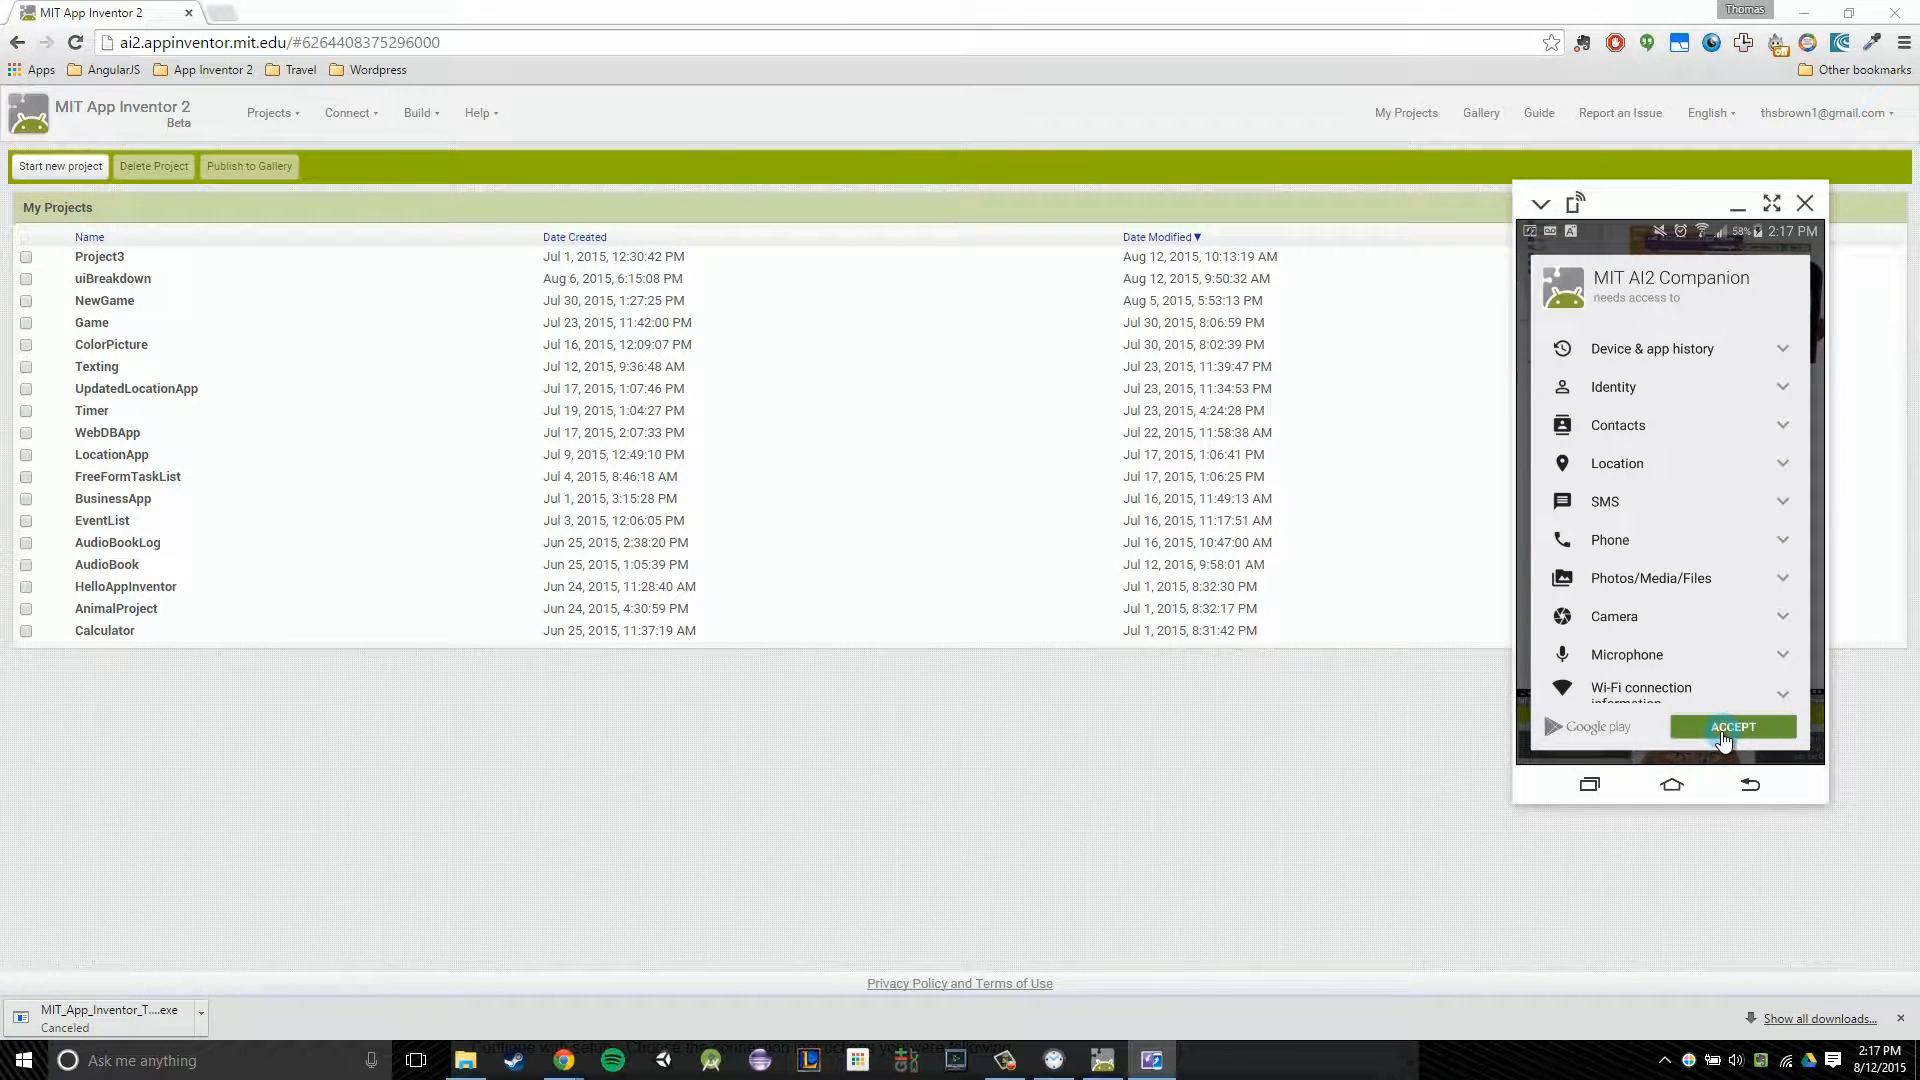
left_click(1732, 726)
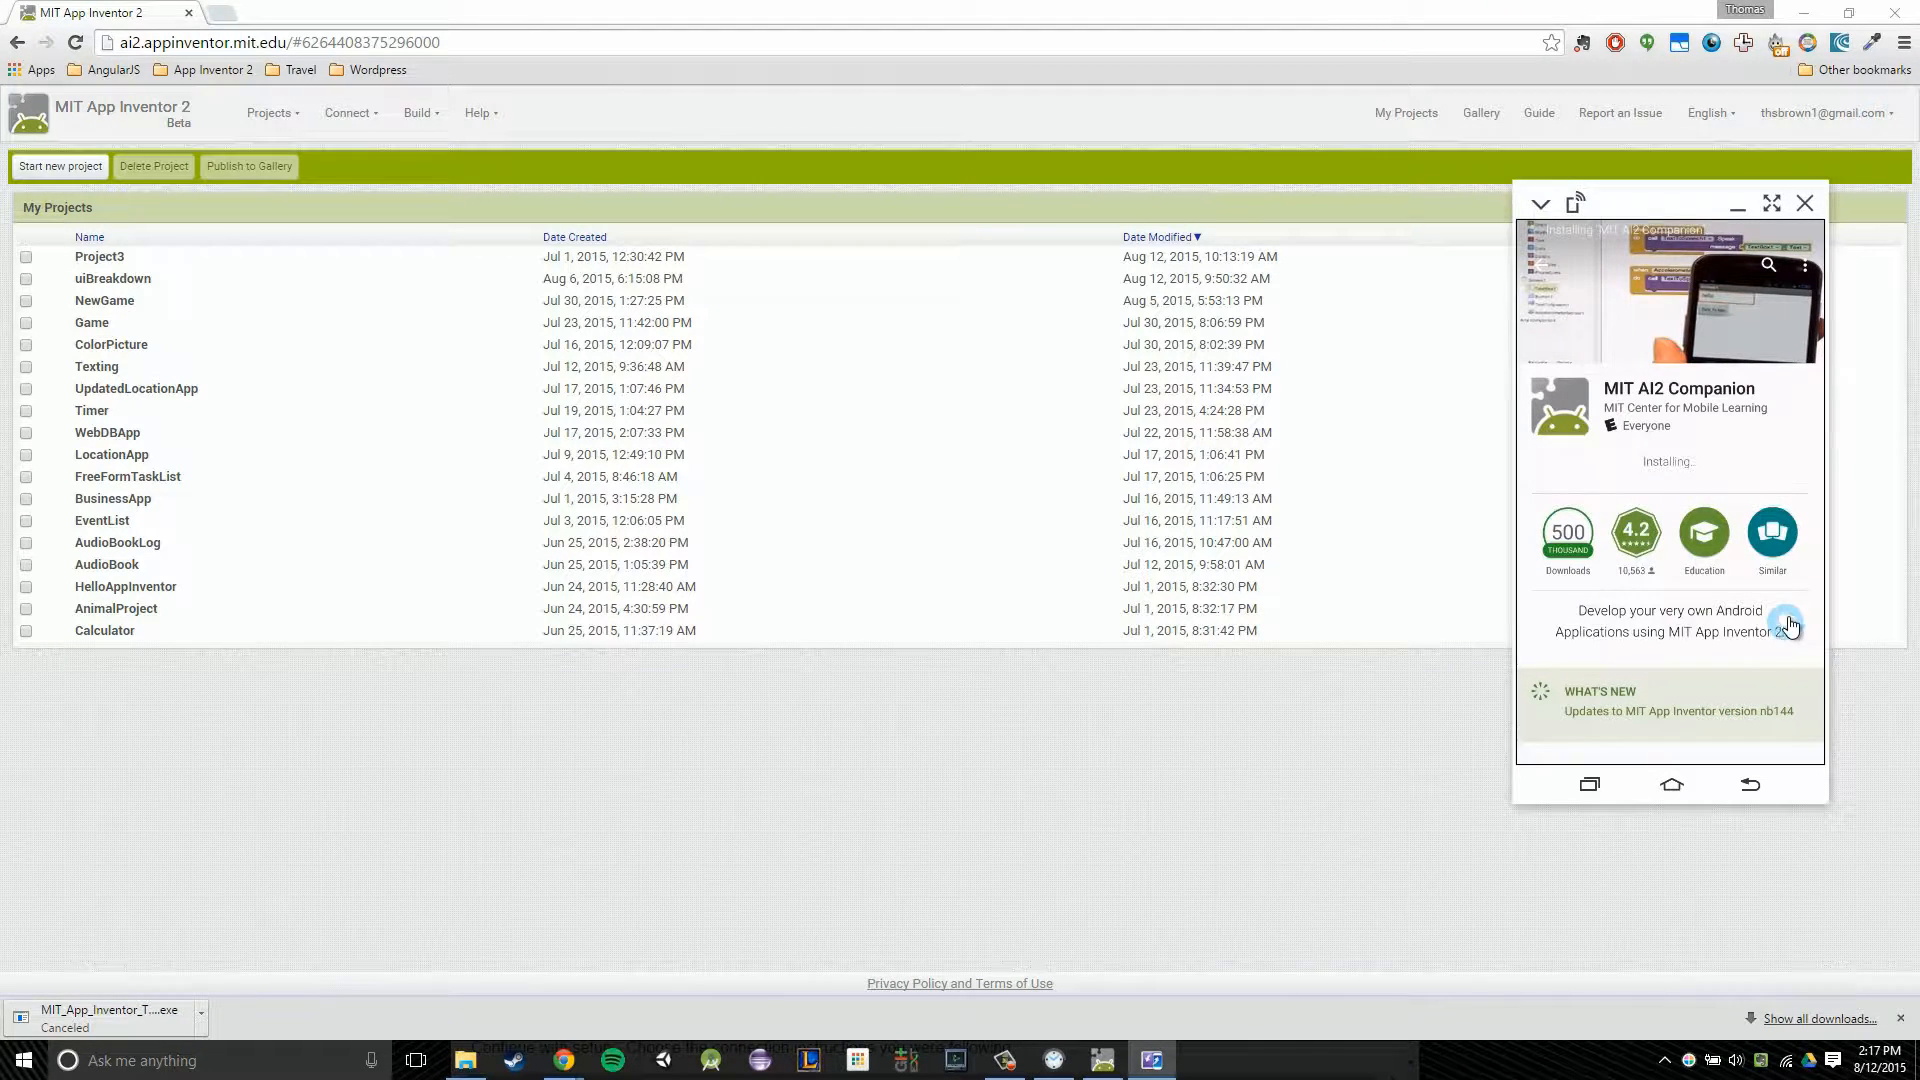
mouse_move(1610, 586)
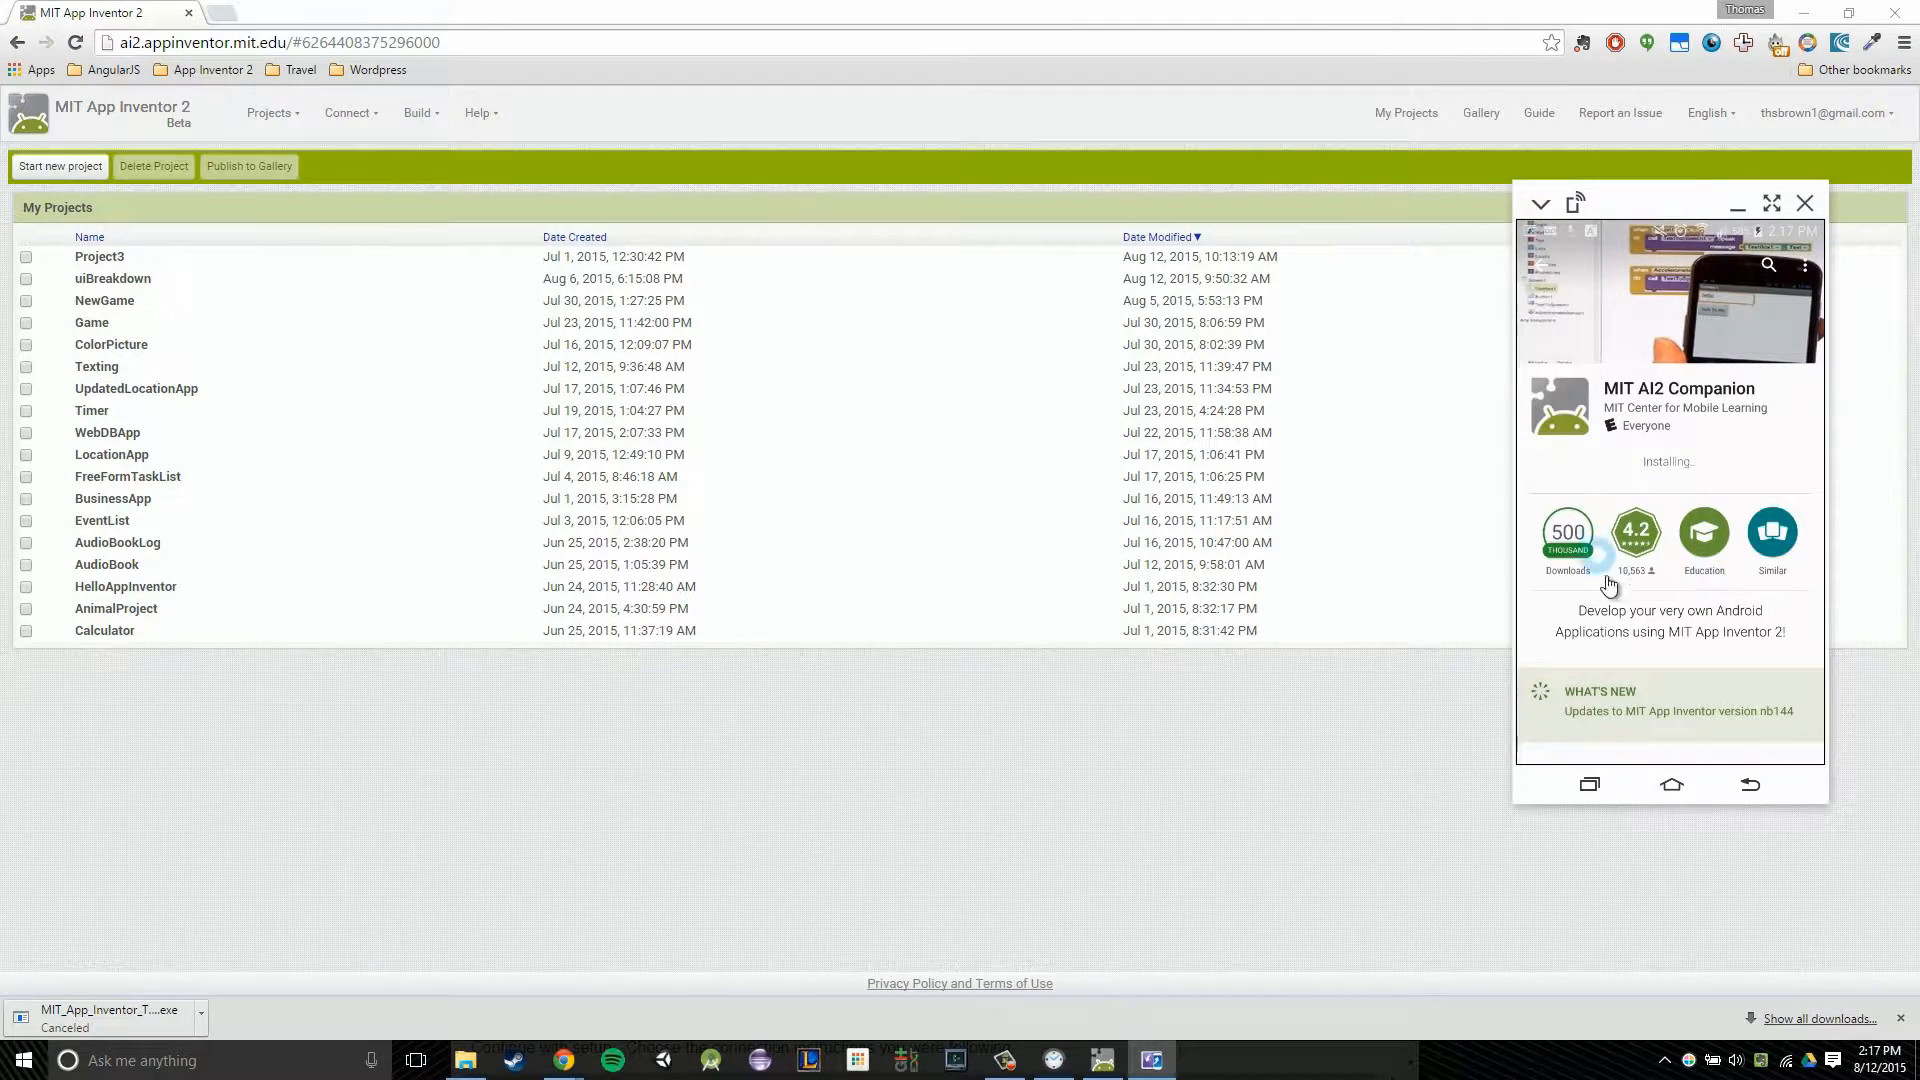
mouse_move(1684, 542)
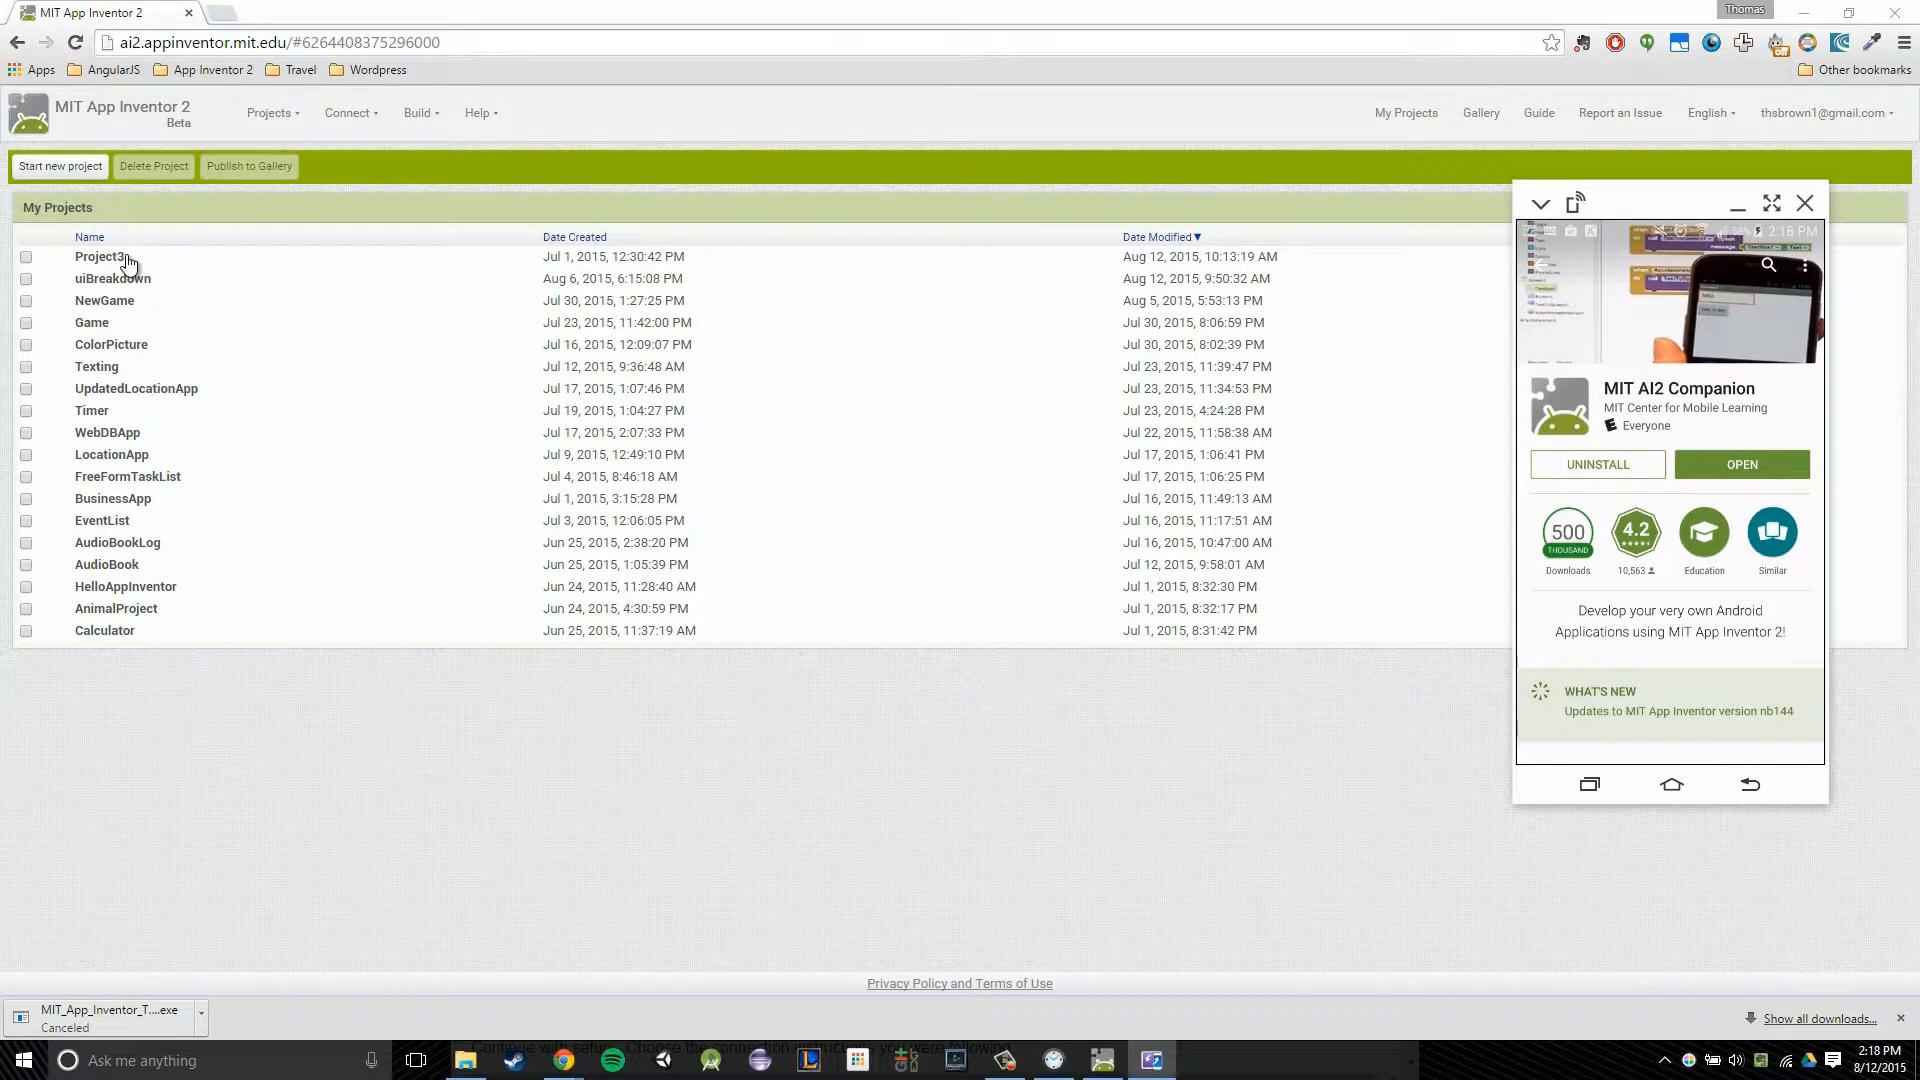
Open Project3 from My Projects and show the Connect menu options
left_click(96, 256)
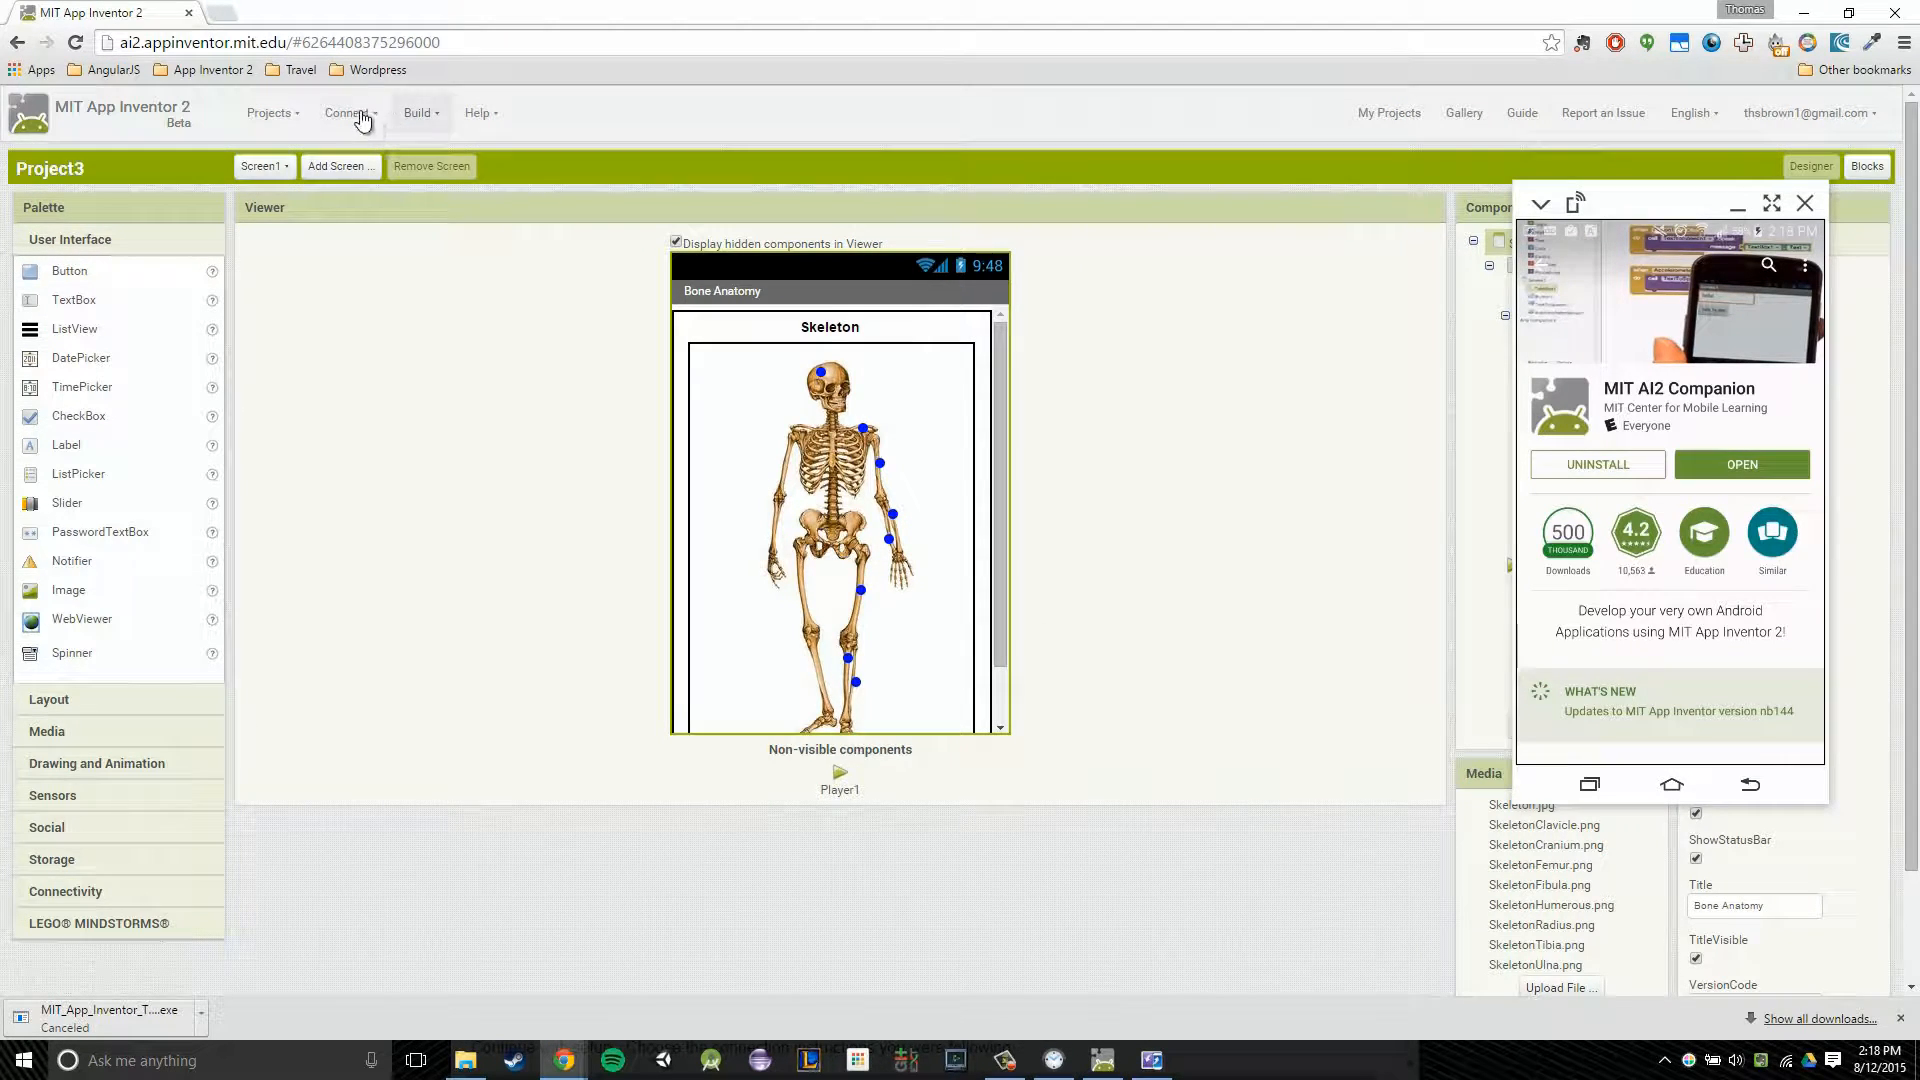
left_click(352, 112)
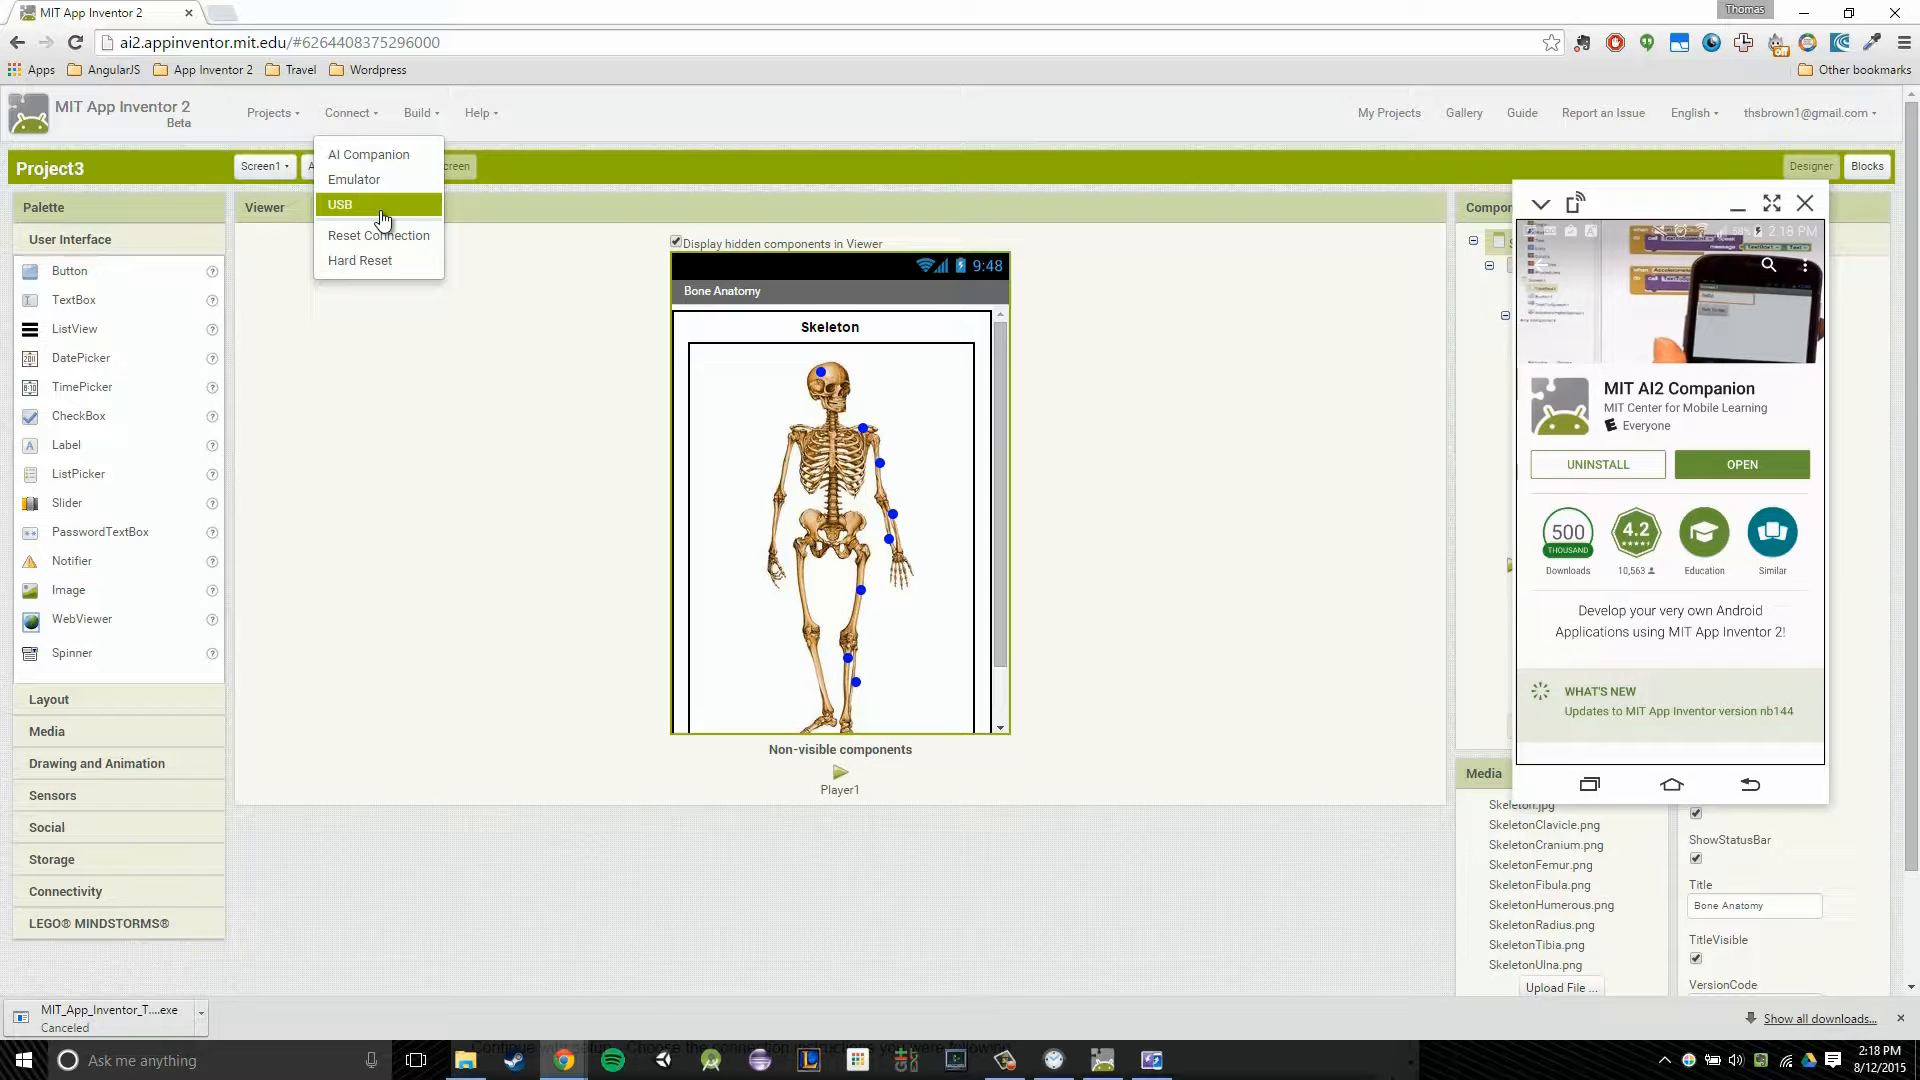
Choose Connect > USB so Project3 loads live on the phone
left_click(340, 204)
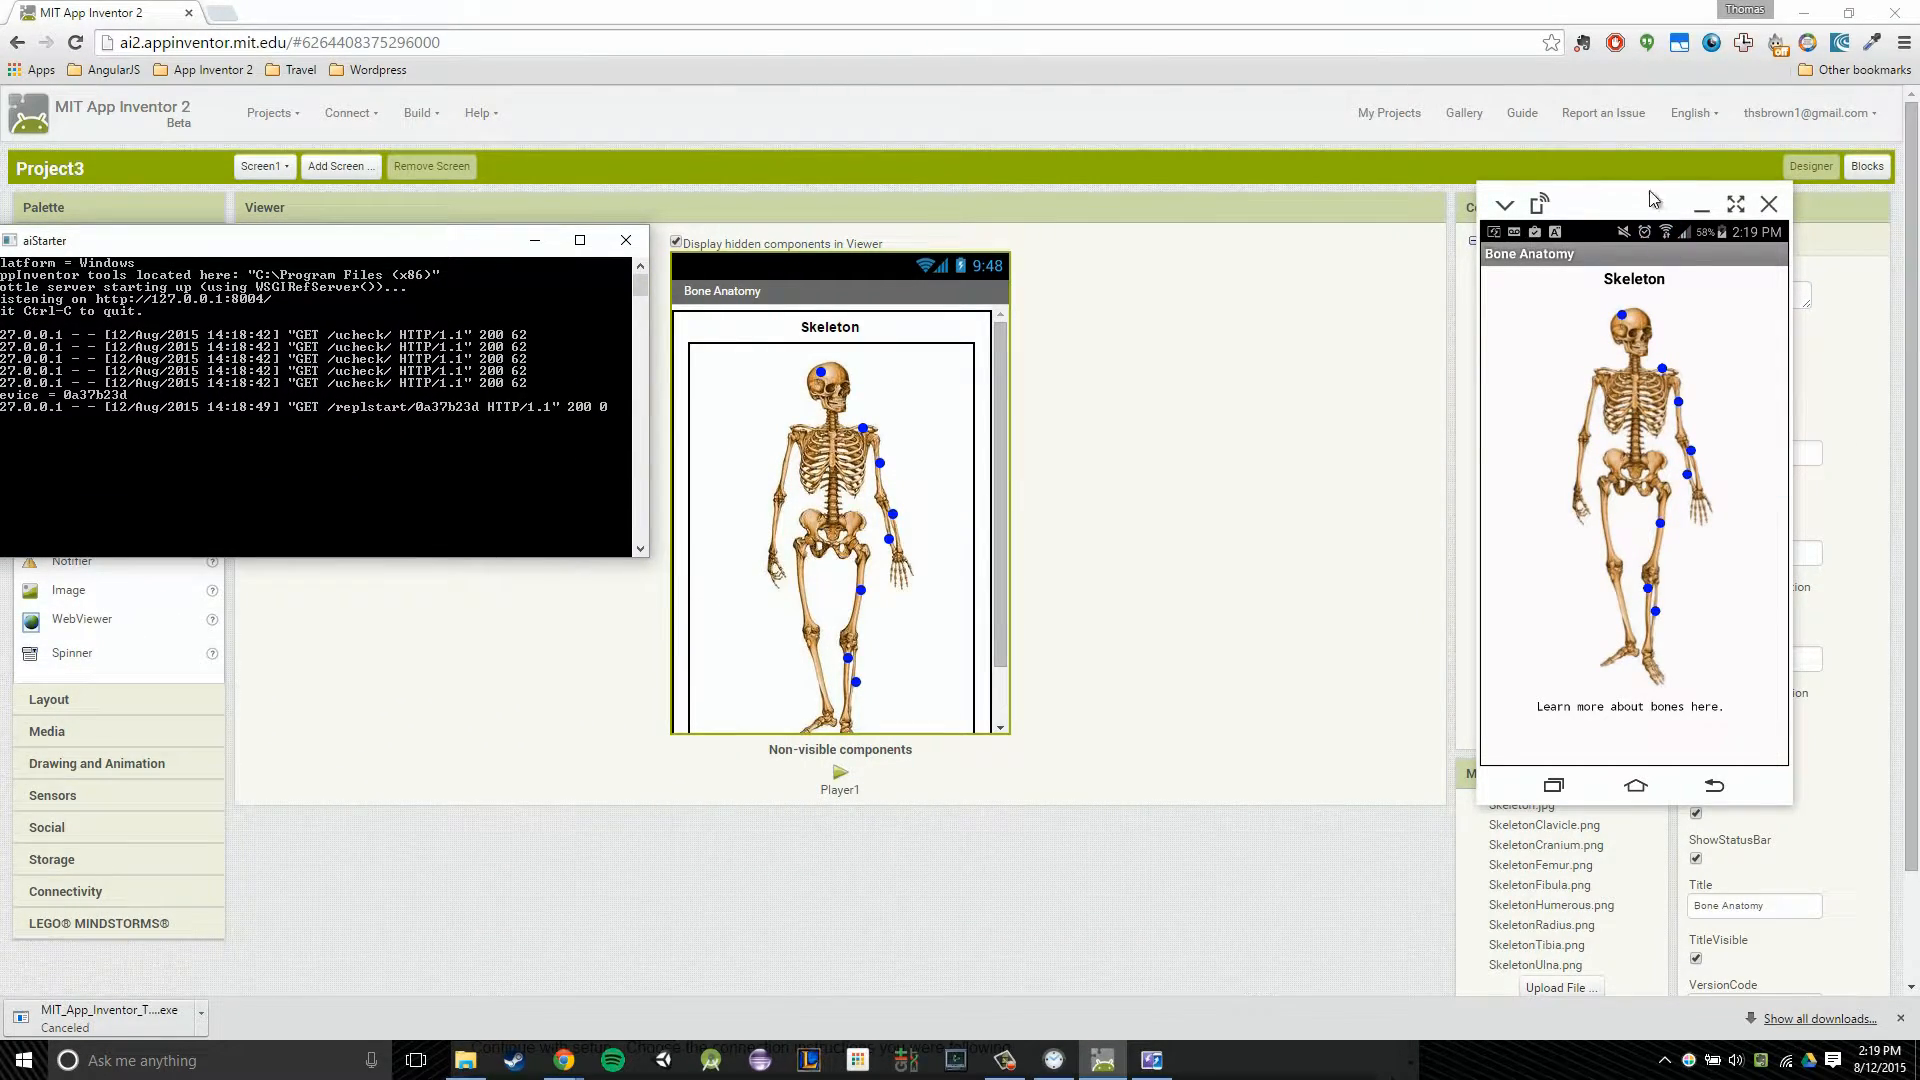
Tap the Cranium, Humerus, Radius and Tibia dots to view each bone's description
left_click(1616, 316)
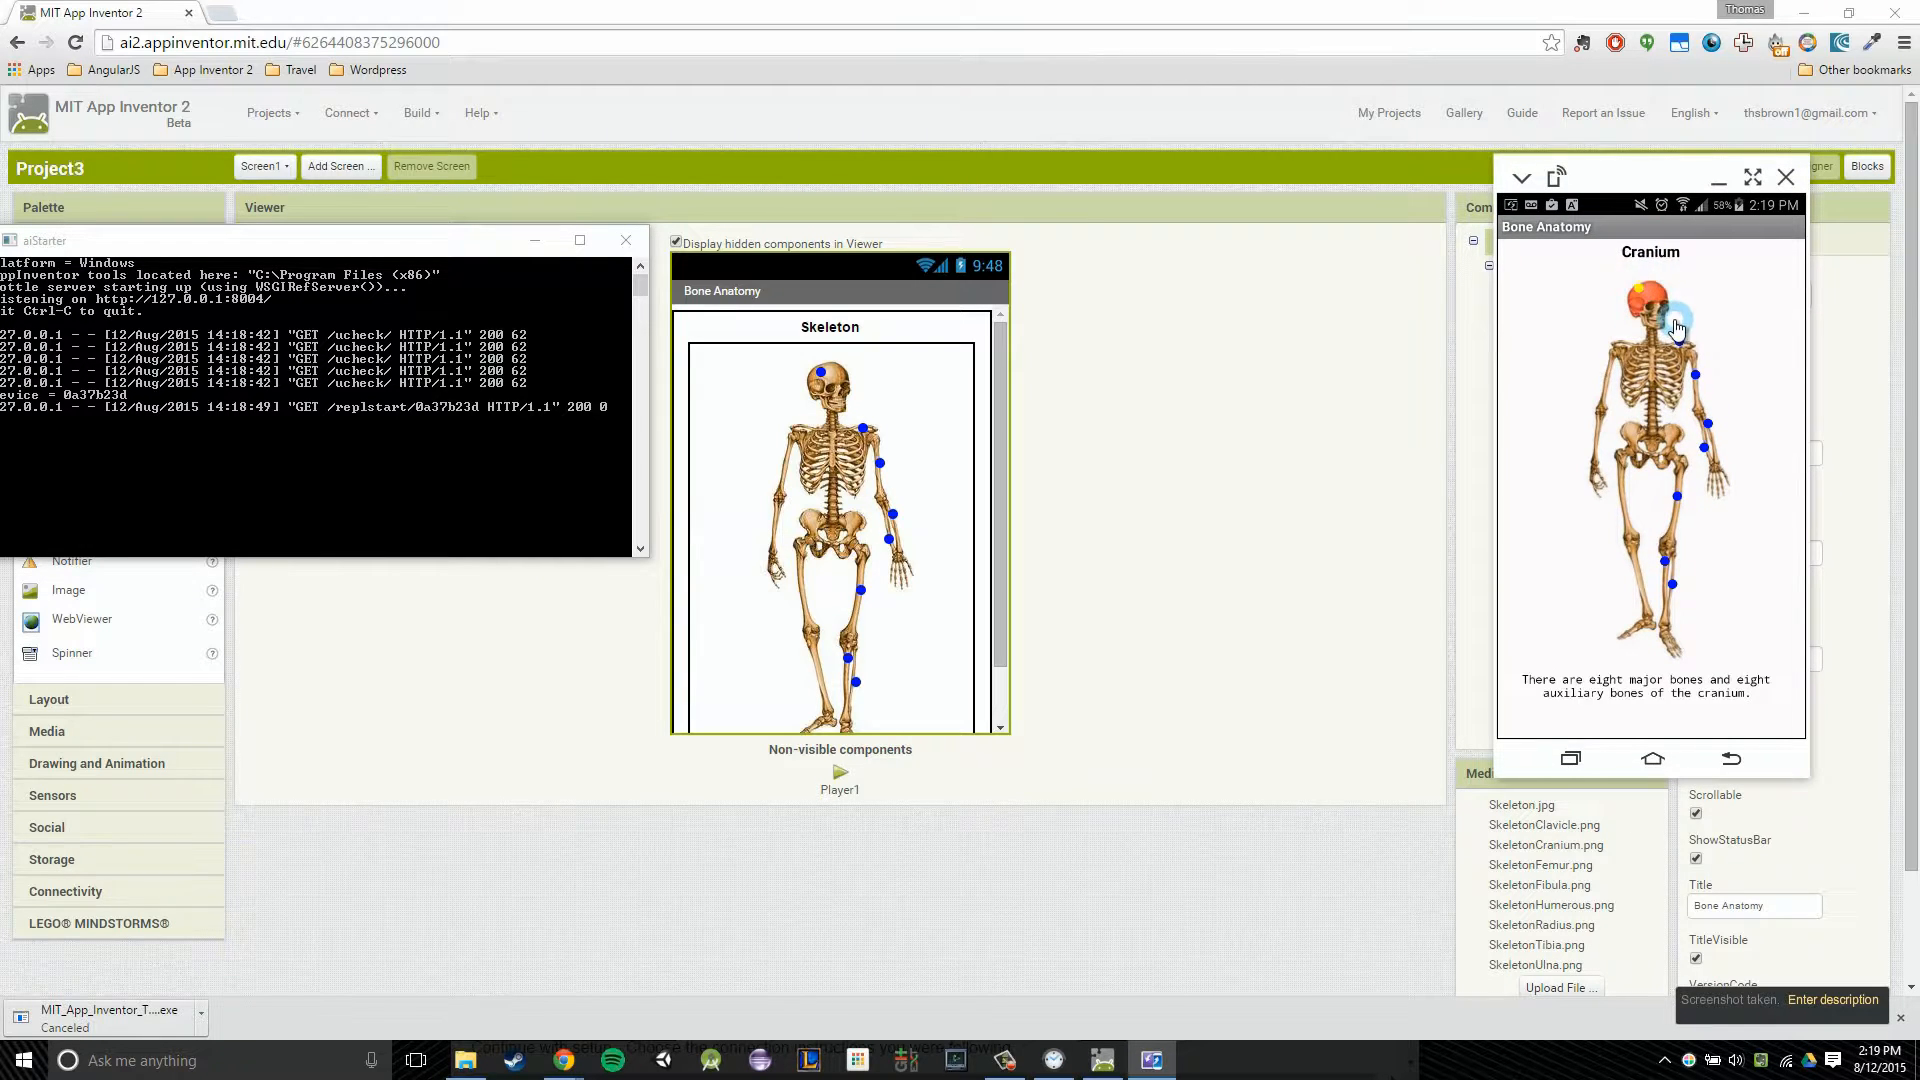
left_click(1706, 428)
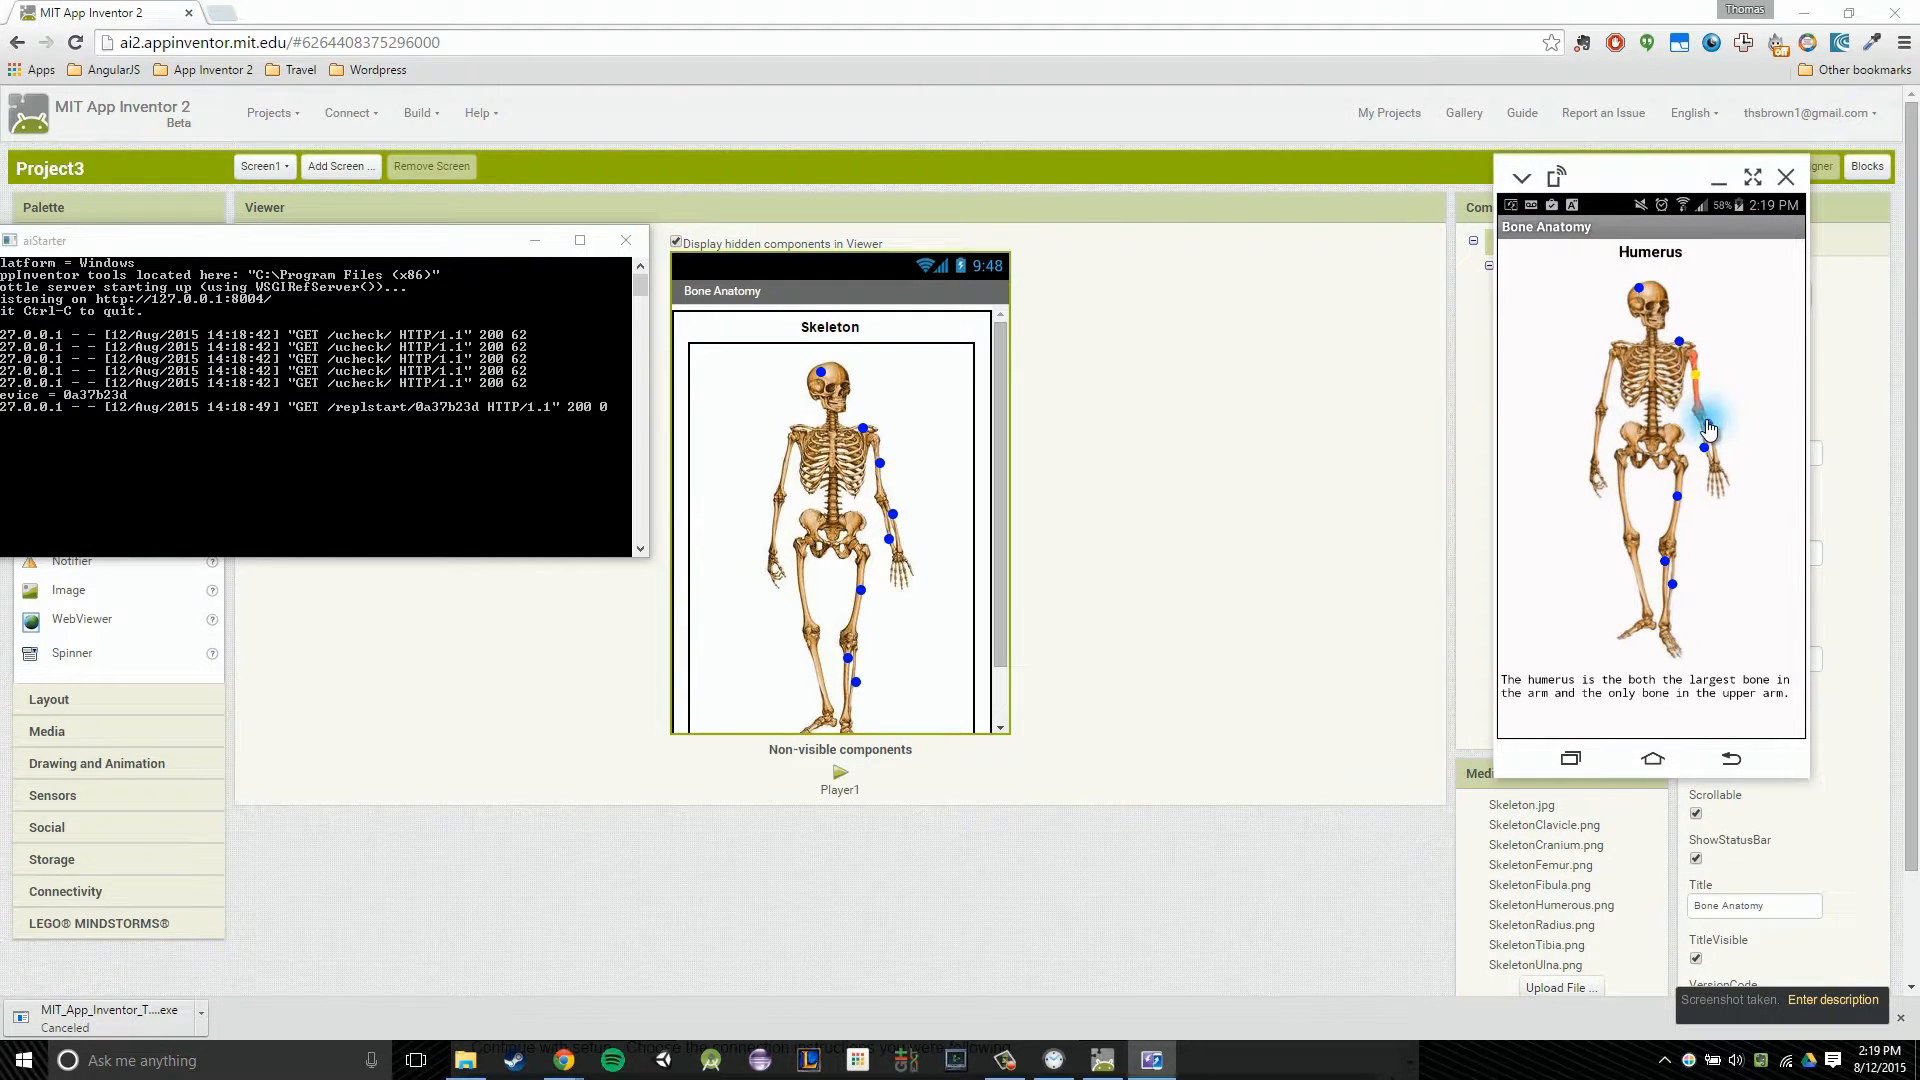
left_click(1670, 496)
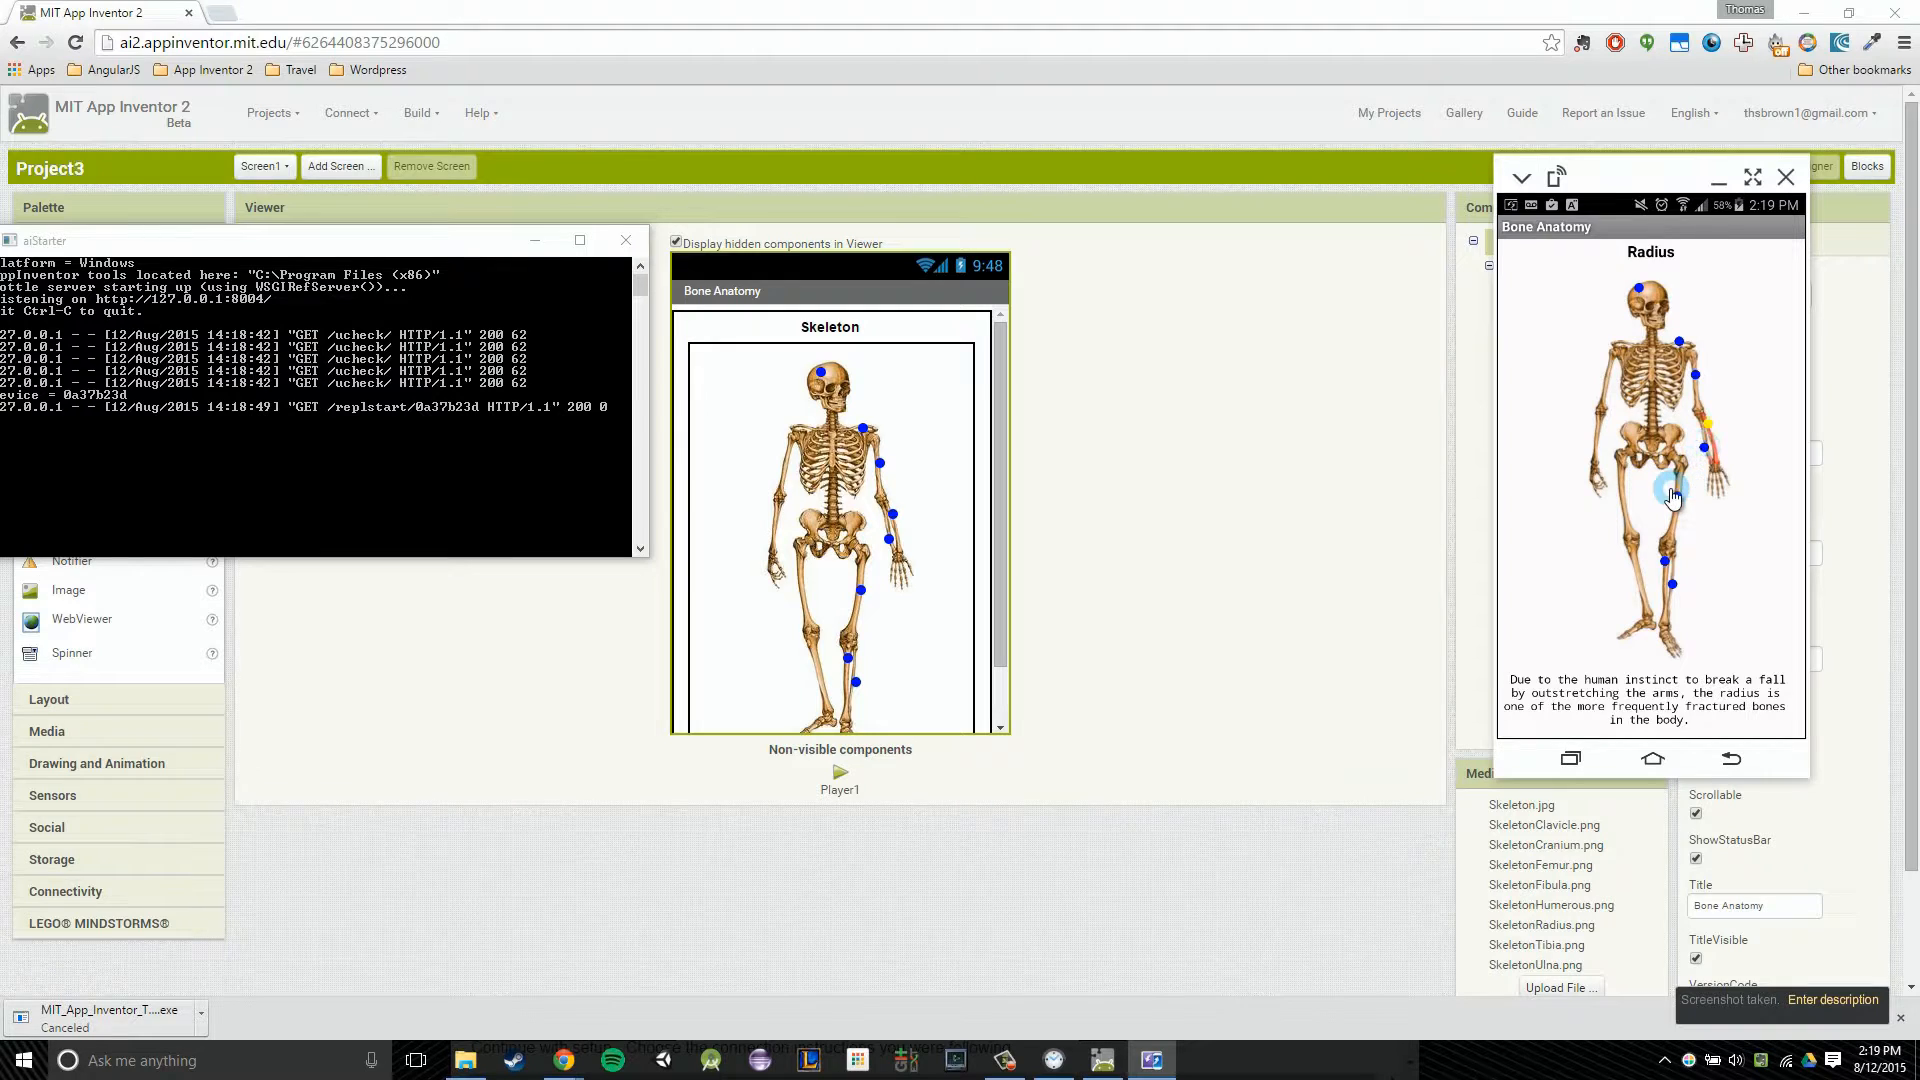
left_click(1672, 582)
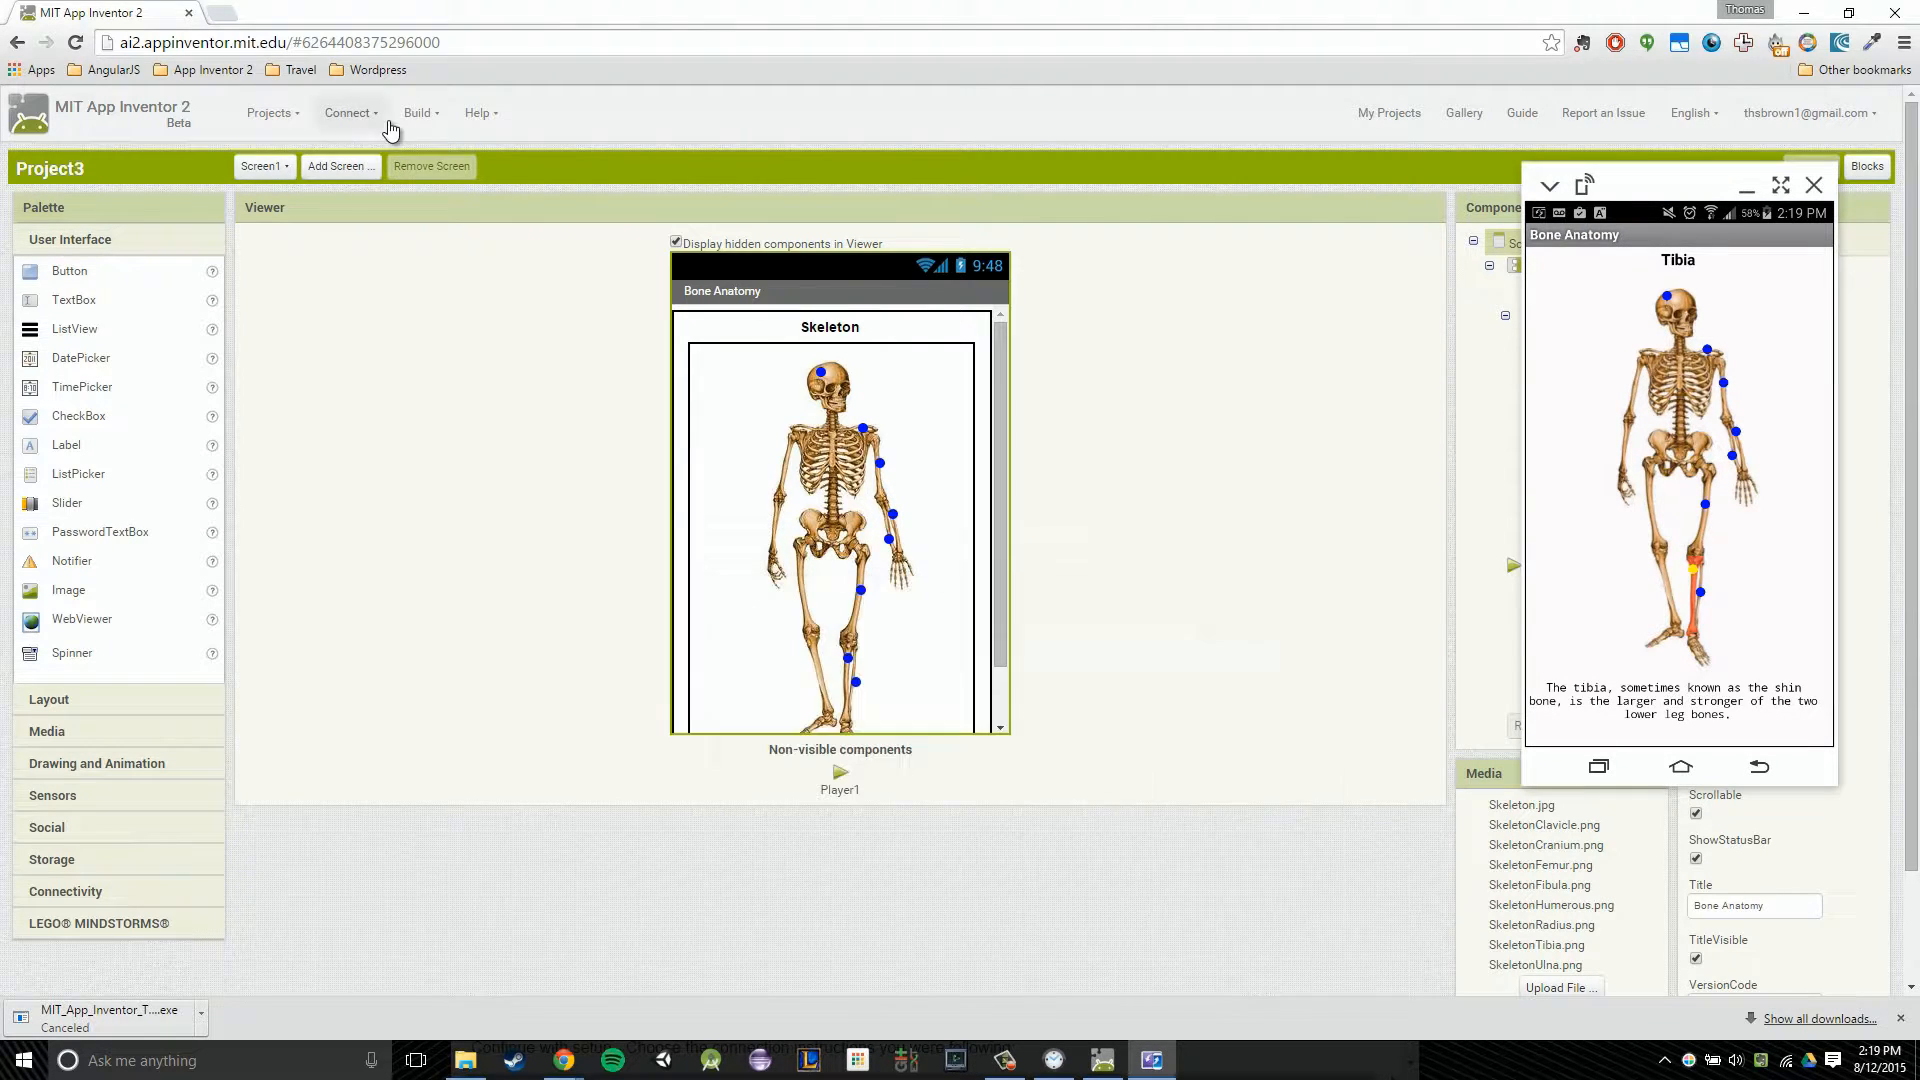
left_click(348, 112)
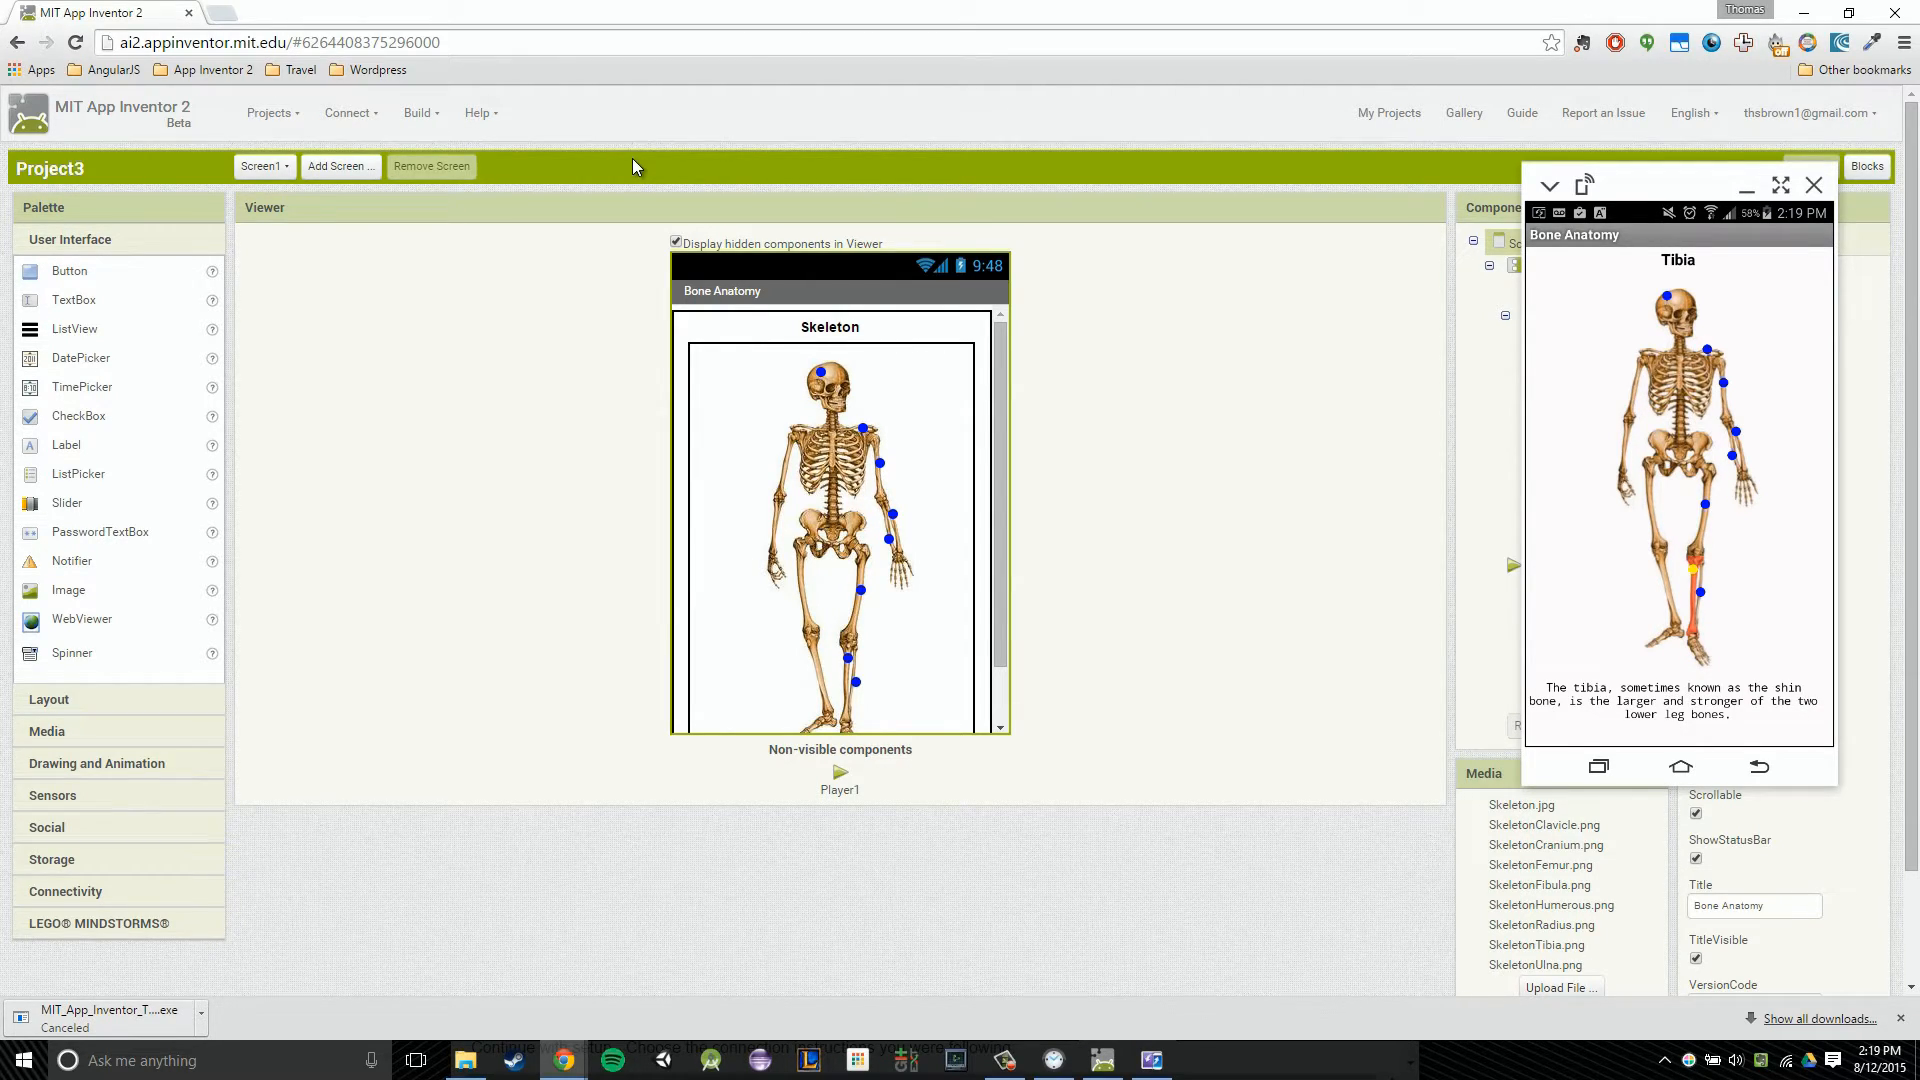
left_click(346, 112)
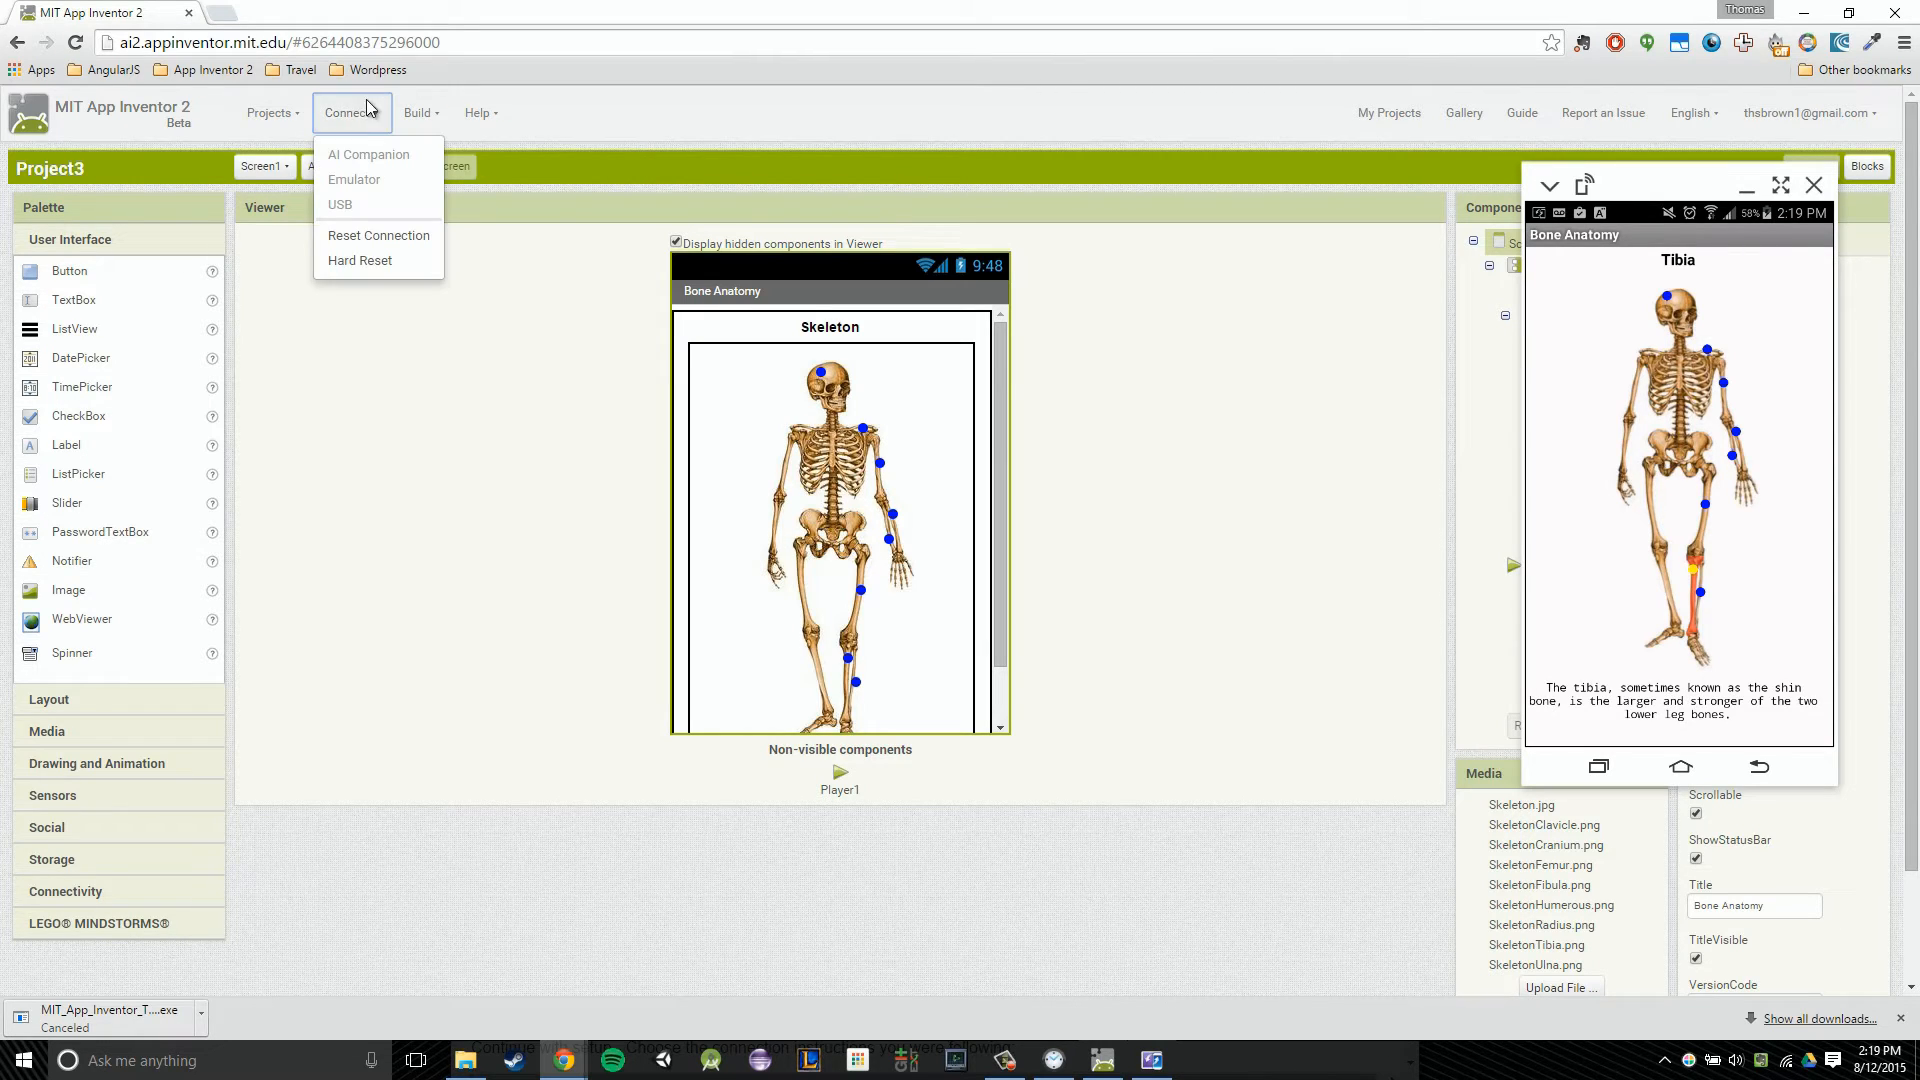
mouse_move(1040, 346)
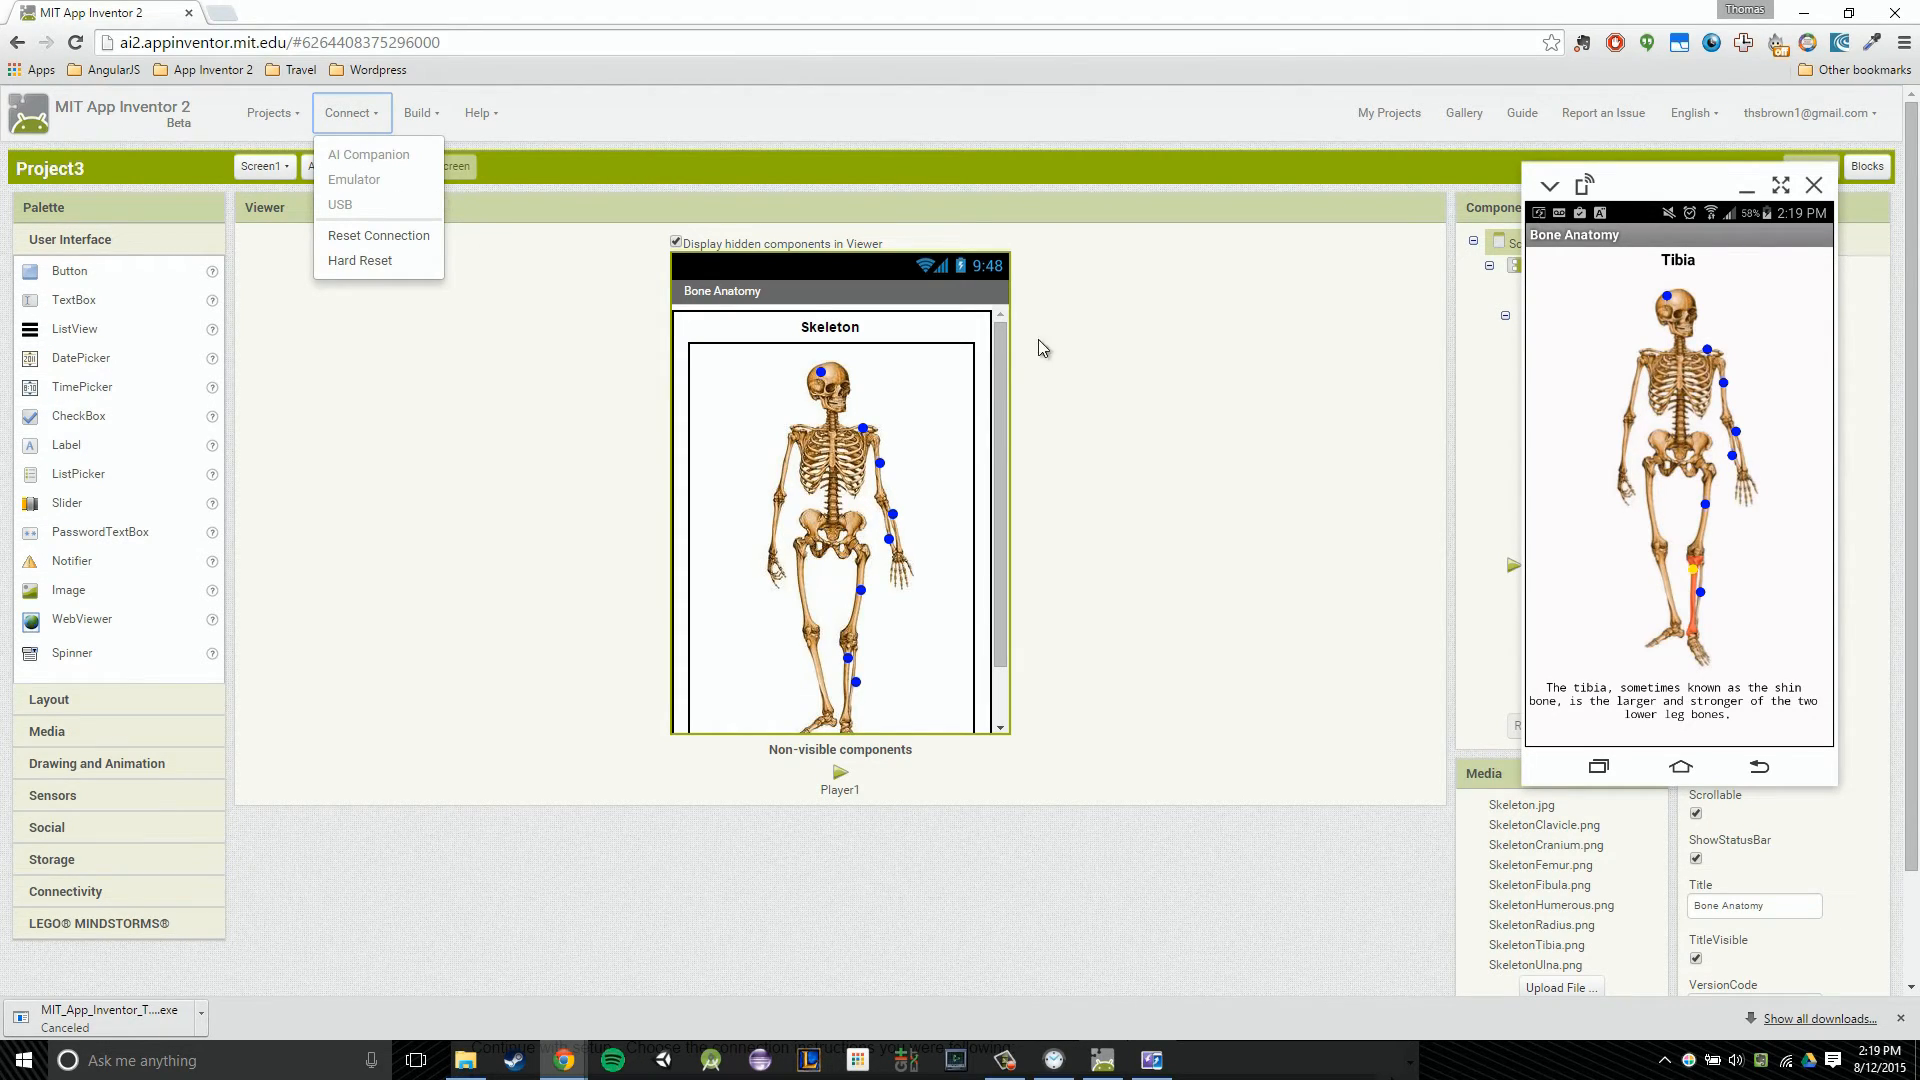
left_click(1164, 374)
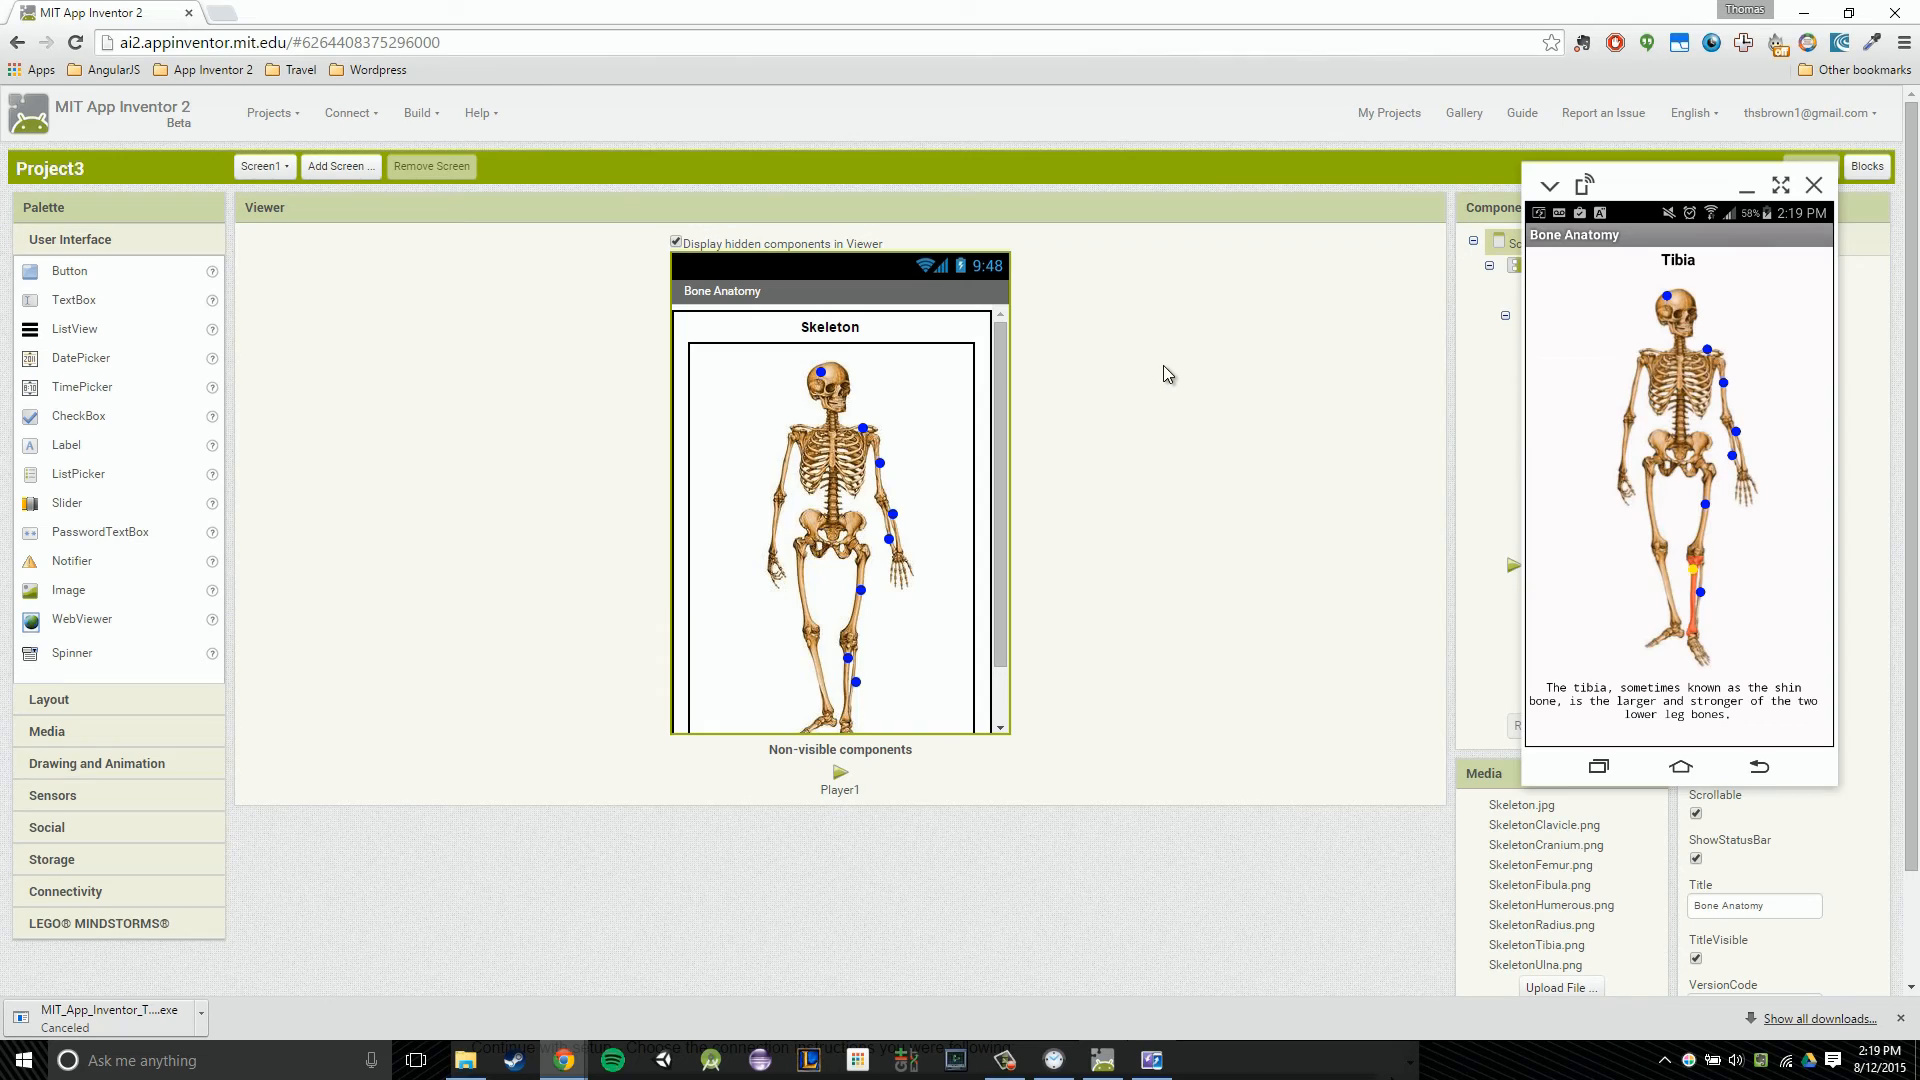